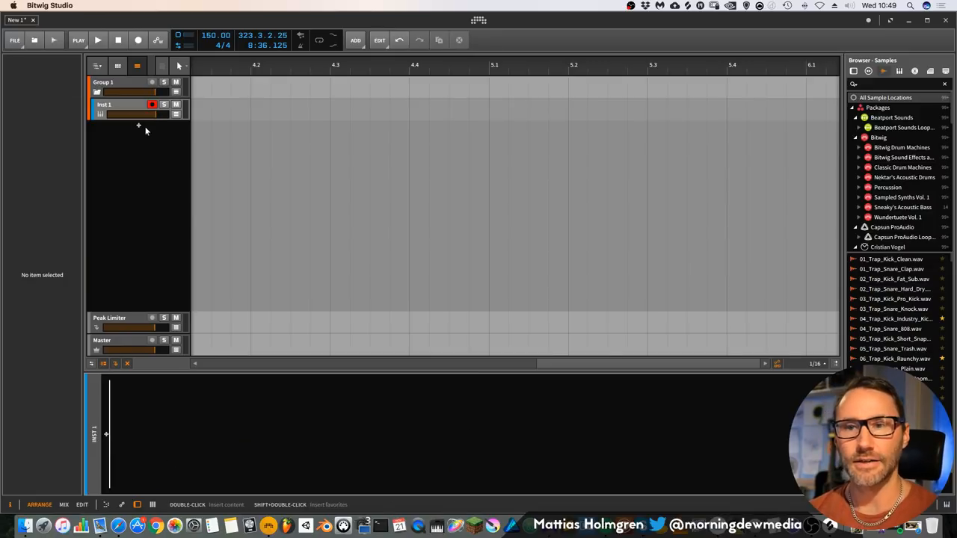
mouse_move(155, 129)
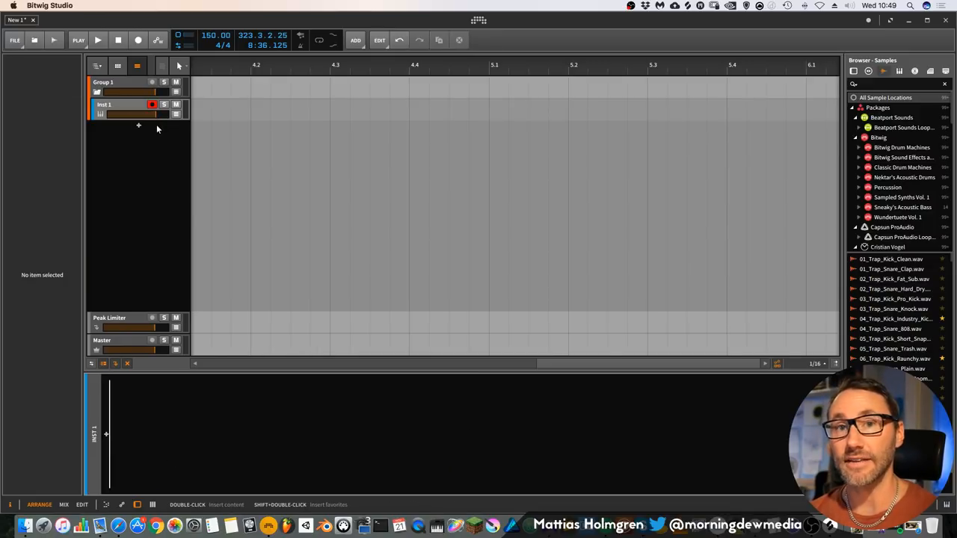
mouse_move(119, 162)
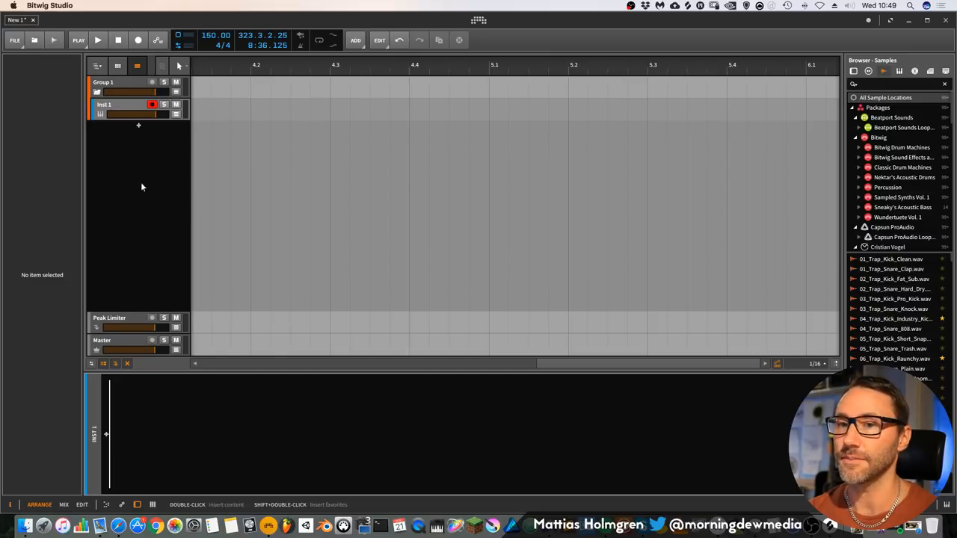
mouse_move(135, 183)
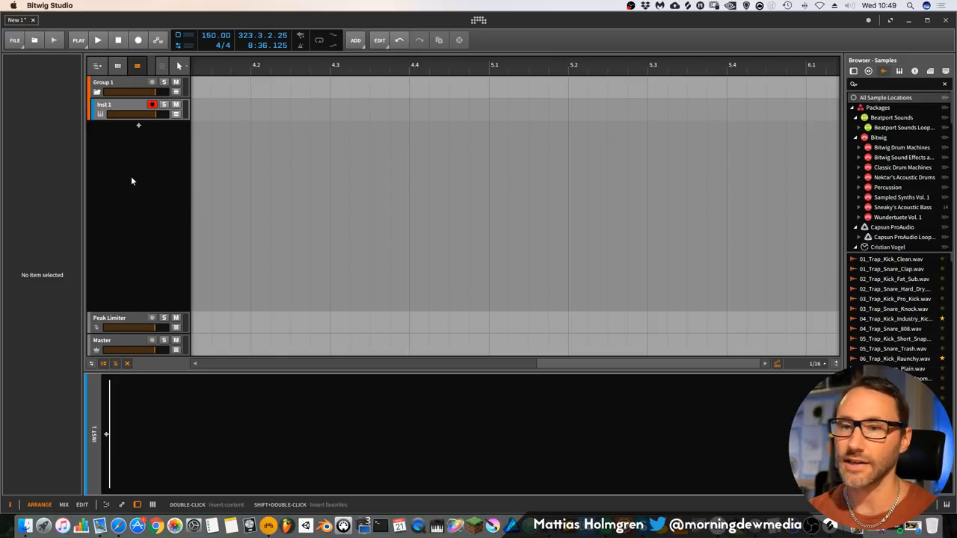
Preview the 01_Trap_Kick_Fat_Sub.wav sample in the browser, then return to device listings
right_click(137, 172)
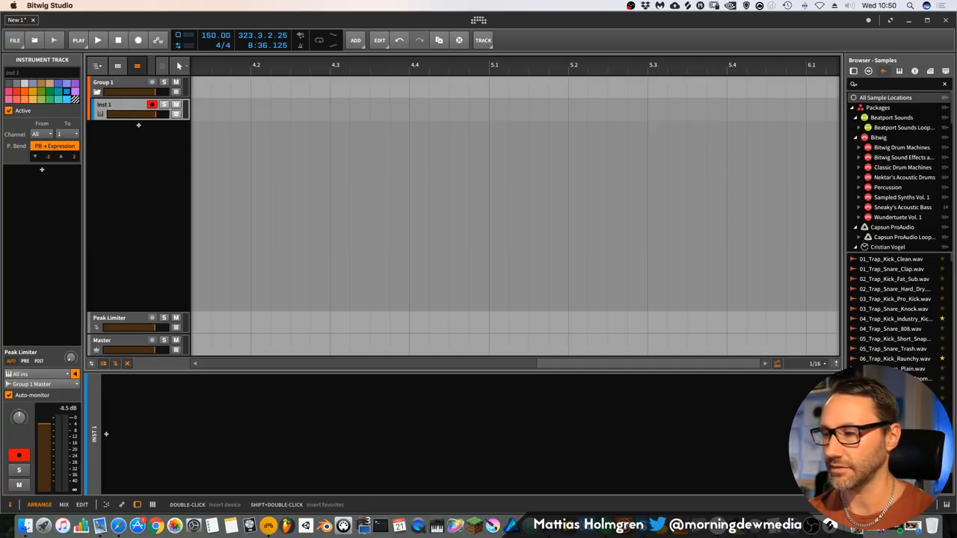
mouse_move(135, 257)
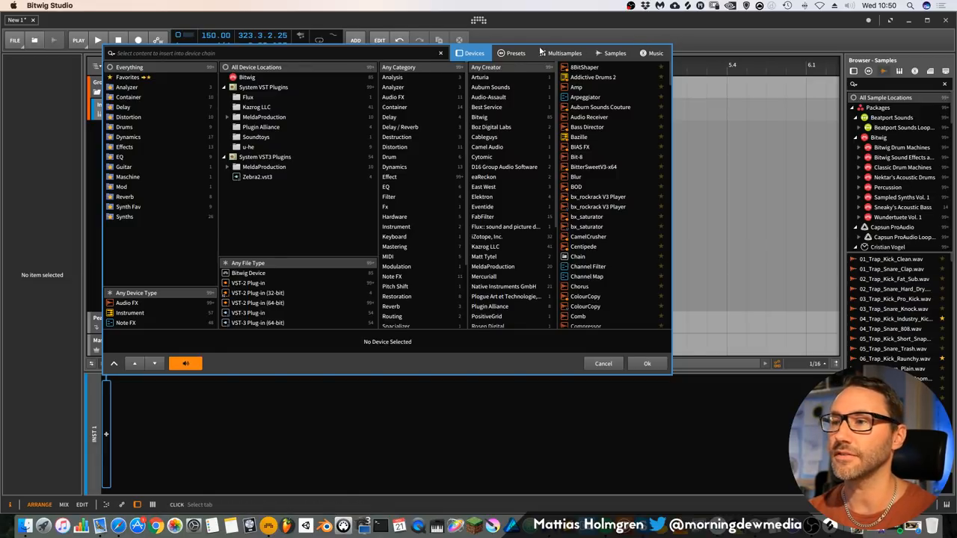
left_click(614, 54)
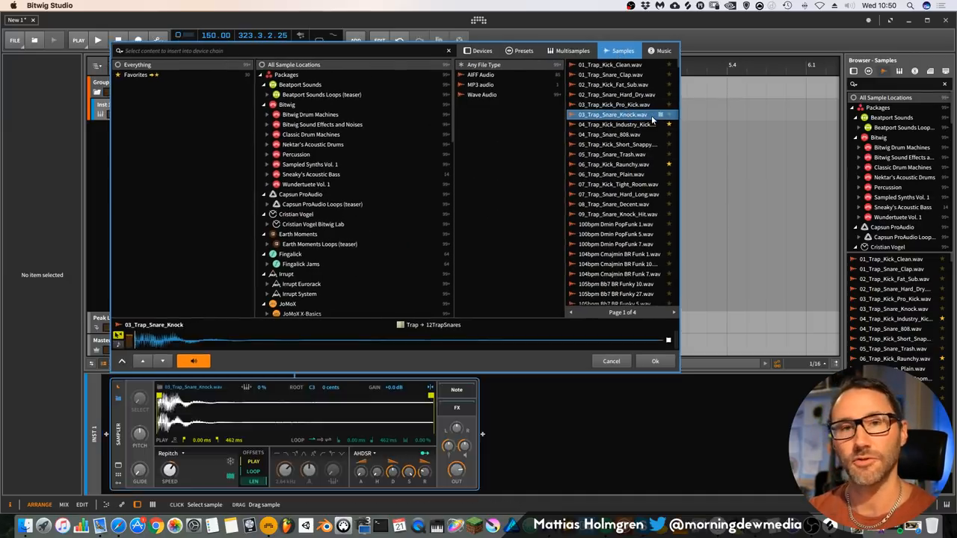
left_click(613, 83)
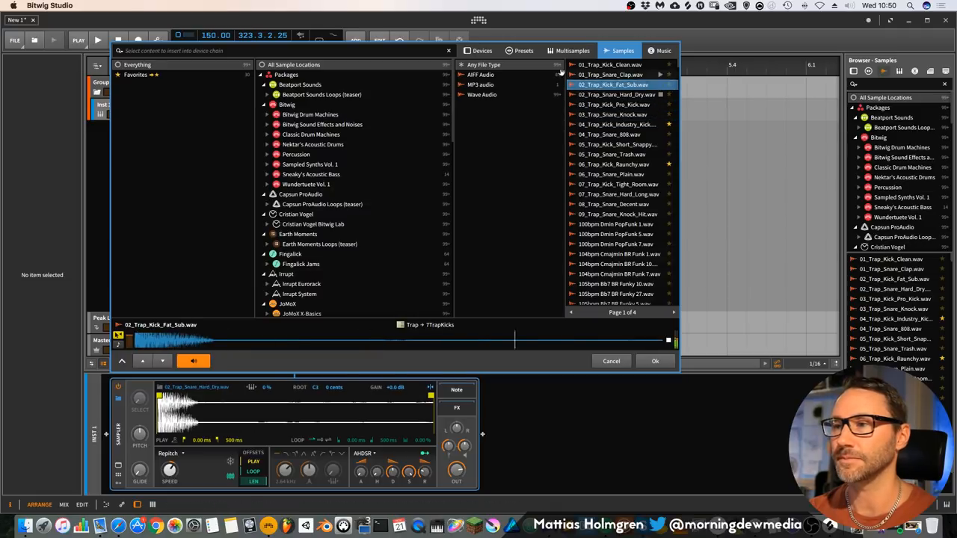
left_click(481, 51)
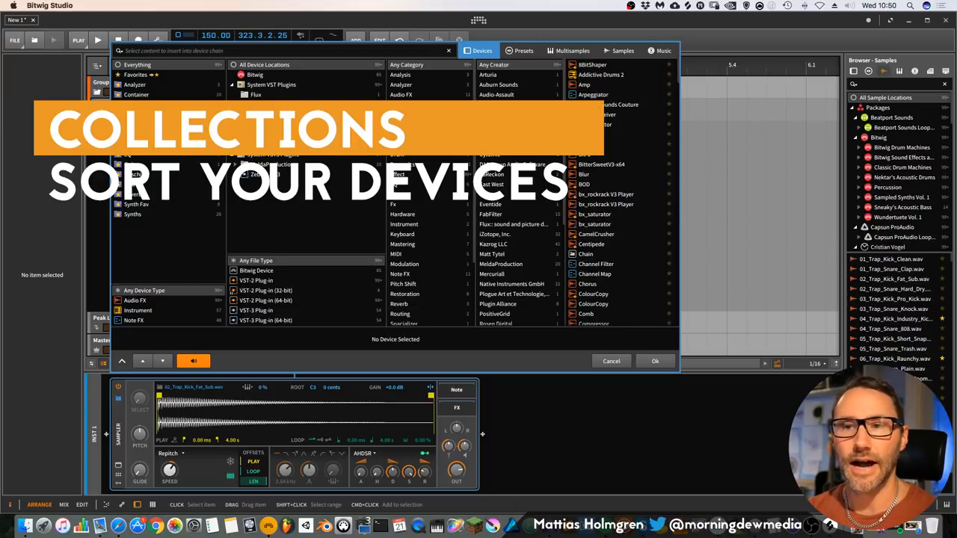
mouse_move(149, 87)
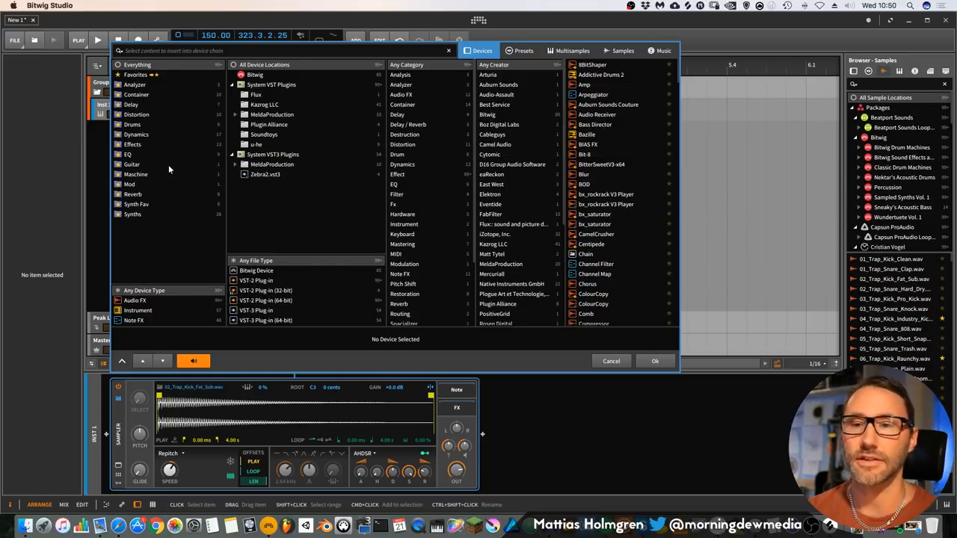
mouse_move(147, 218)
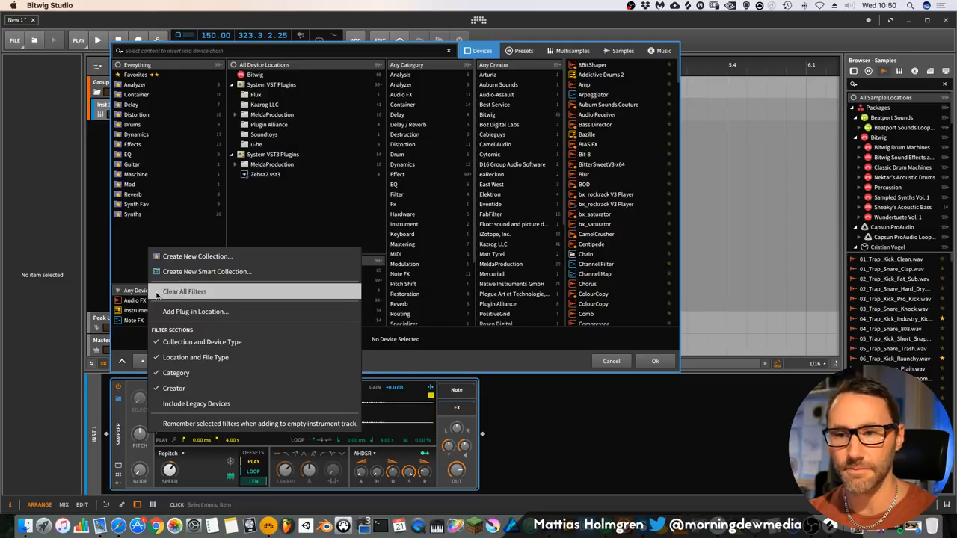
Create a new device collection named MY SYNTHS
left_click(197, 256)
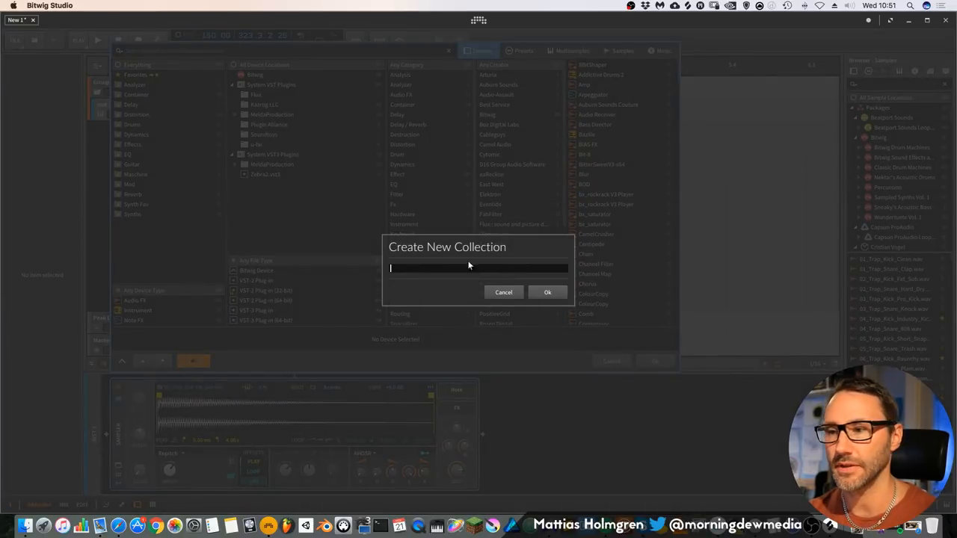
type("s")
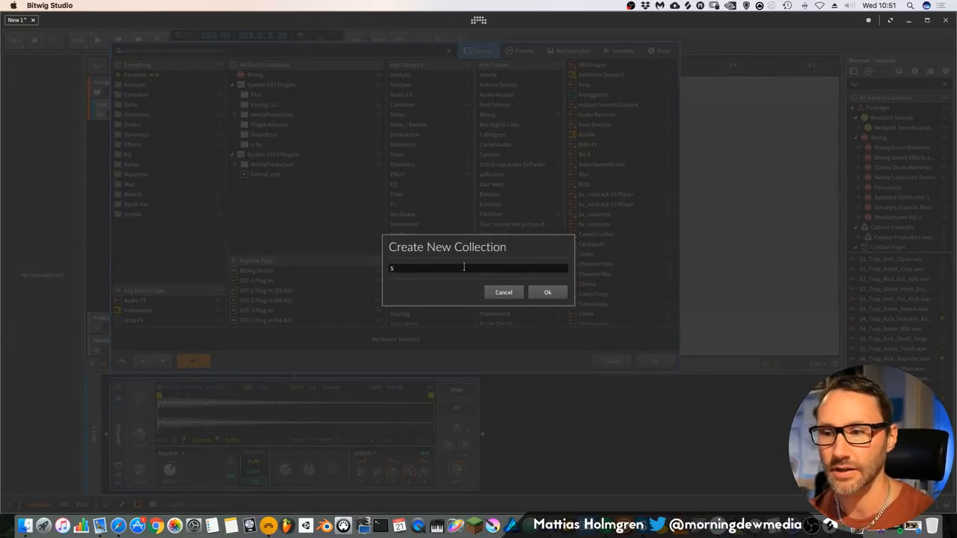
type("MY SYNTHS")
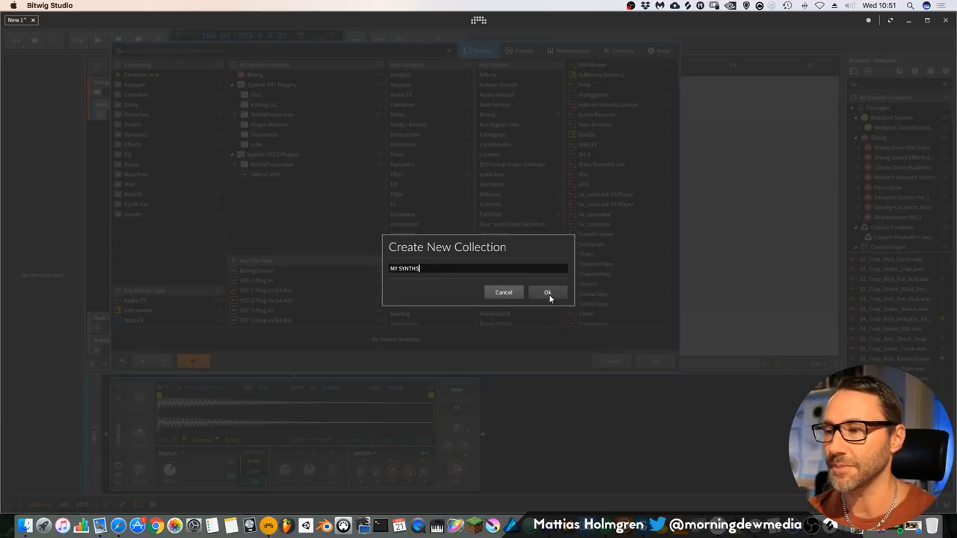
left_click(547, 291)
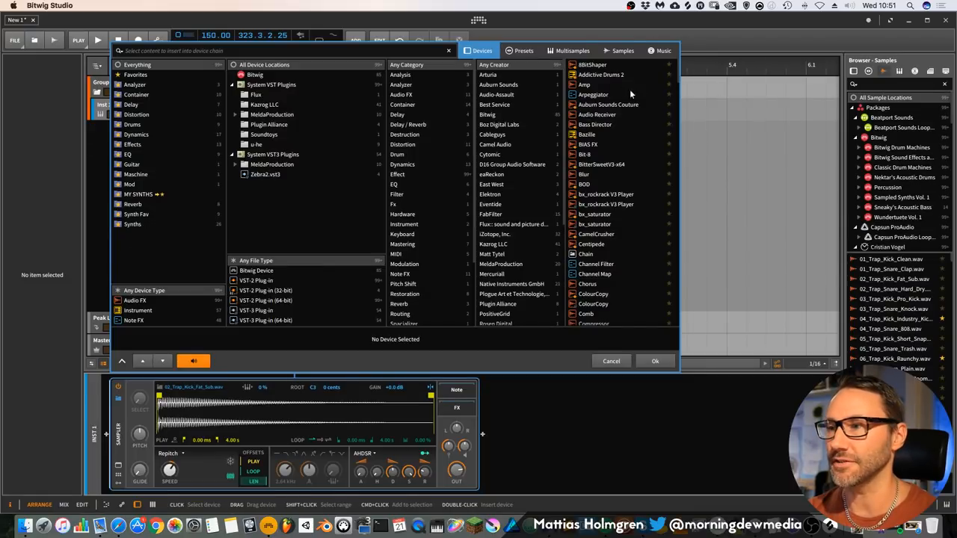
mouse_move(610, 296)
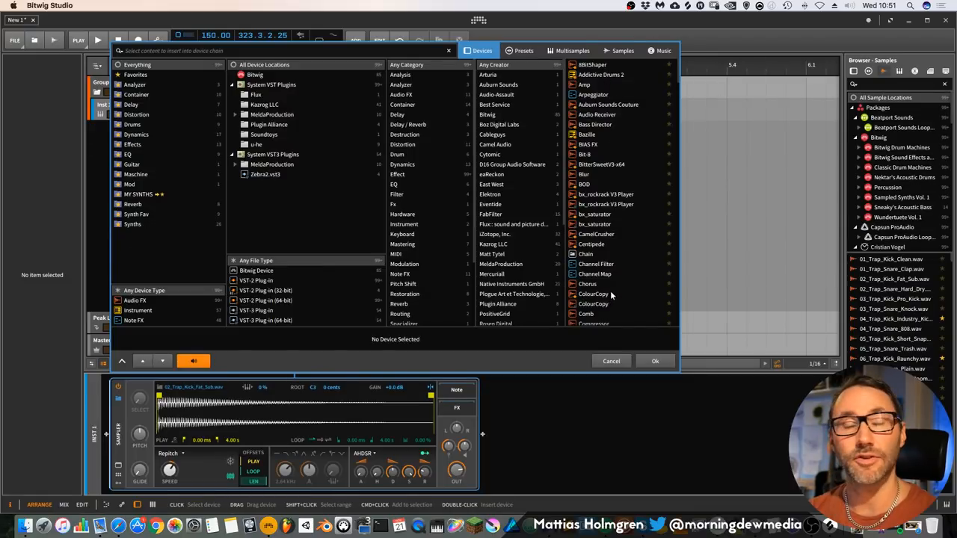
Add the Diva synth to MY SYNTHS and select it from within the collection
scroll("down", 3)
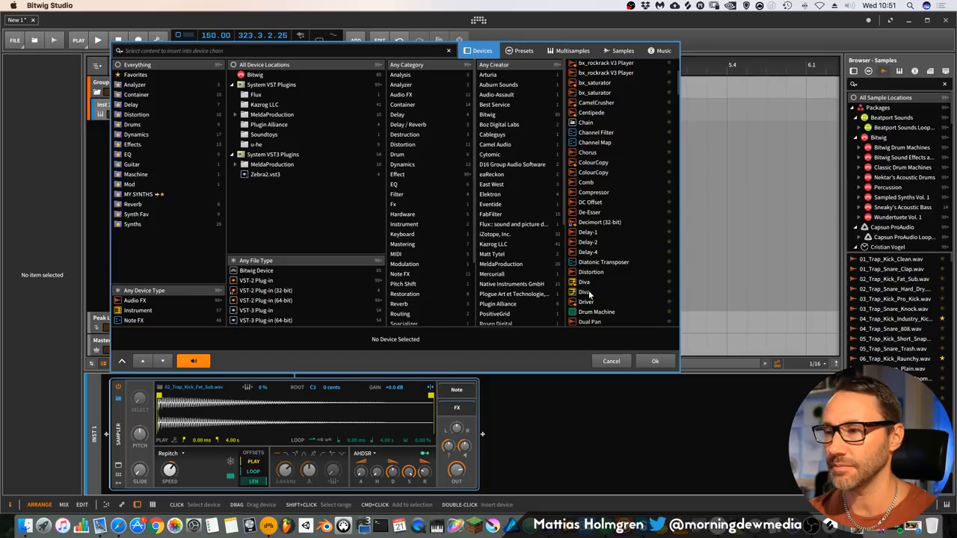
left_click(586, 291)
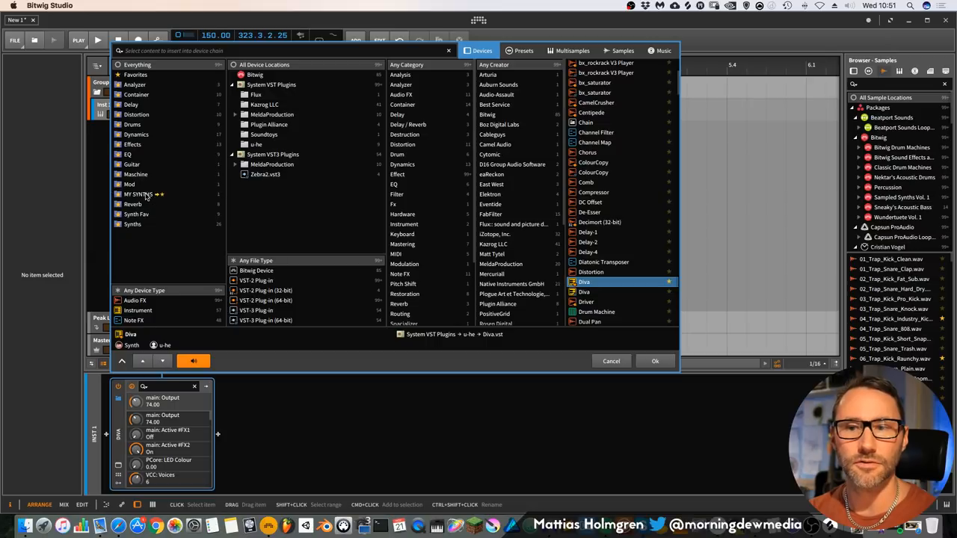
left_click(139, 195)
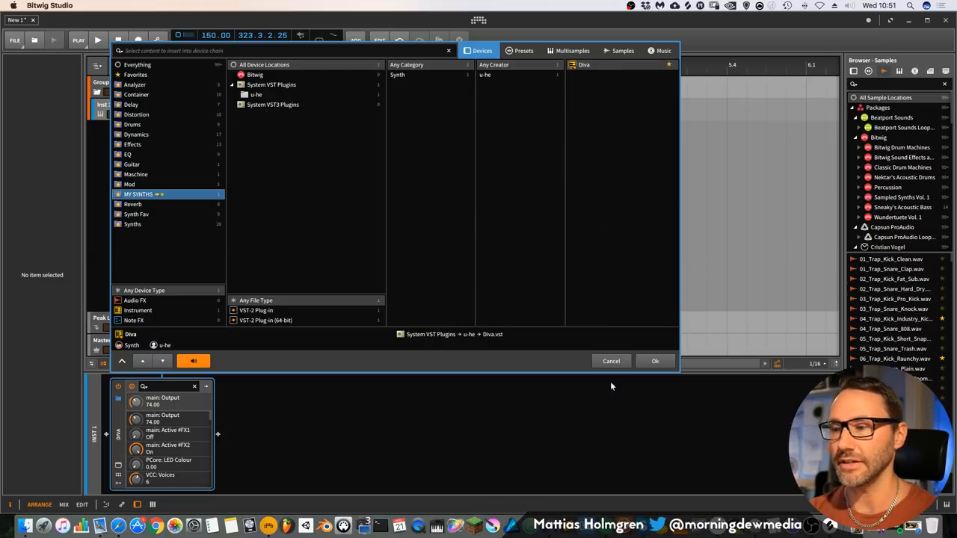
left_click(610, 360)
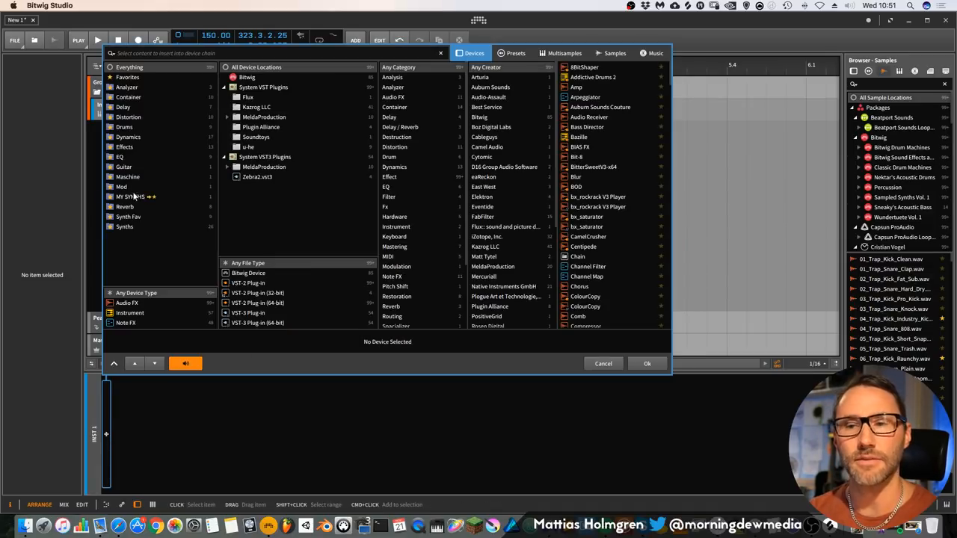
left_click(131, 198)
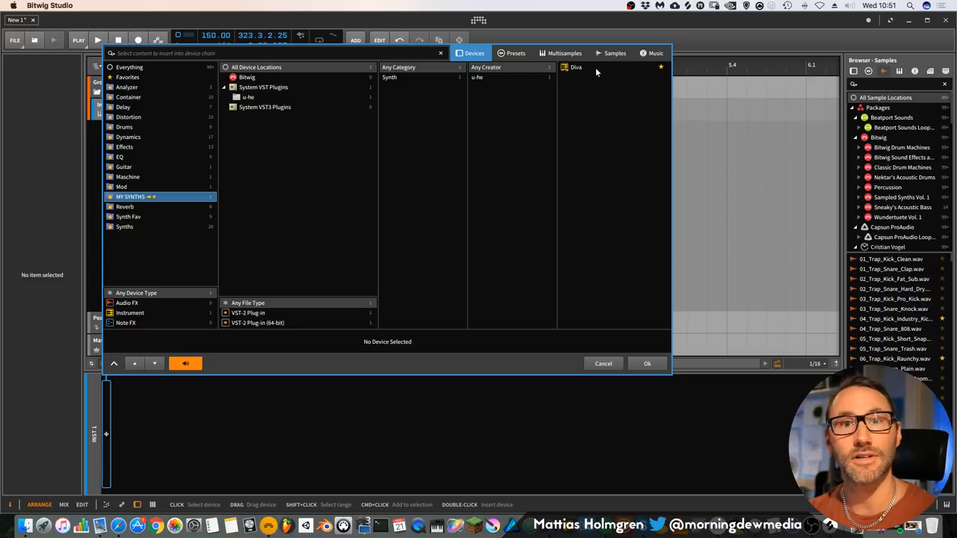
double_click(575, 67)
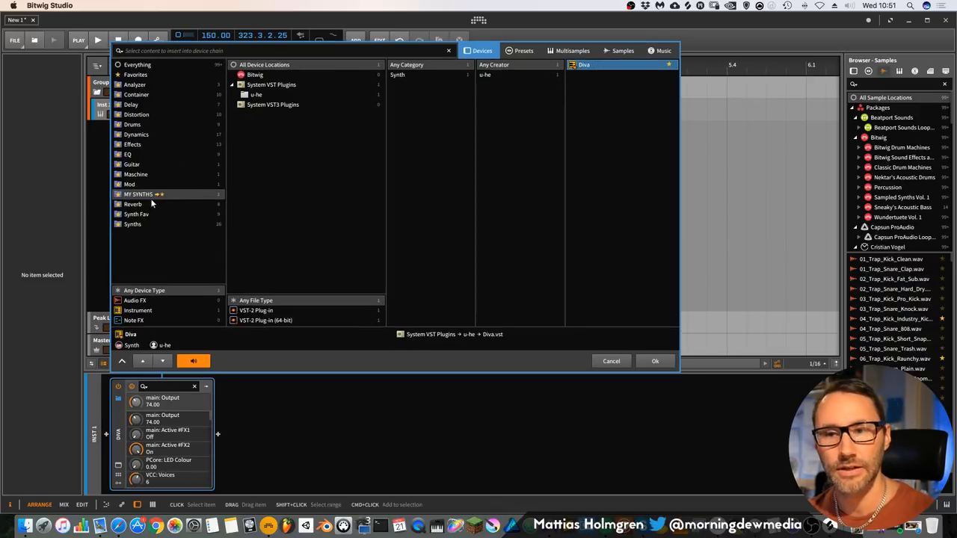
Delete the MY SYNTHS collection, then load Polysynth from the Synths collection
right_click(149, 204)
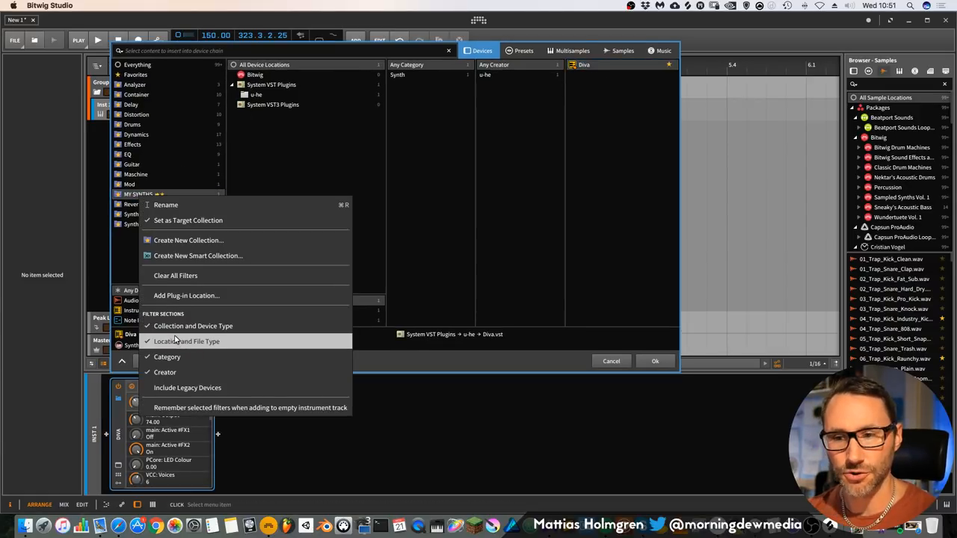
mouse_move(165, 204)
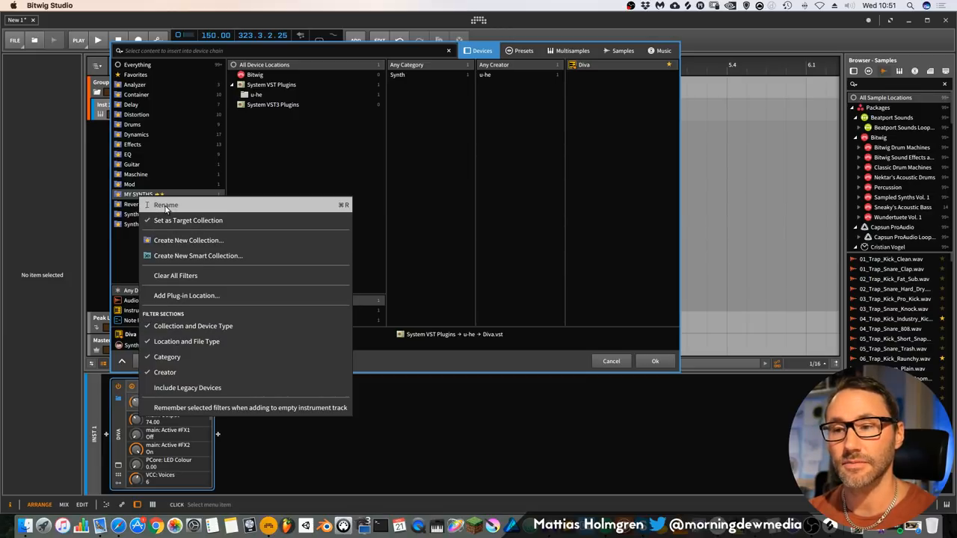
mouse_move(172, 207)
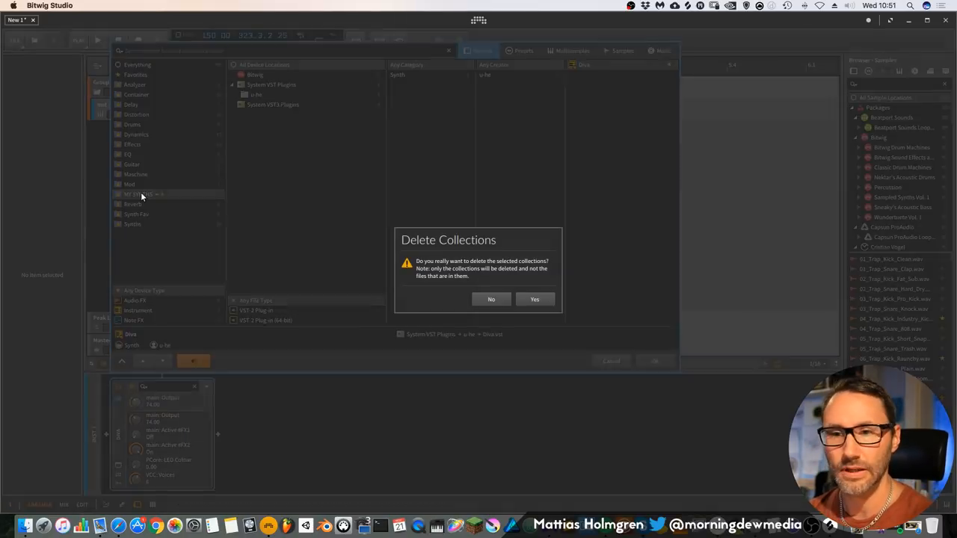
left_click(490, 300)
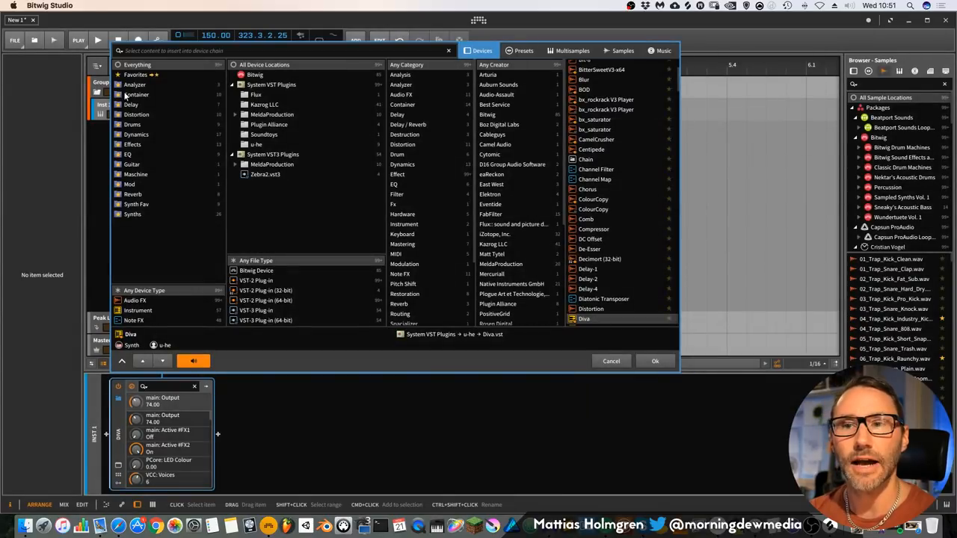
left_click(131, 214)
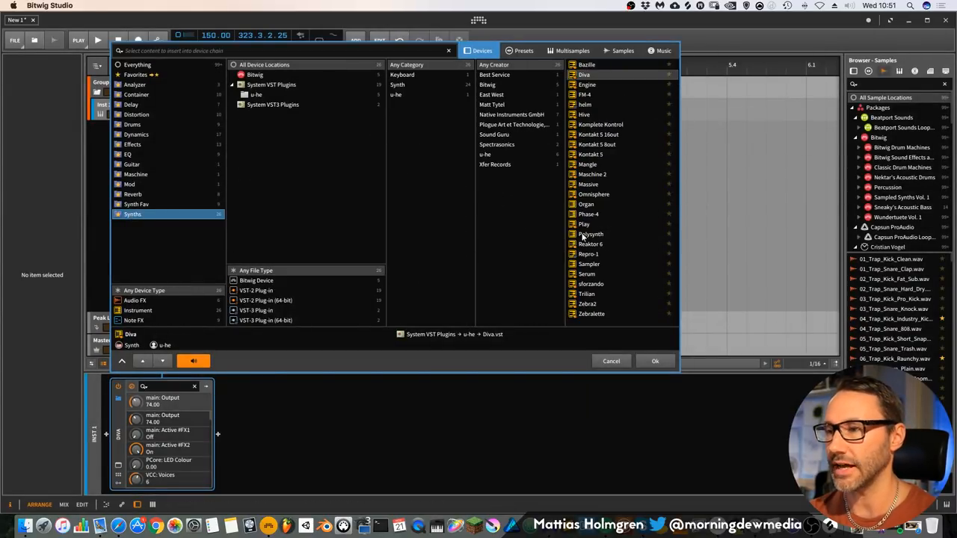
left_click(655, 360)
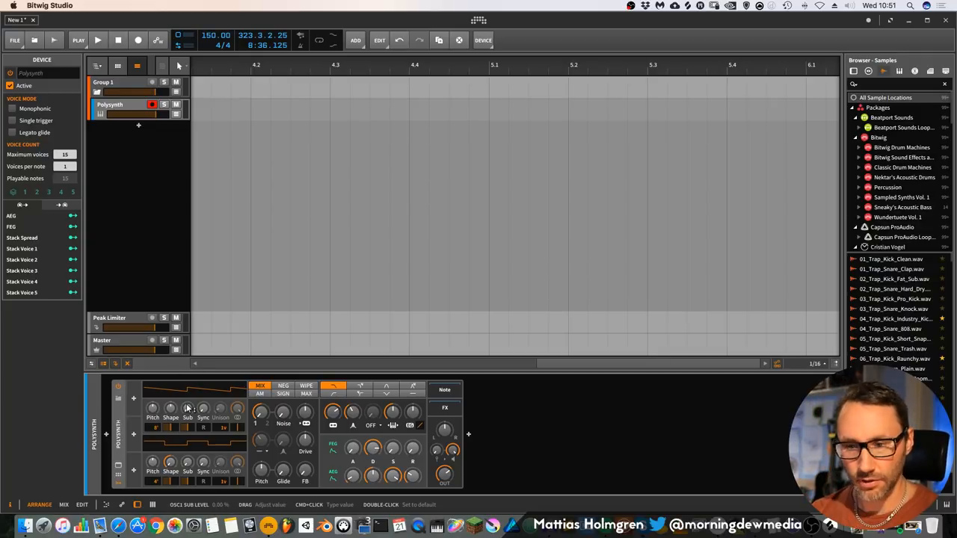
mouse_move(232, 426)
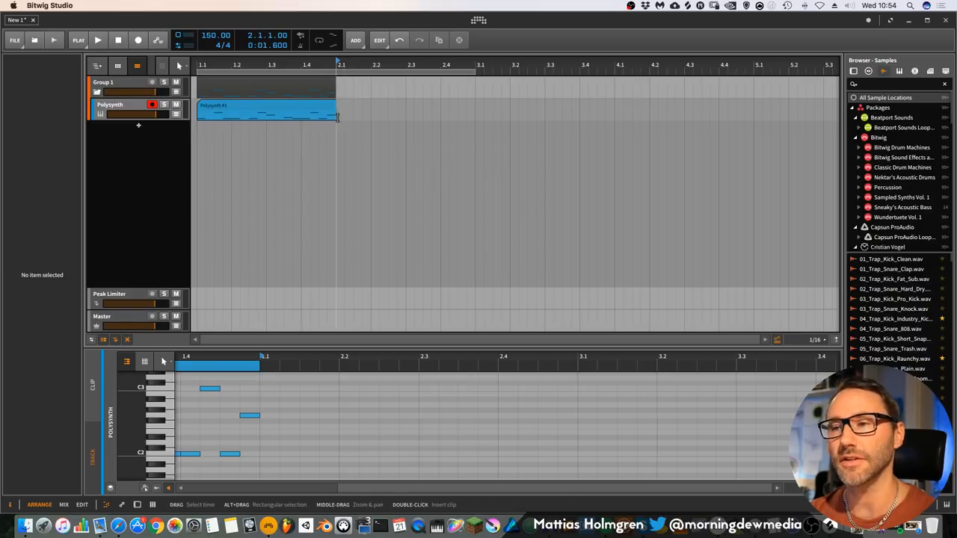
Lengthen the bass clip's loop to two bars ending at bar 3
left_click(266, 110)
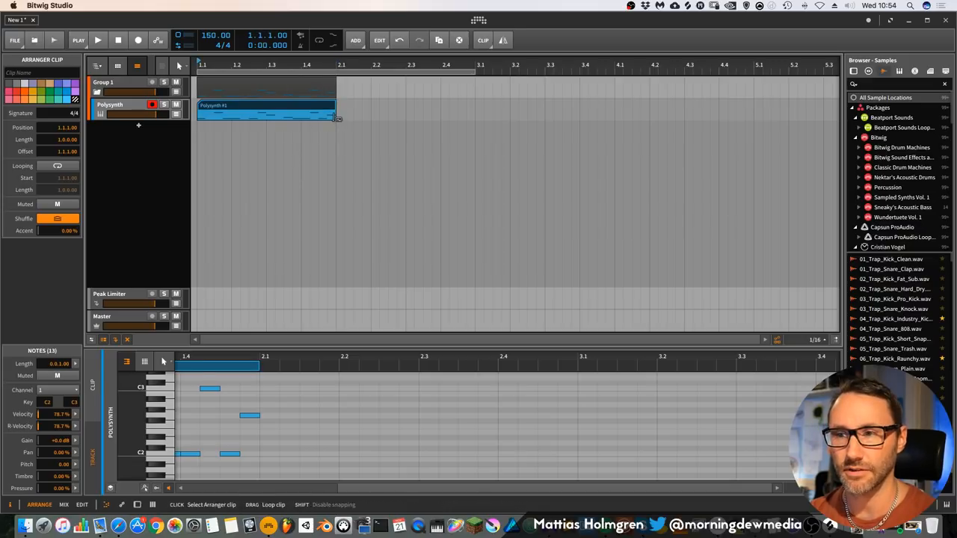
left_click_drag(335, 119, 463, 118)
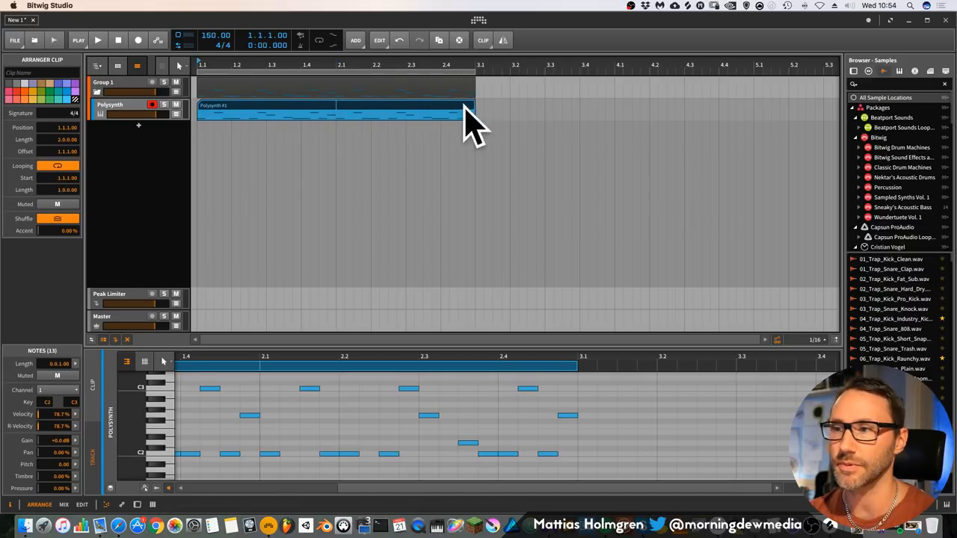
left_click_drag(476, 114, 613, 111)
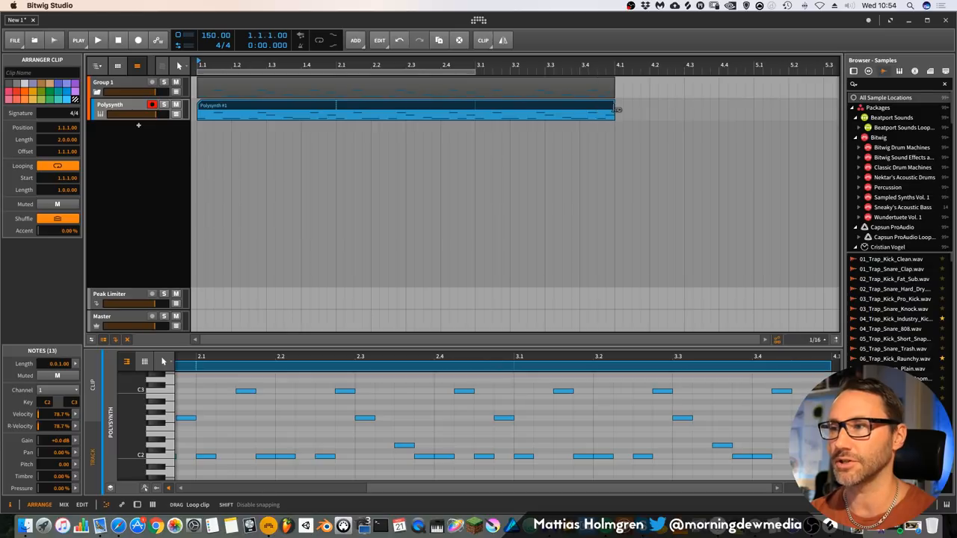
left_click_drag(613, 111, 493, 111)
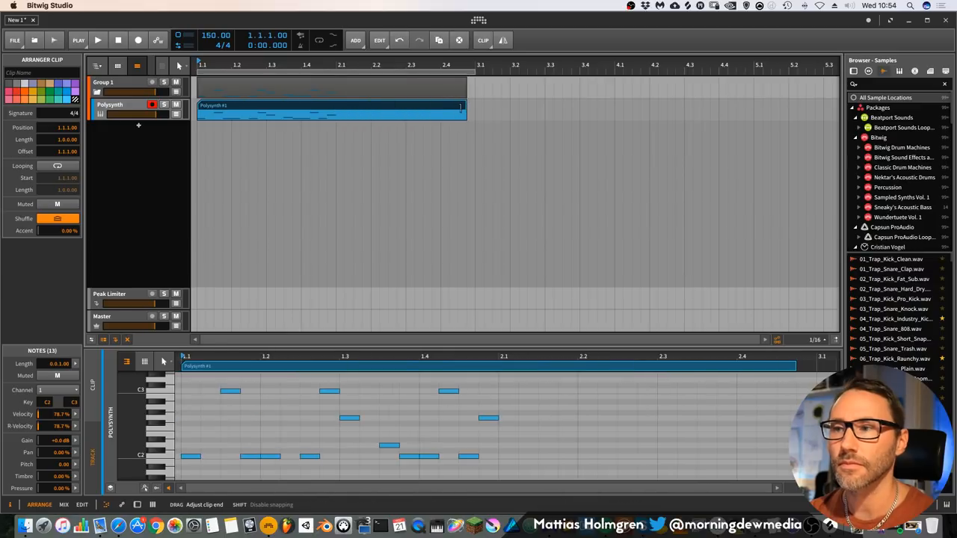
left_click_drag(461, 110, 475, 111)
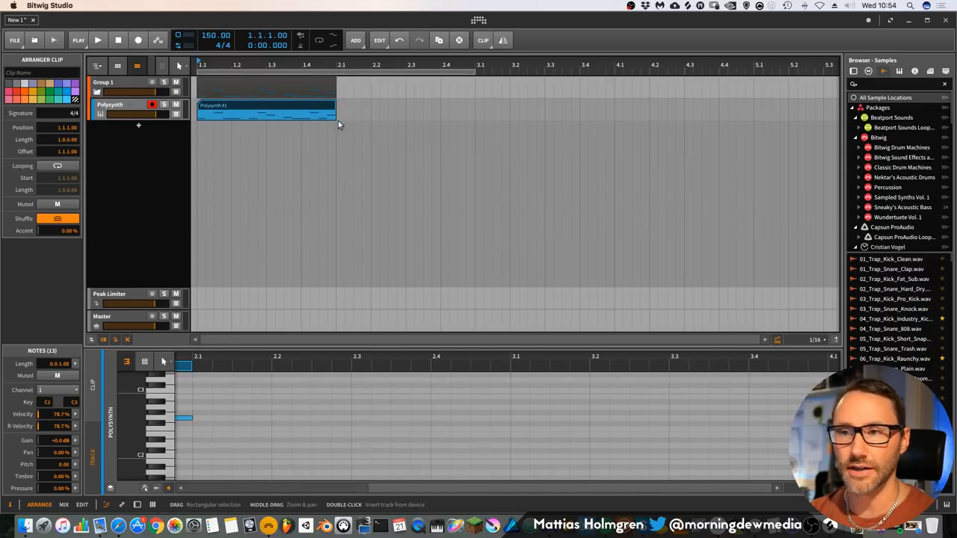
left_click_drag(336, 113, 475, 114)
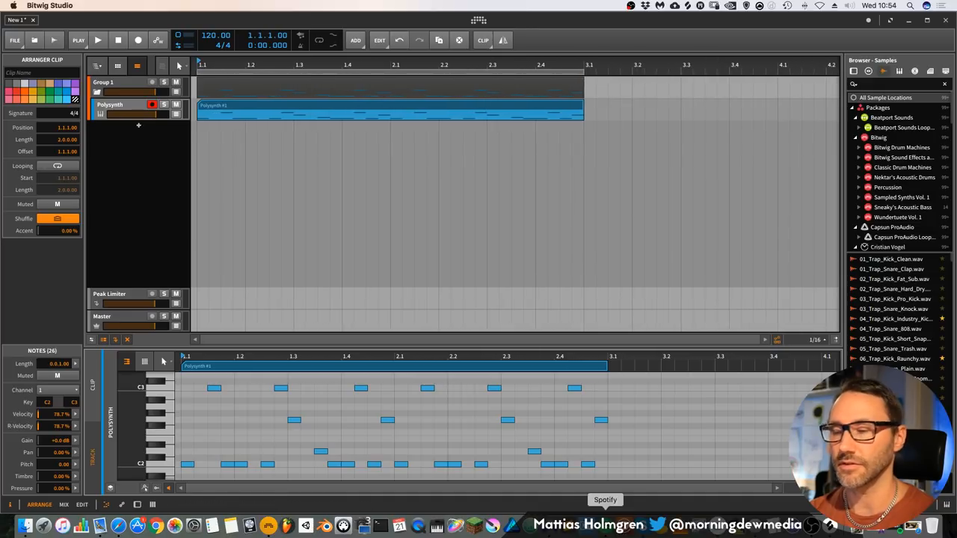
Set the tempo to 120 BPM and add a note near the end of the clip
left_click(561, 465)
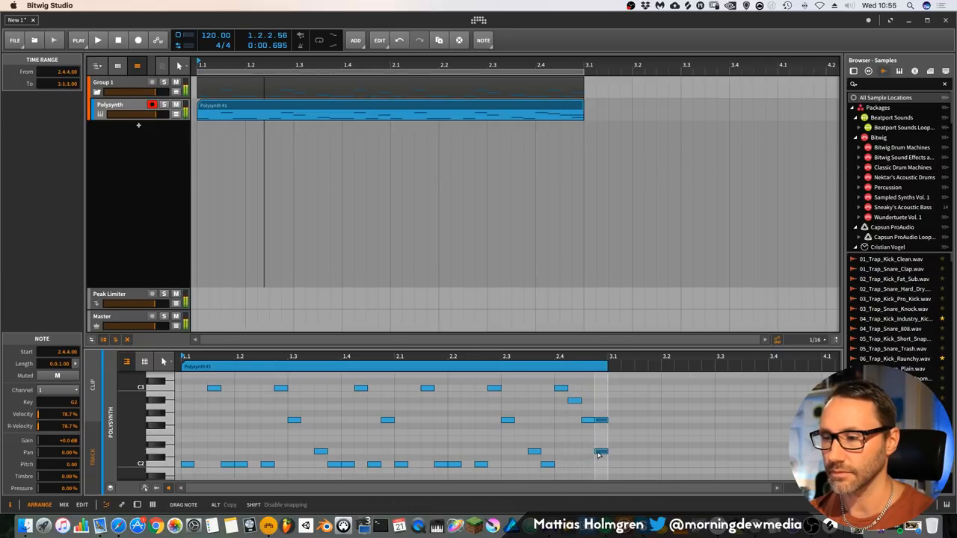
left_click(99, 39)
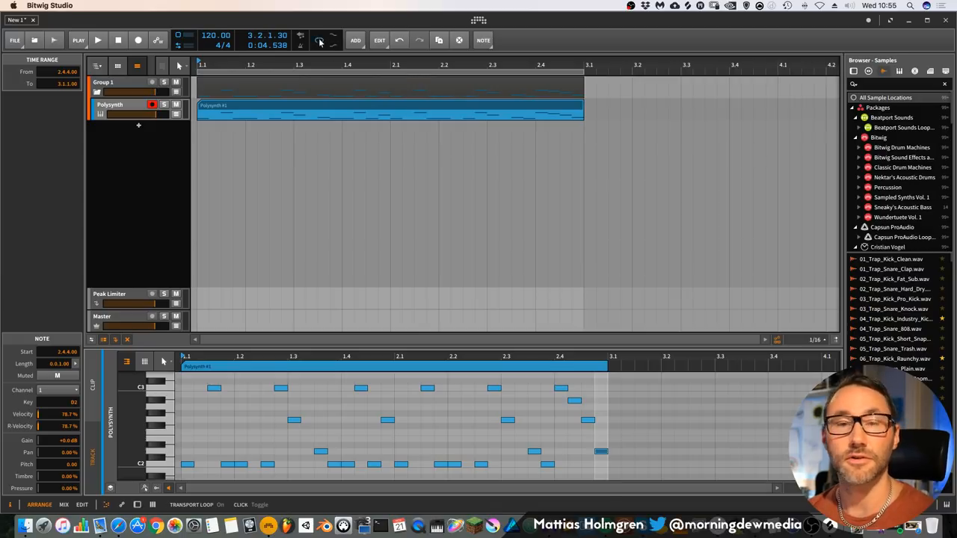
left_click(99, 39)
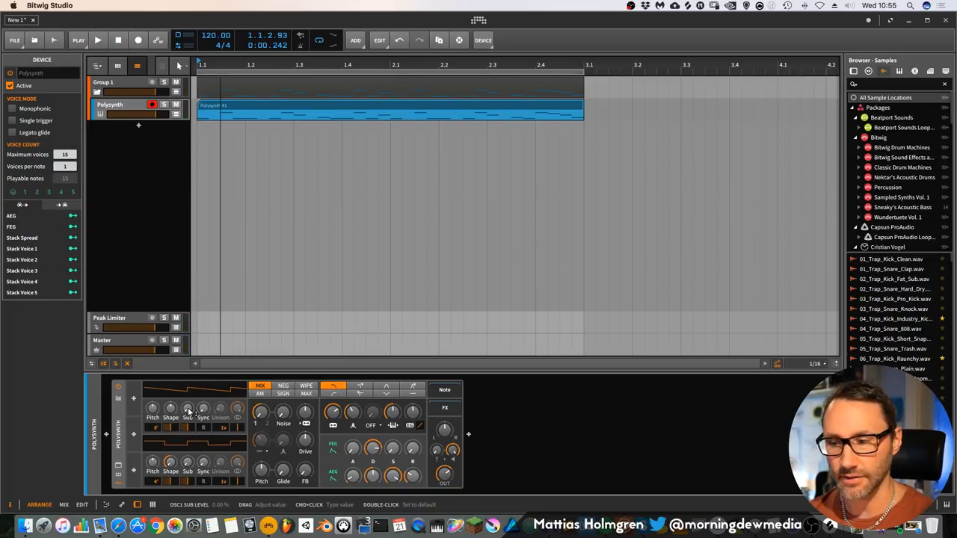
Adjust the Polysynth OSC1 Shape knob and play the bass loop to hear it
left_click(98, 39)
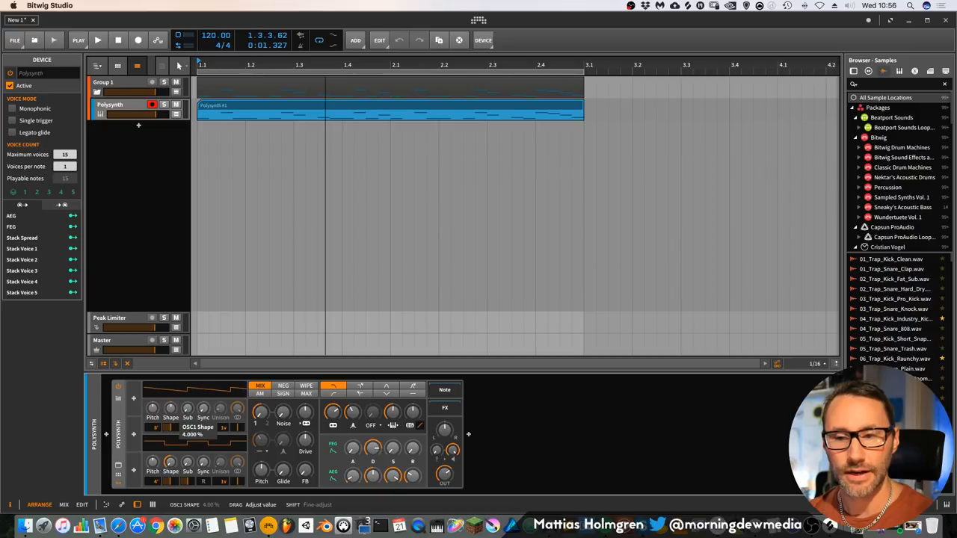
left_click_drag(198, 428, 197, 396)
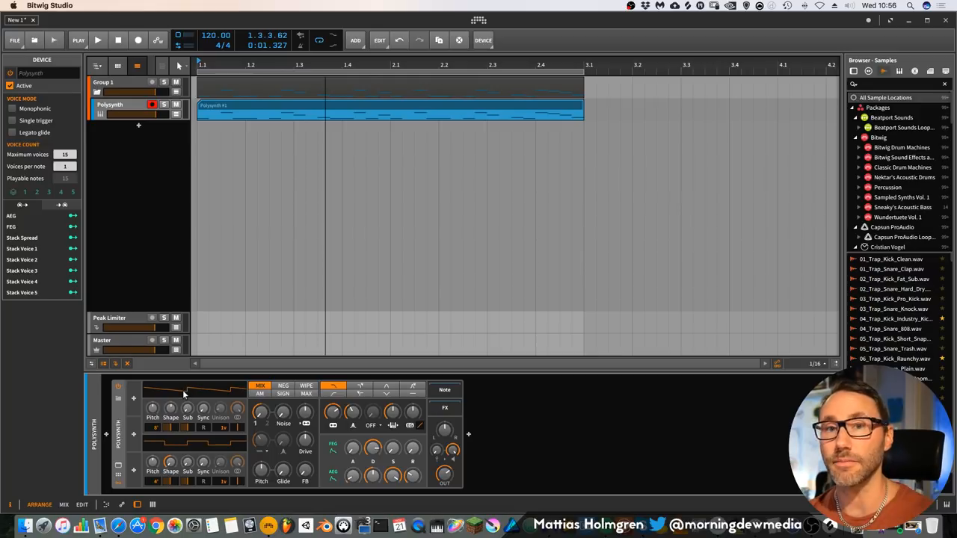
left_click(99, 38)
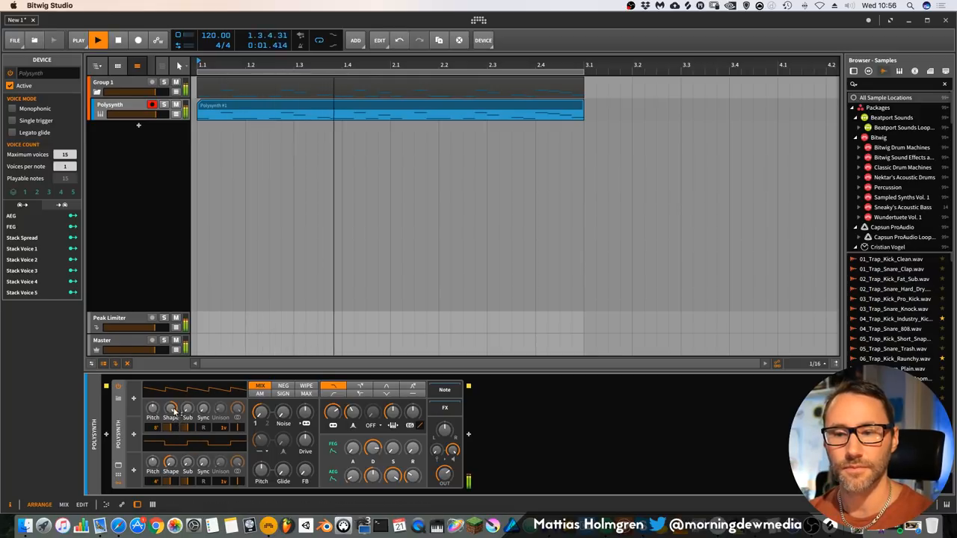
left_click(99, 39)
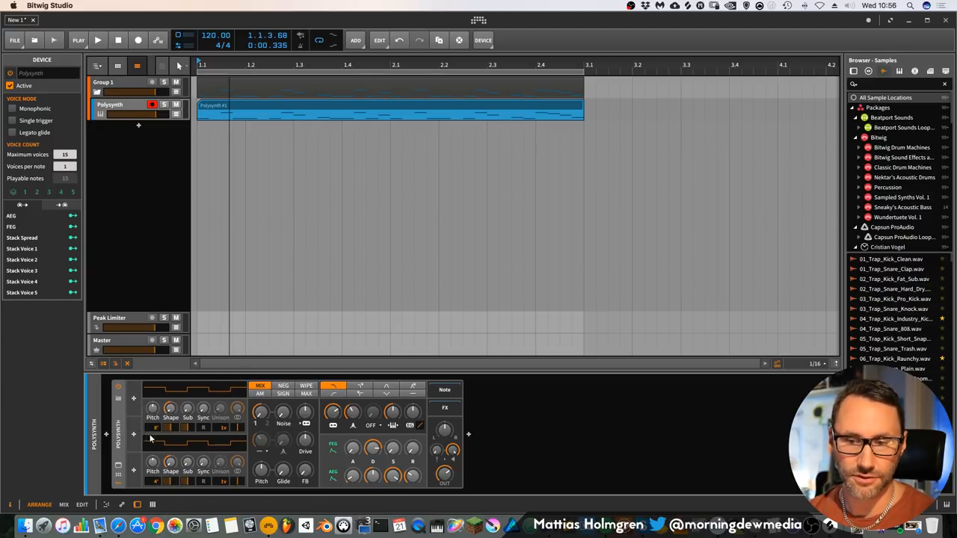
mouse_move(233, 442)
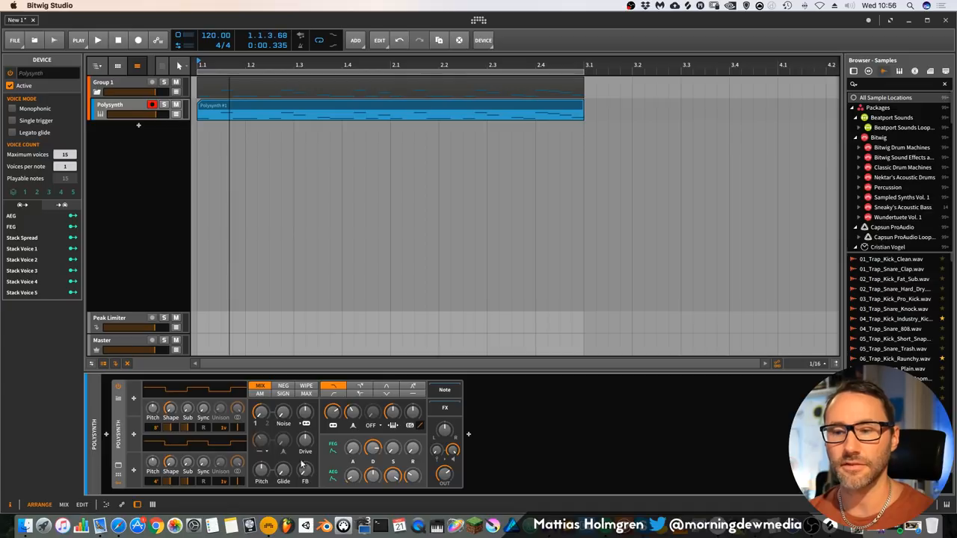
mouse_move(283, 441)
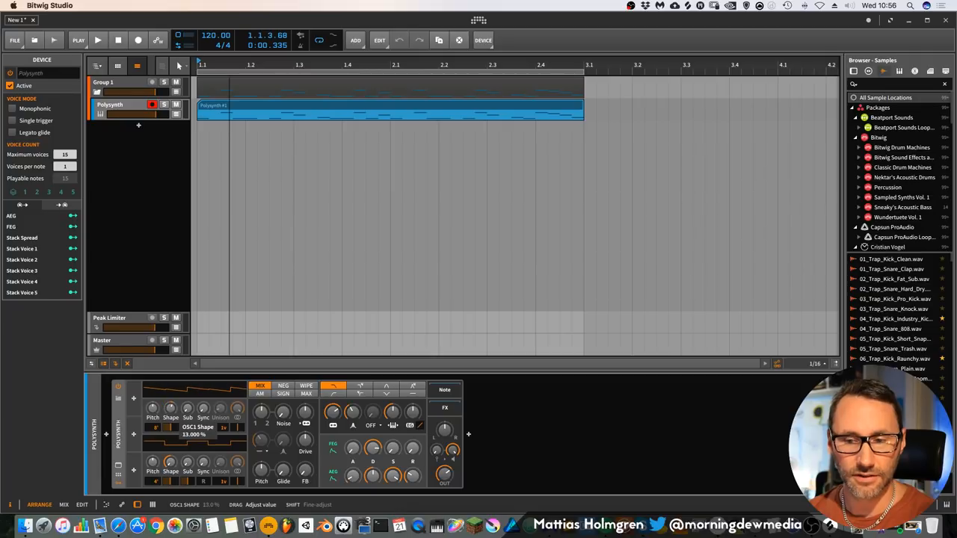
Push the OSC1 Shape to around 33 percent while the loop plays
left_click(98, 39)
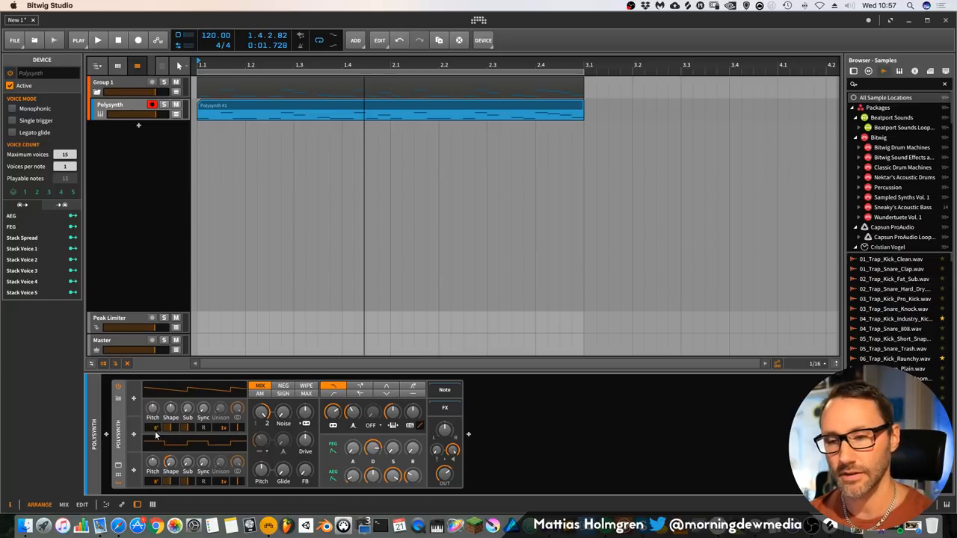
mouse_move(164, 452)
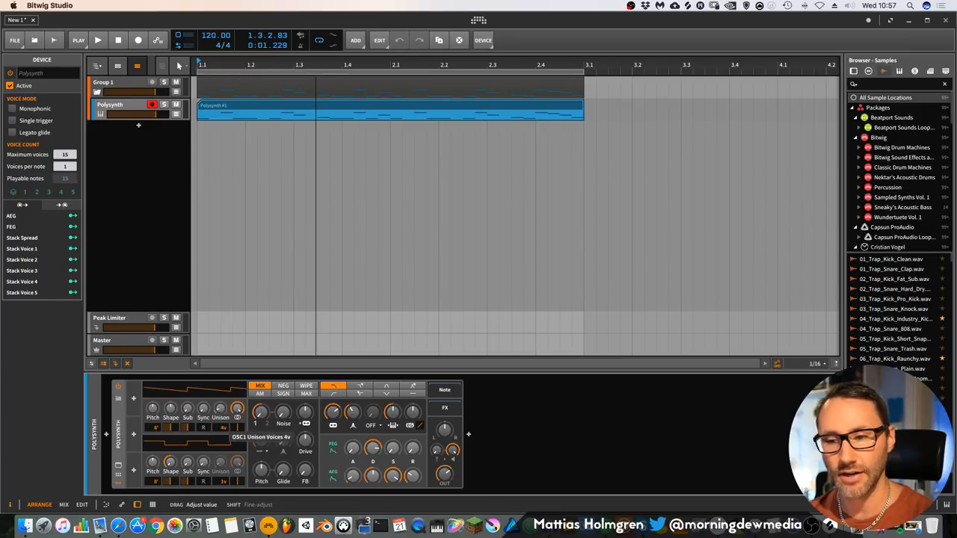
Raise OSC1 Unison Voices and widen the Unison Spread to thicken the bass
left_click(98, 38)
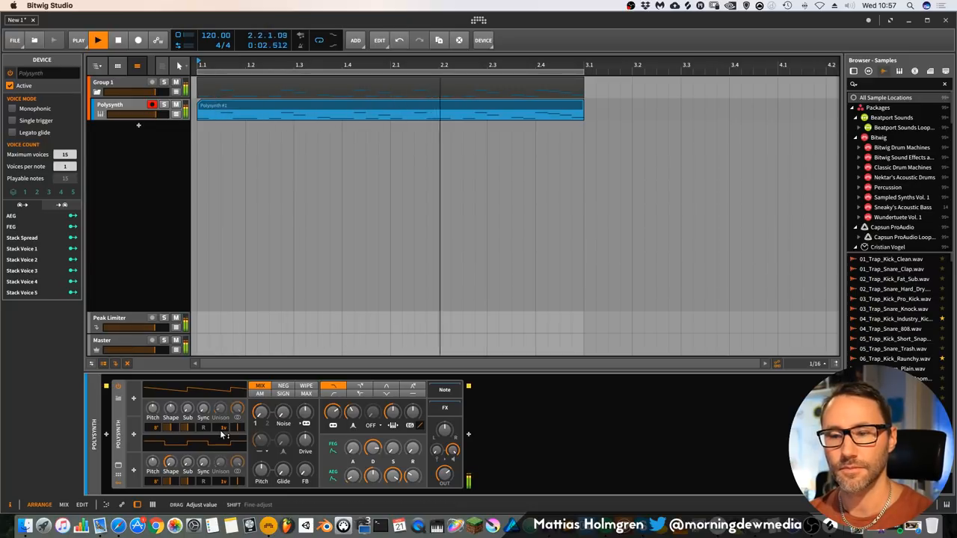
left_click(99, 39)
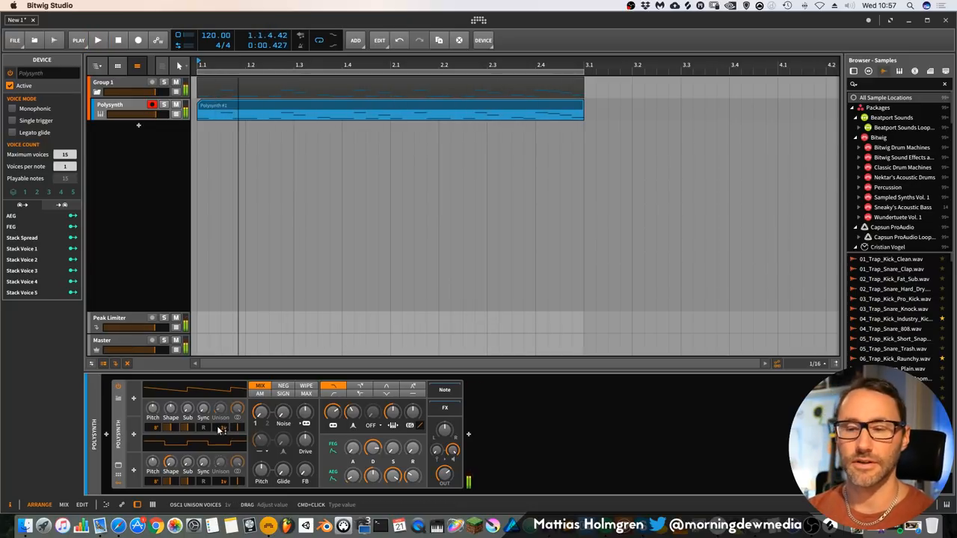
left_click(99, 39)
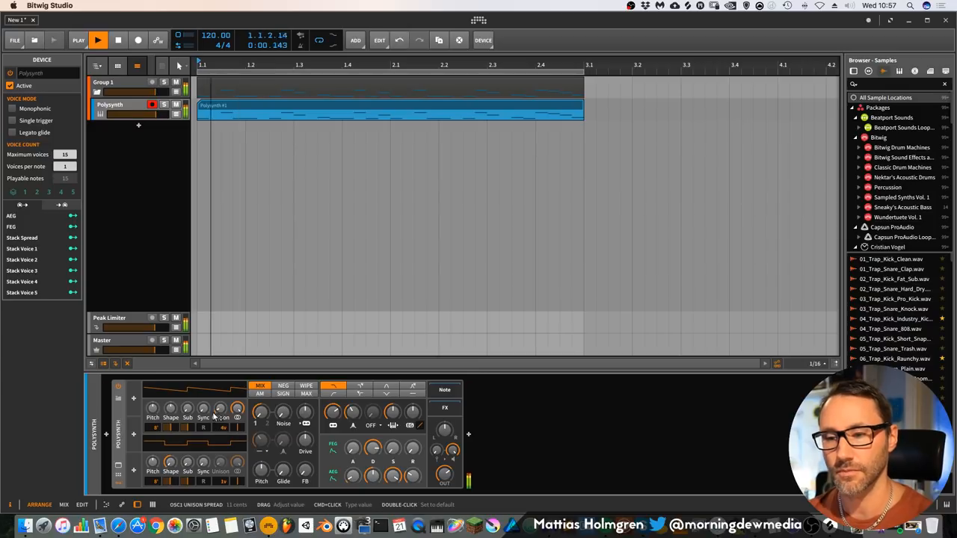
left_click(99, 39)
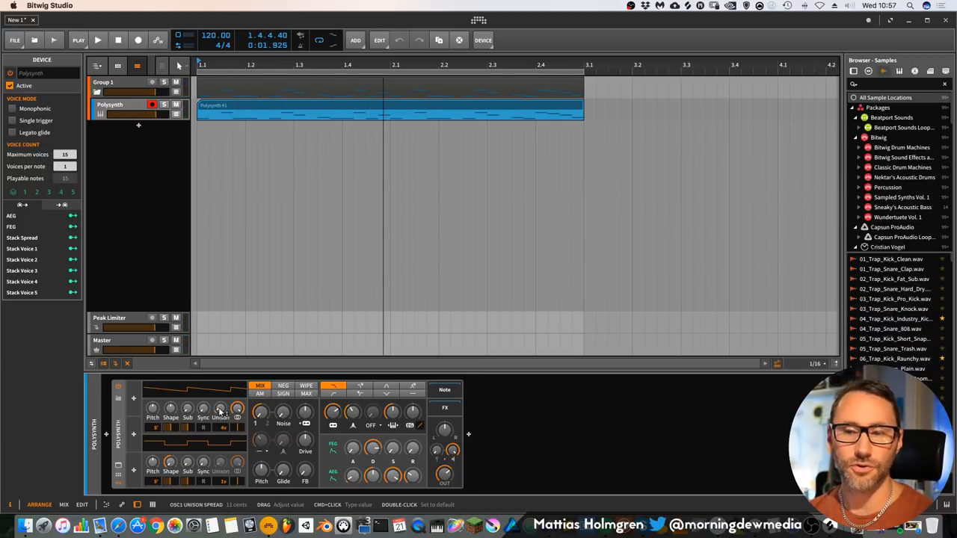
left_click(99, 39)
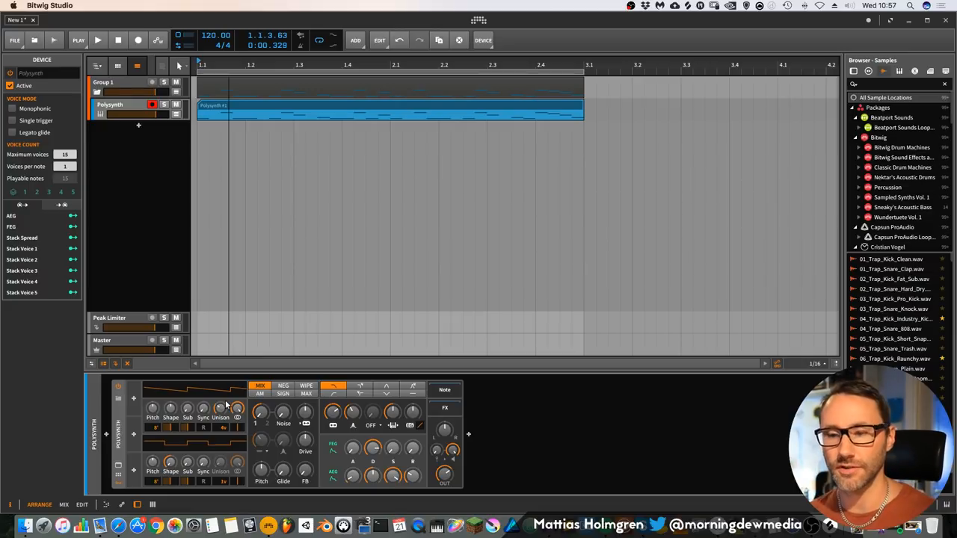
left_click(99, 39)
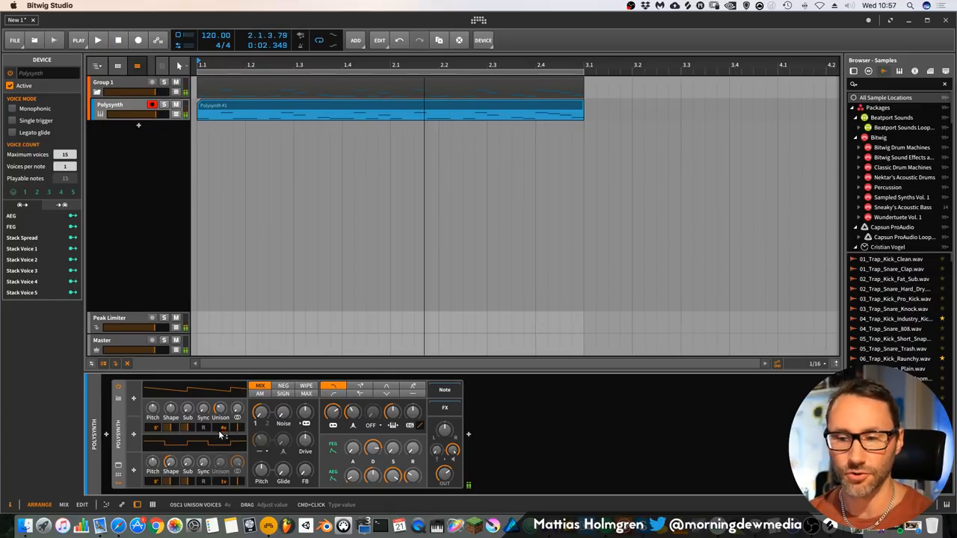
left_click(99, 39)
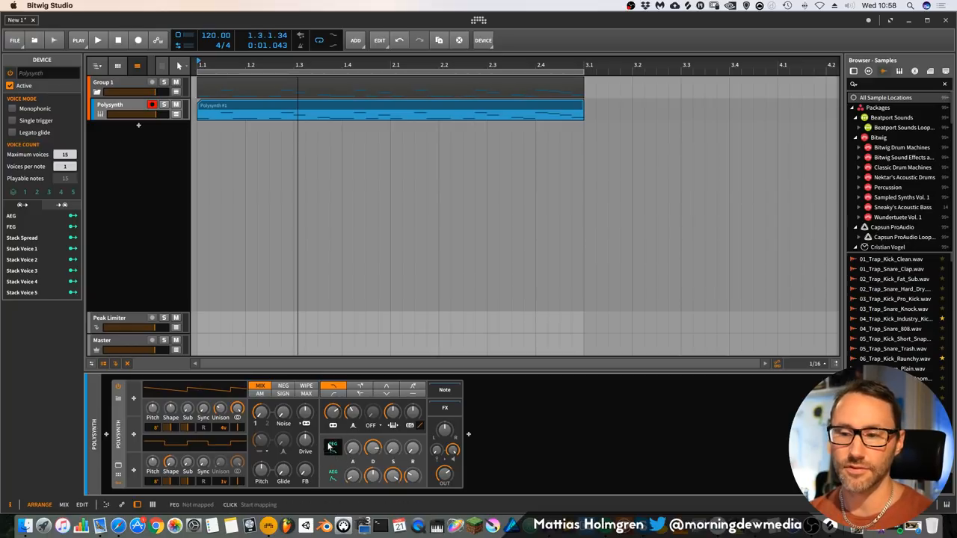
mouse_move(390, 449)
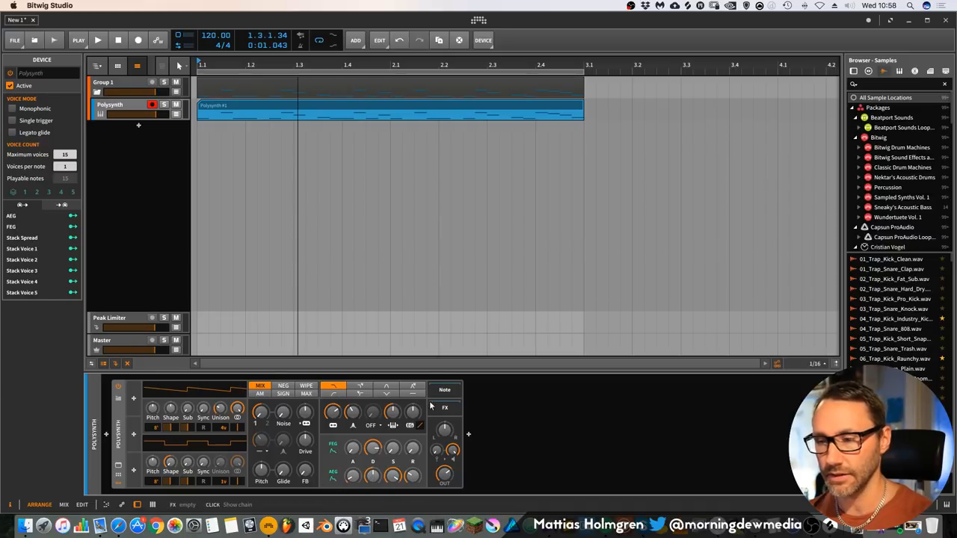
Set the Polysynth Out level and choose a different filter type
left_click(444, 389)
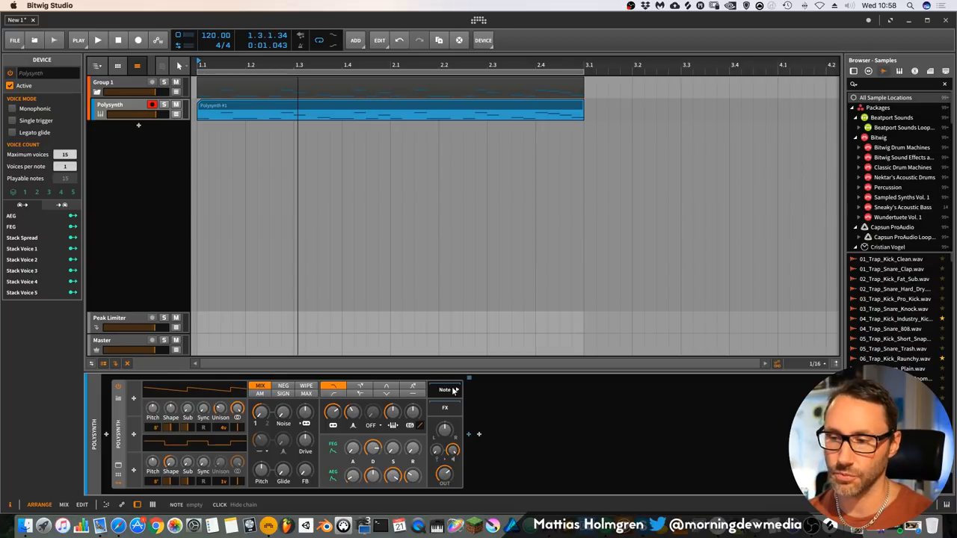
left_click(445, 407)
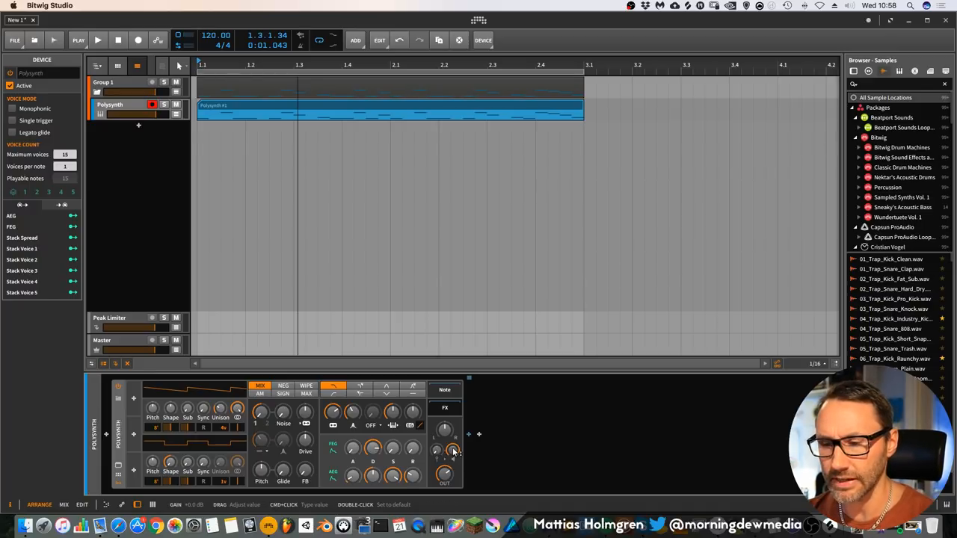
mouse_move(433, 494)
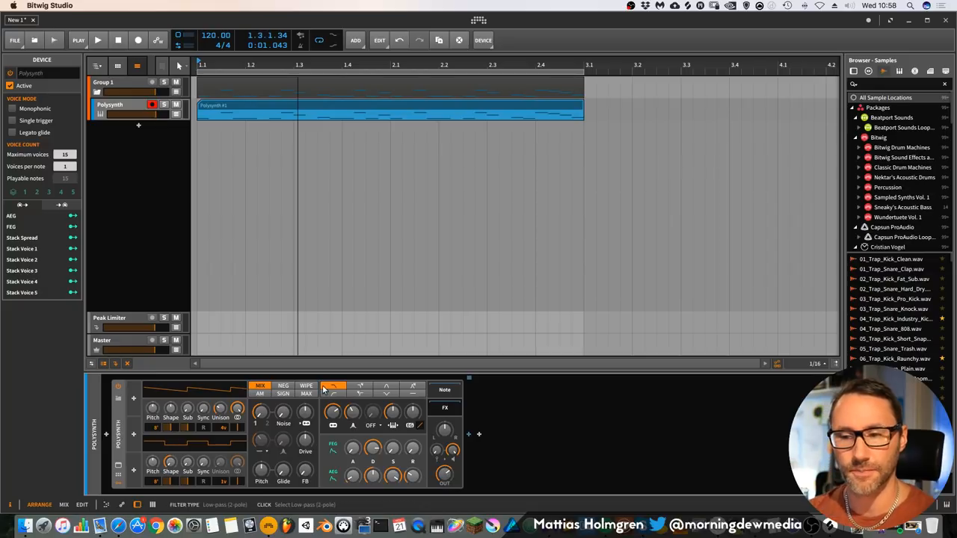
left_click(99, 39)
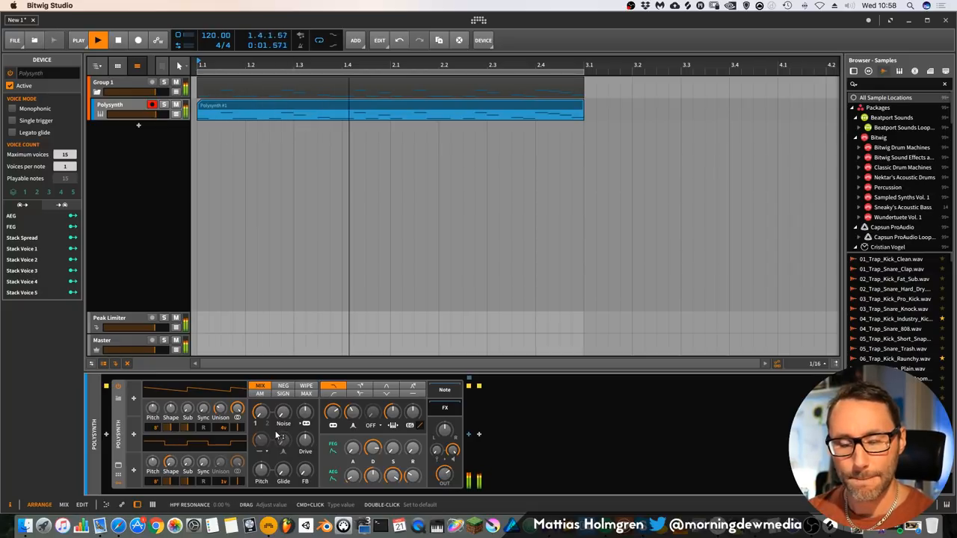
Adjust filter envelope depth, decay, curve and resonance to around 46 percent during playback
left_click(98, 39)
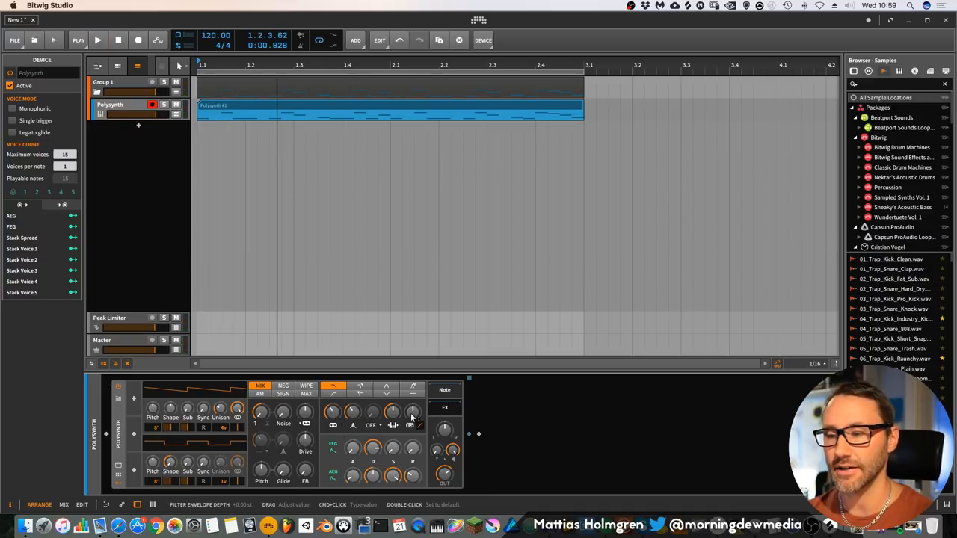
left_click(98, 39)
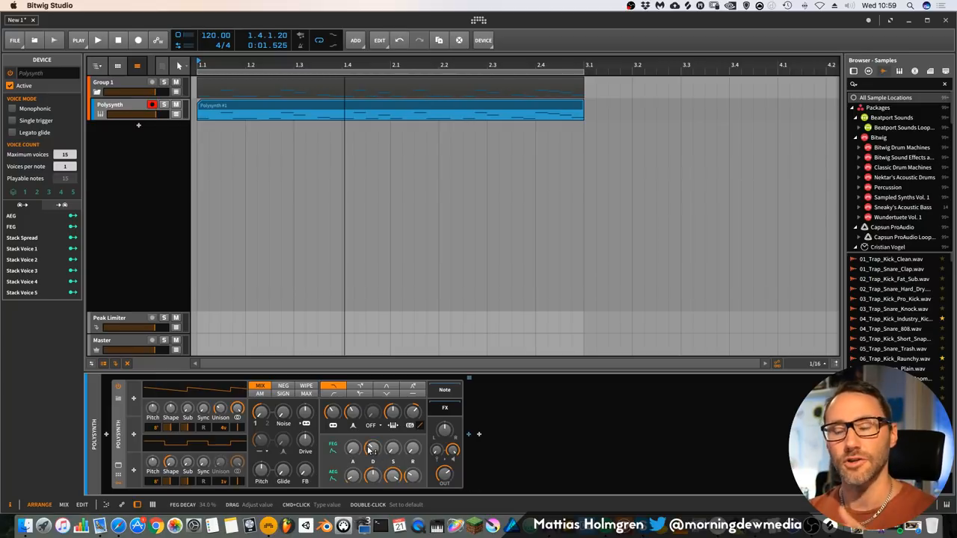
left_click(97, 39)
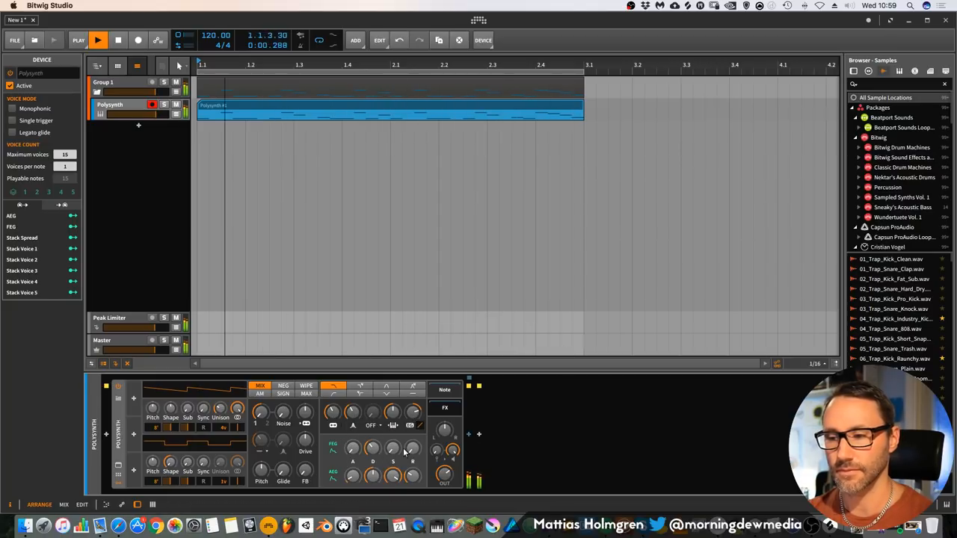
left_click_drag(413, 448, 413, 442)
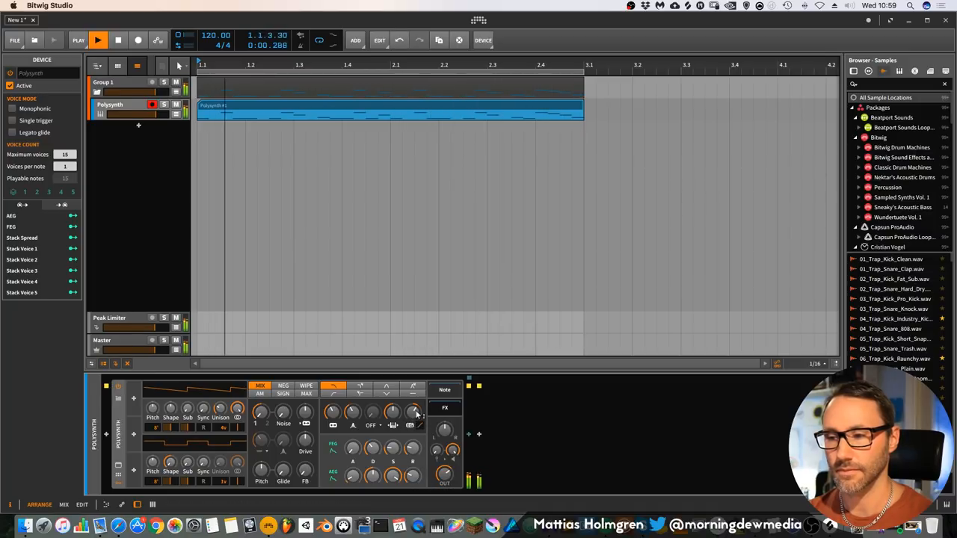
left_click(99, 39)
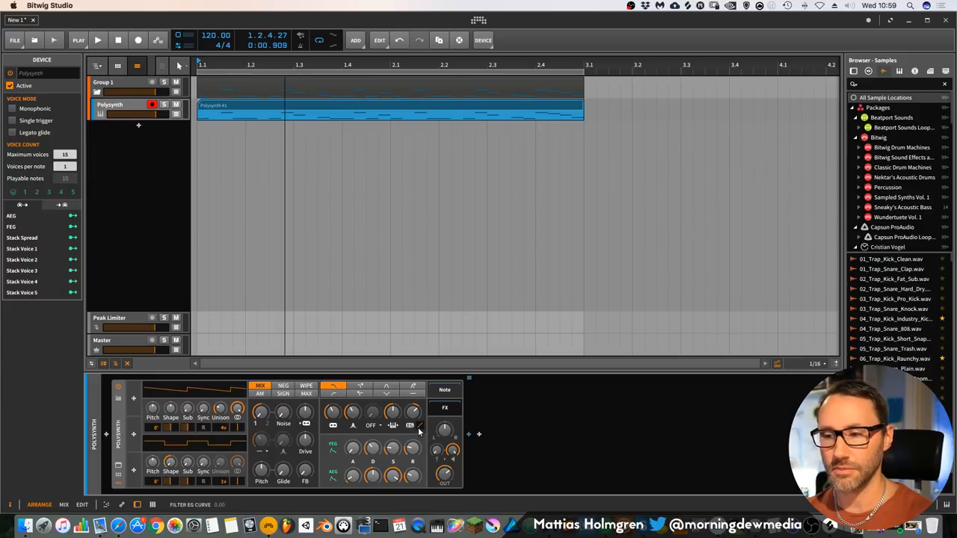
mouse_move(422, 427)
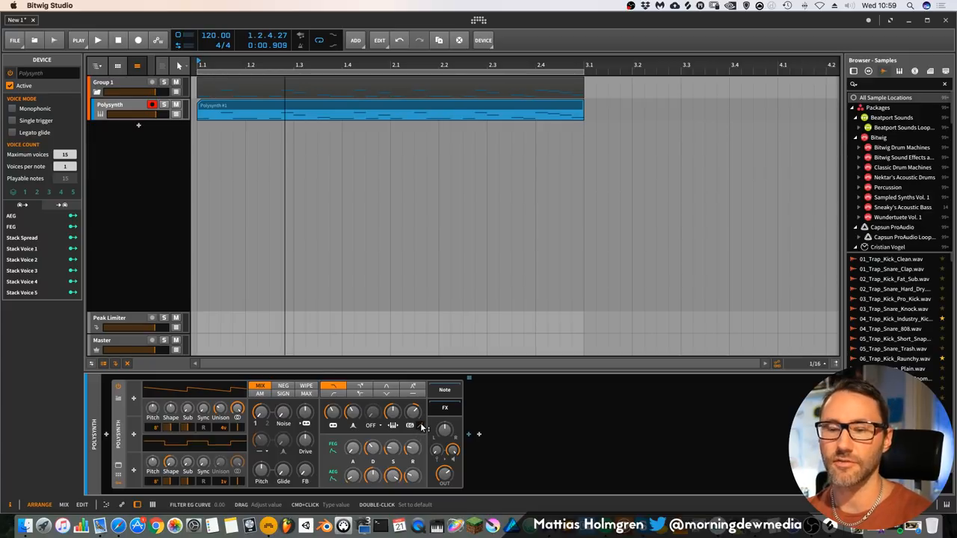
left_click(98, 39)
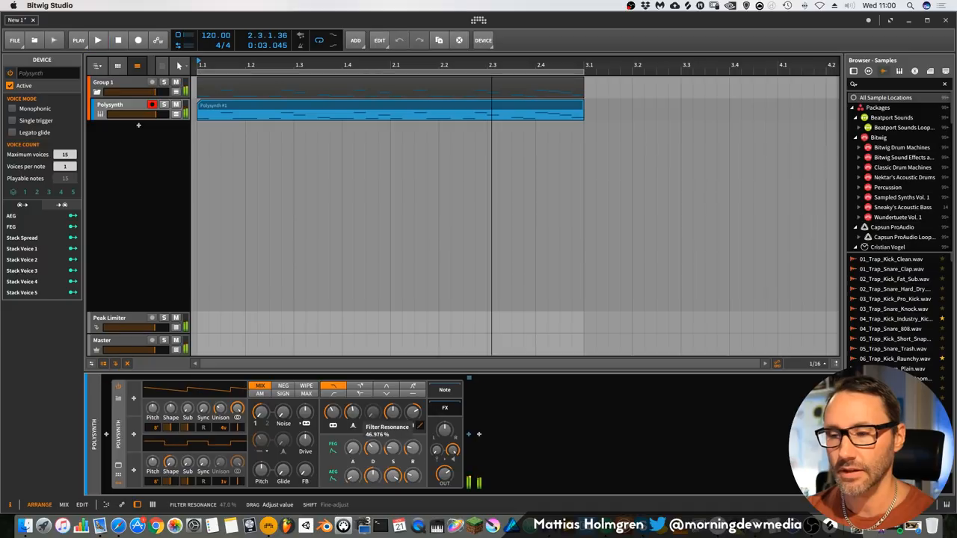
Nudge the filter resonance, audition the loop, and set the cutoff near 329 Hz
left_click(98, 38)
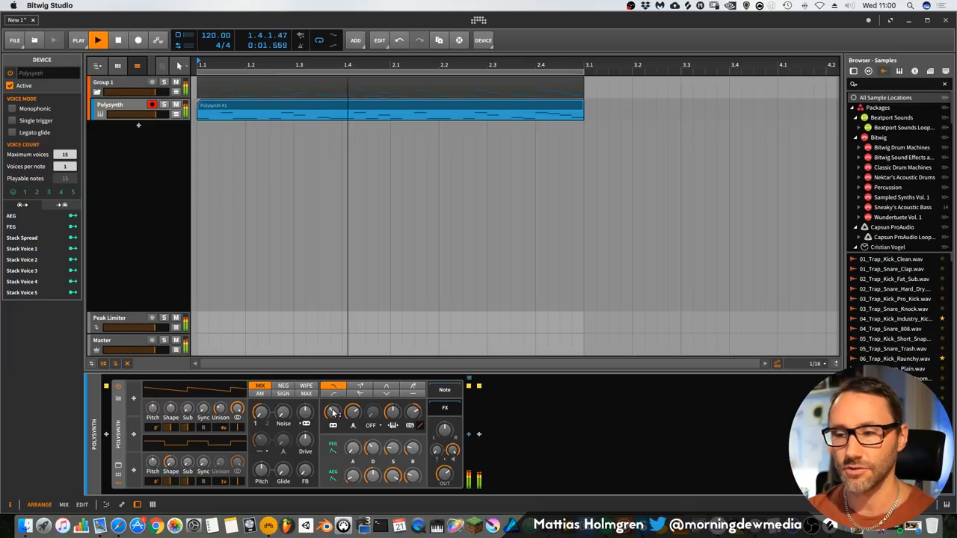
left_click(99, 39)
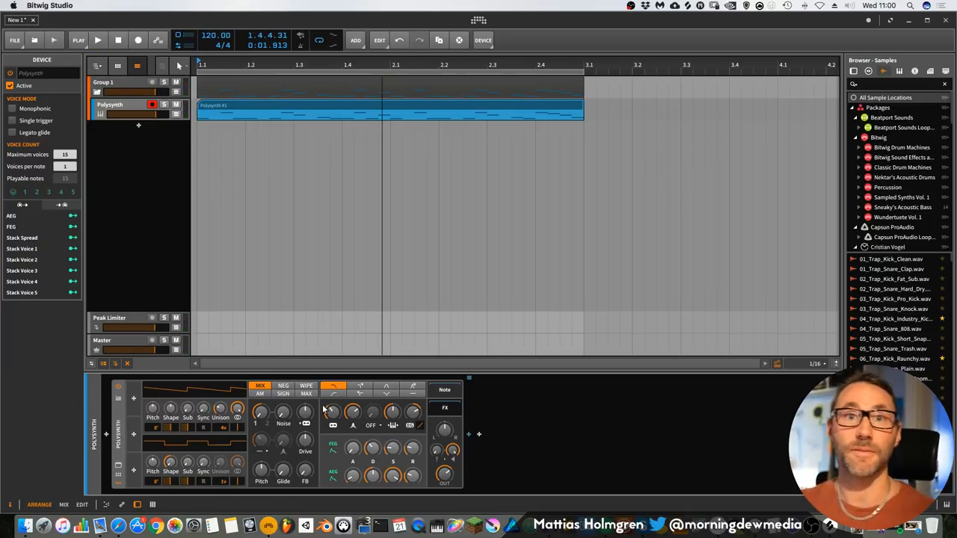
left_click(99, 39)
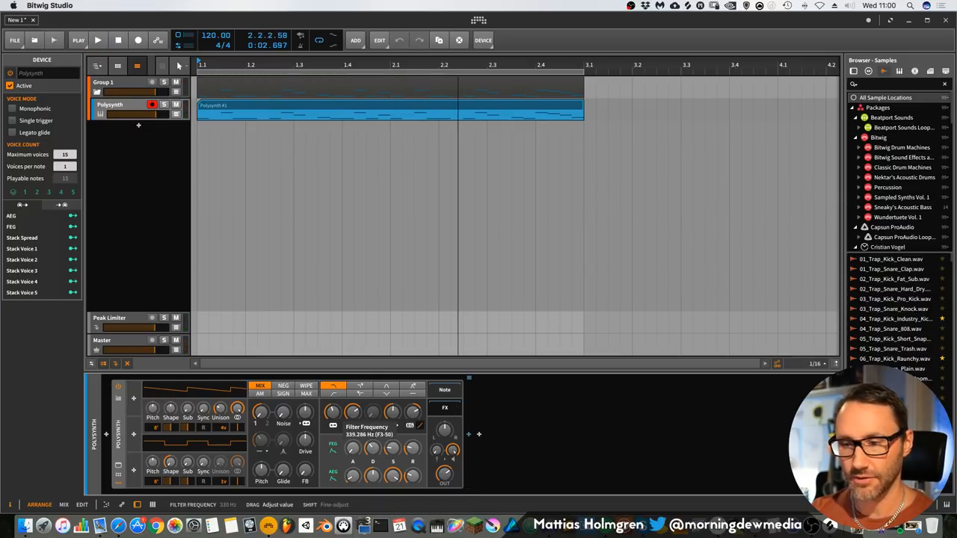
left_click(99, 39)
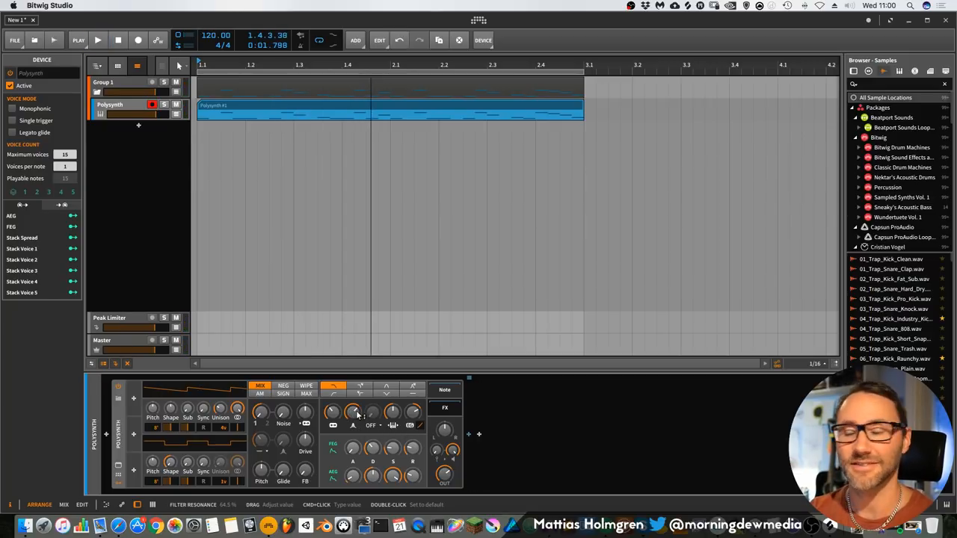
Nudge the Polysynth's filter resonance to a new value
left_click(445, 408)
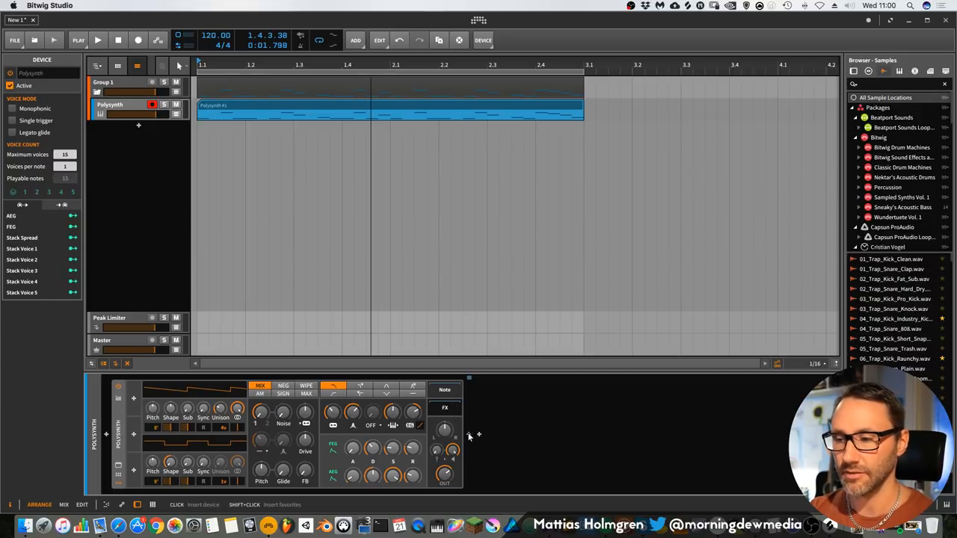
Insert a Spectrum Analyzer after the Polysynth via a 'sp' browser search
type("sp")
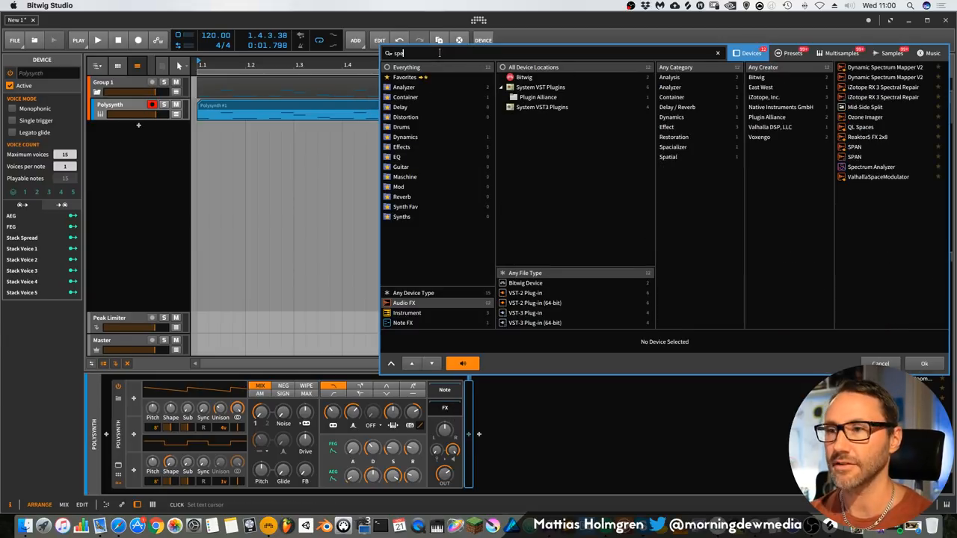
left_click(870, 105)
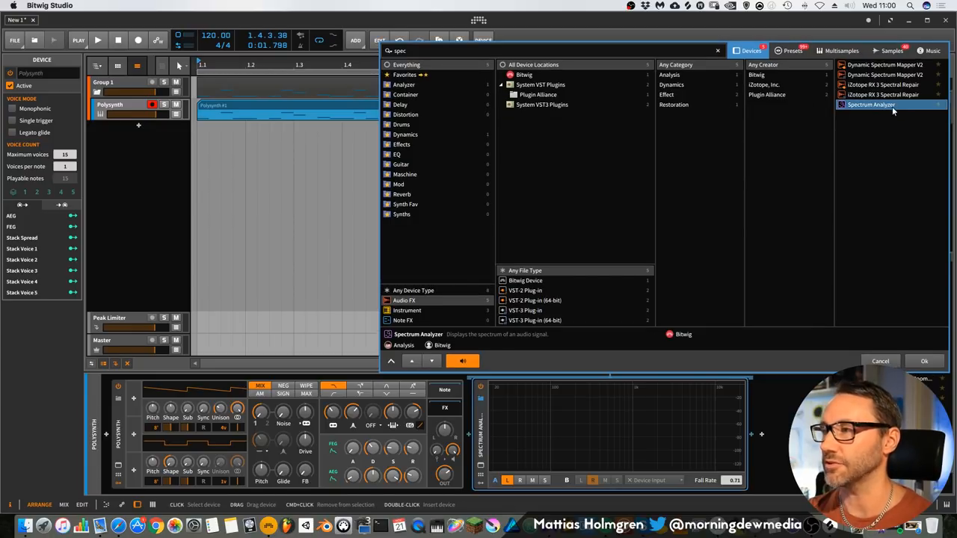
left_click(924, 361)
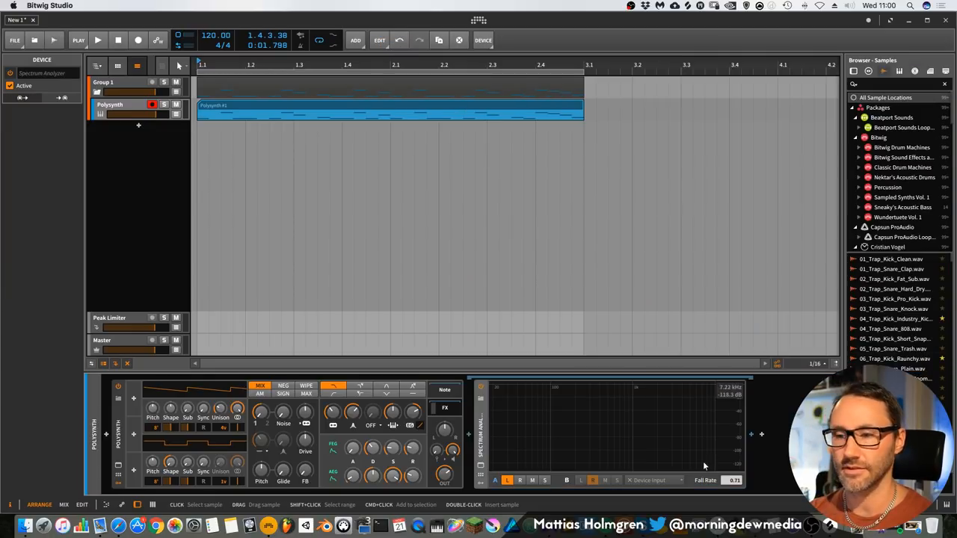
Toggle playback and set the Polysynth's filter keytracking amount
left_click(99, 39)
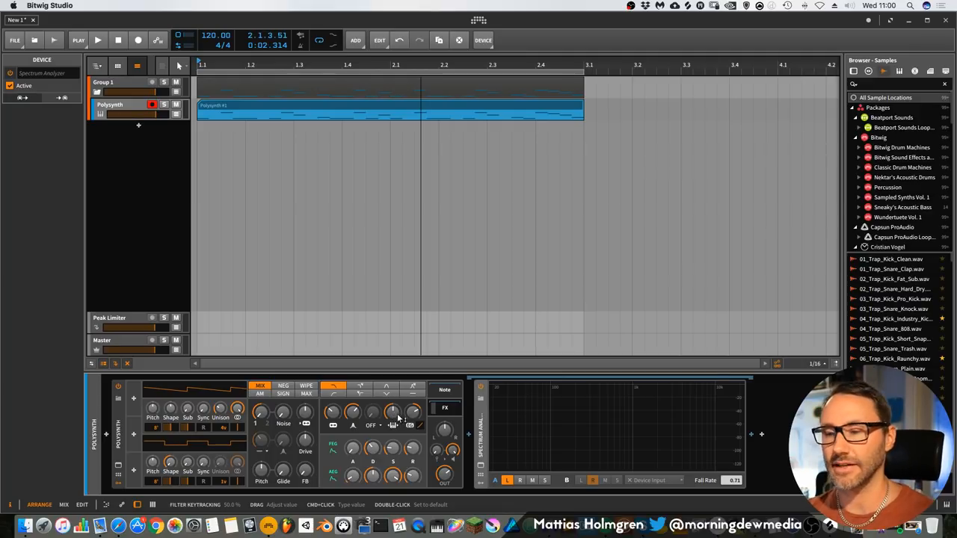
left_click(98, 39)
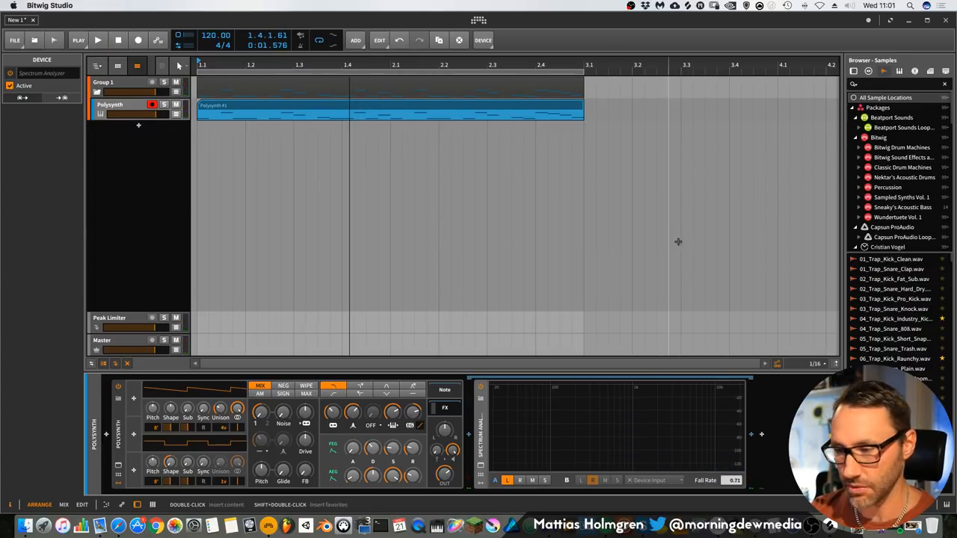
Retune the filter cutoff and envelope depth against the analyzer while the loop plays
left_click(98, 39)
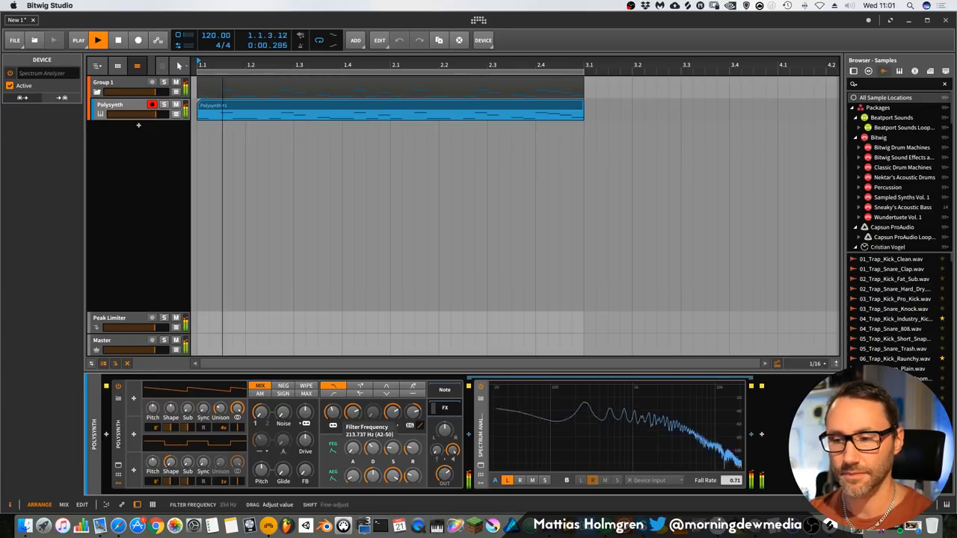
left_click(370, 426)
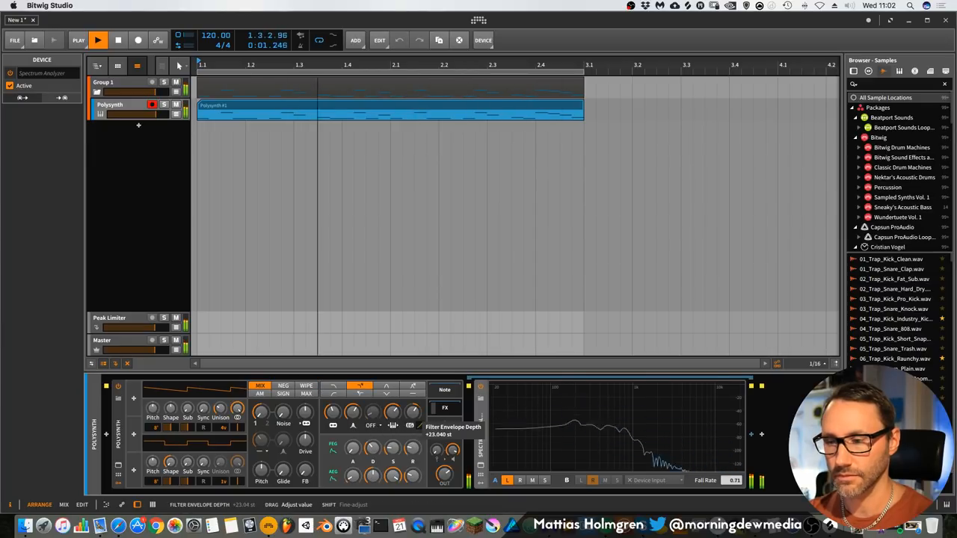
left_click(99, 39)
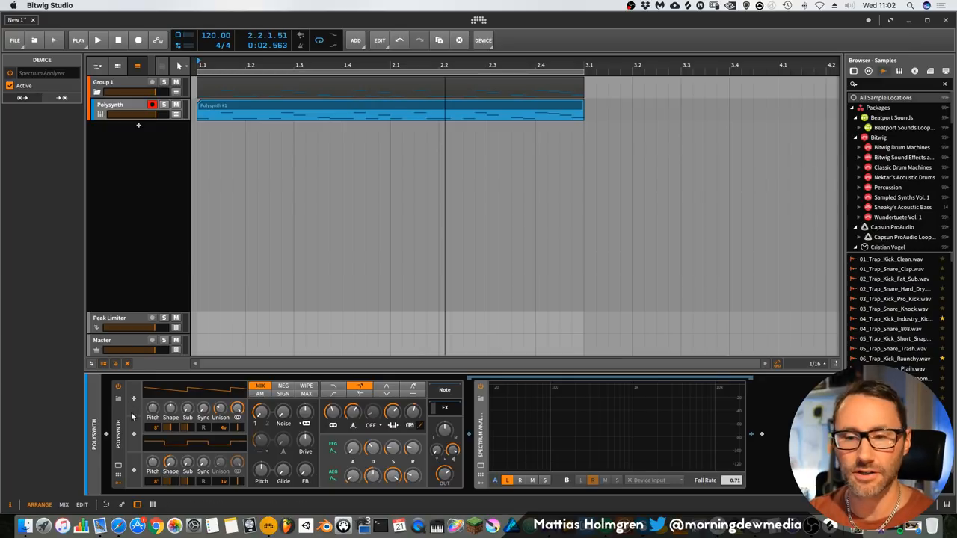
Set the Random modulator's amount on the Polysynth and play the loop into the analyzer
left_click(133, 400)
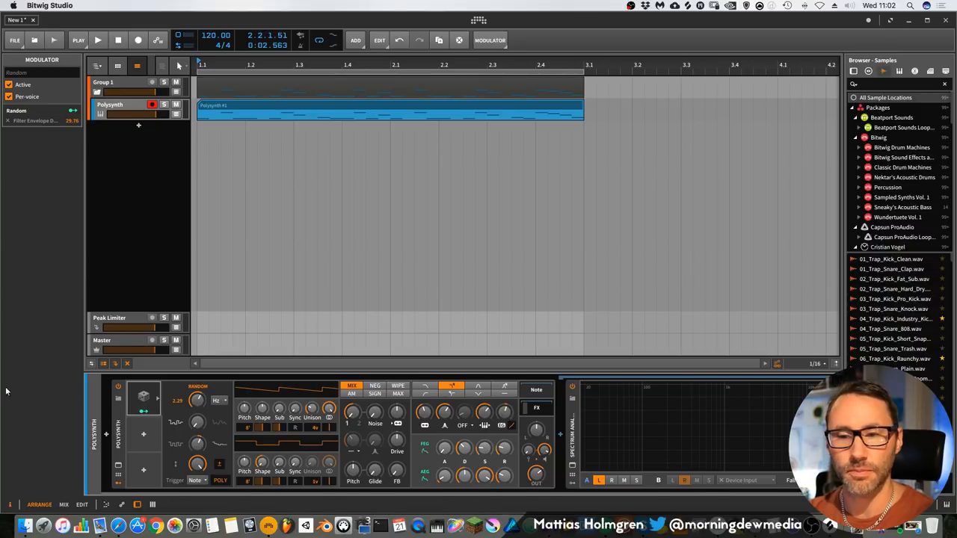
left_click(99, 39)
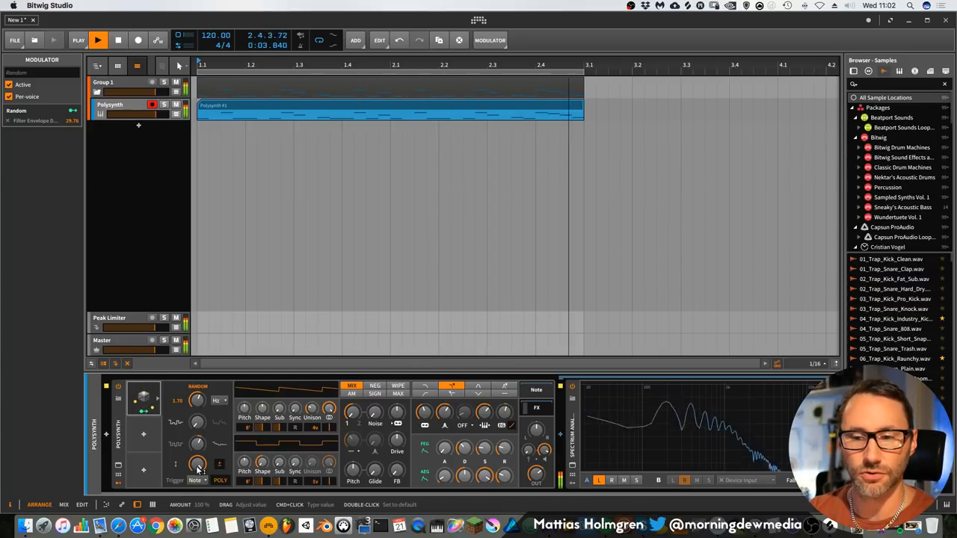
left_click_drag(198, 465, 197, 456)
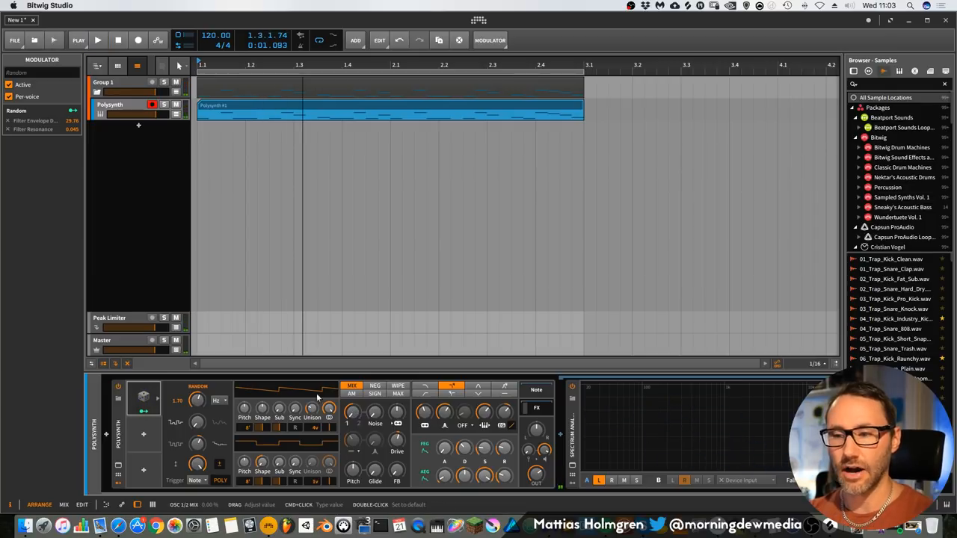
mouse_move(441, 404)
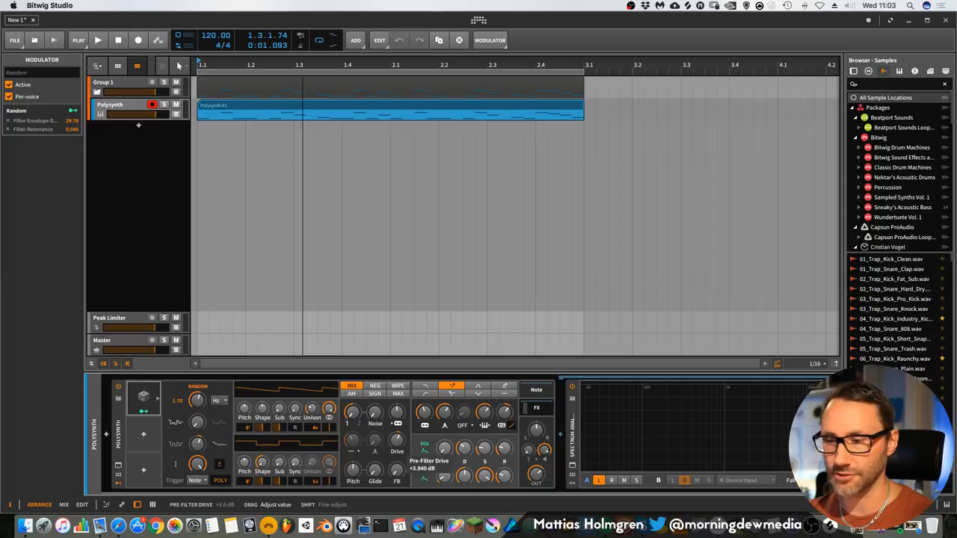
left_click(99, 39)
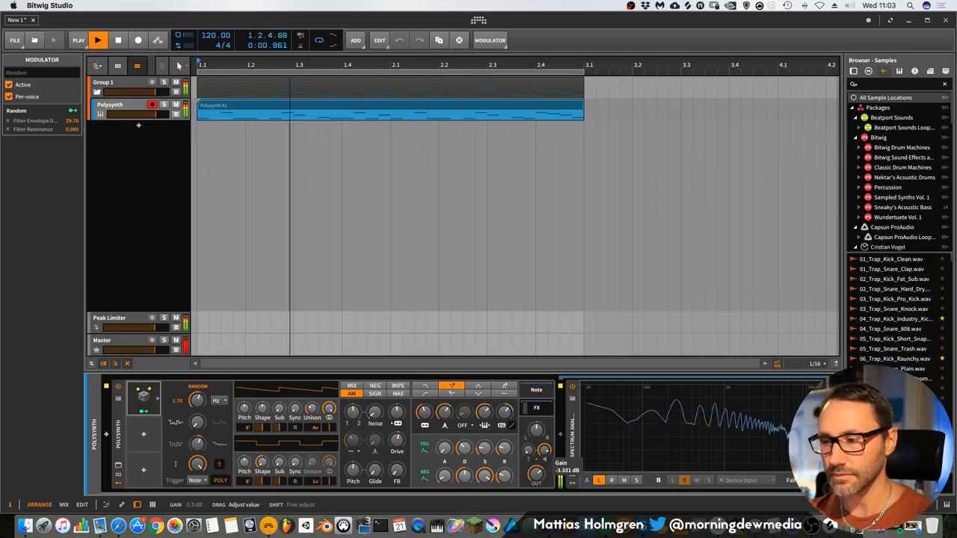
Play the bass through the new Peak Limiter and adjust its filter frequency
left_click(97, 39)
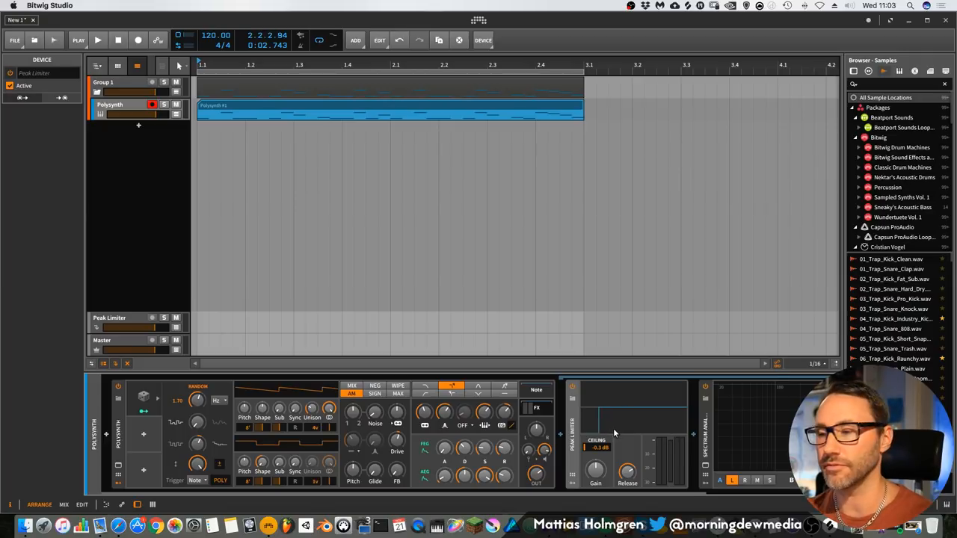
left_click(99, 39)
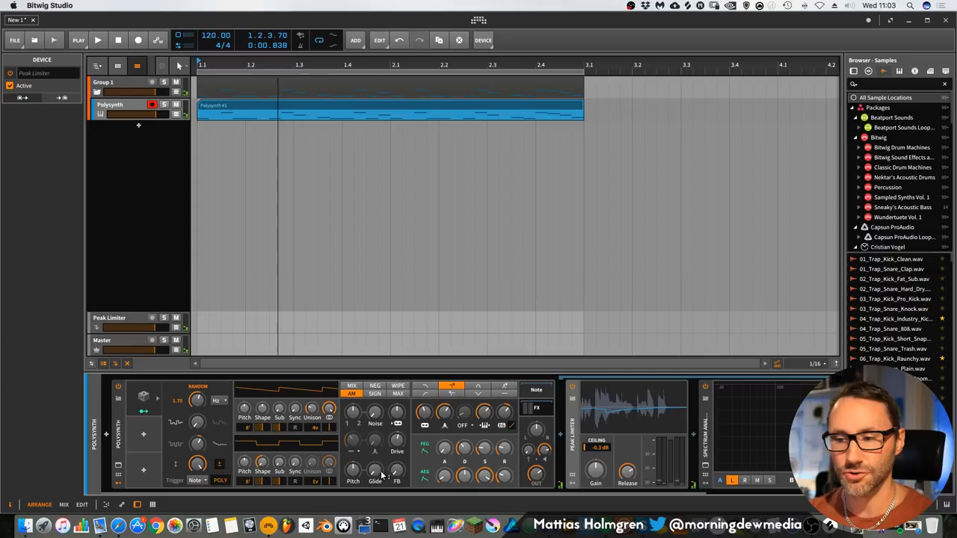
mouse_move(374, 471)
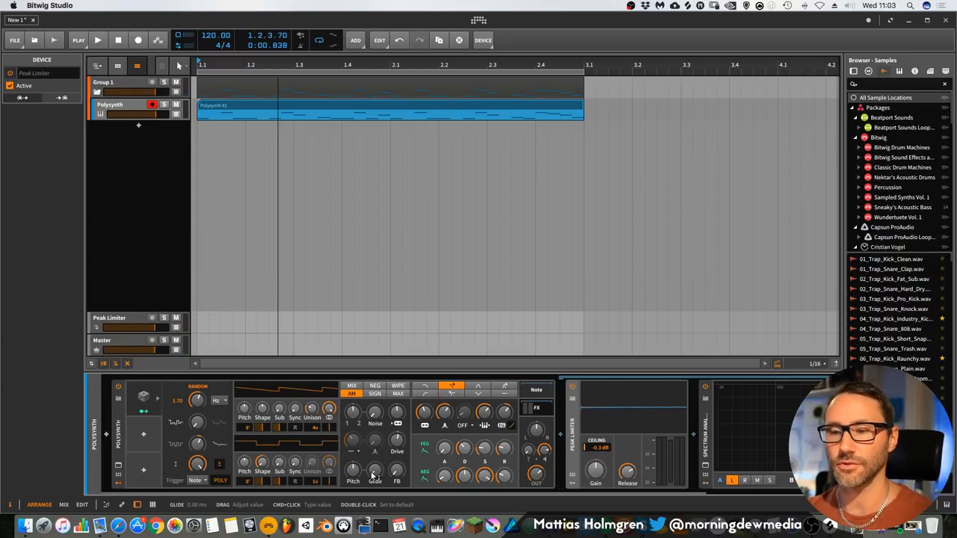
mouse_move(374, 471)
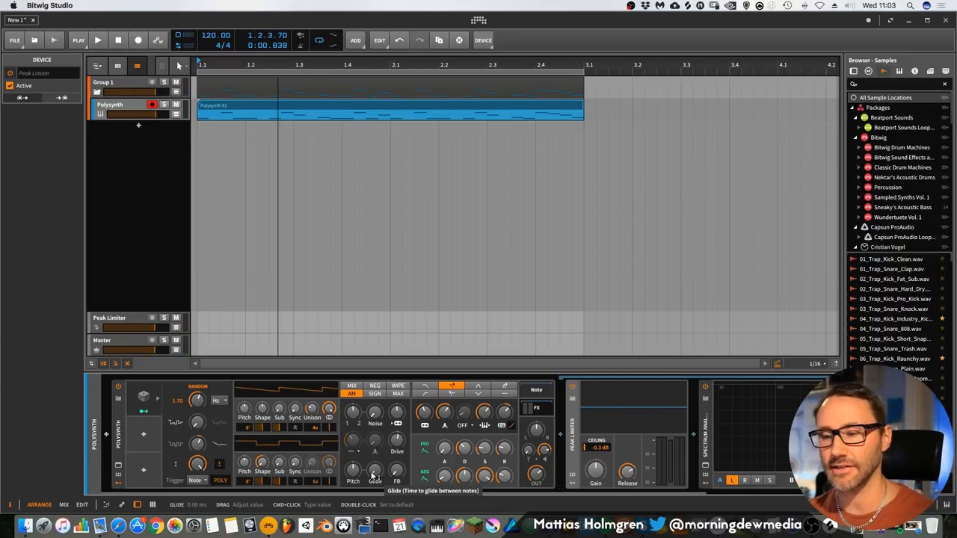
left_click(98, 39)
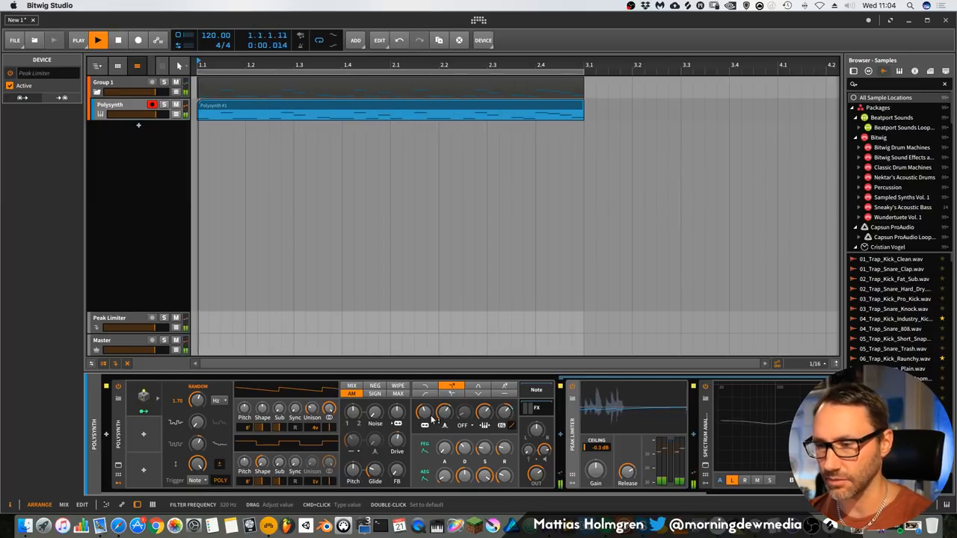
left_click_drag(445, 412, 446, 407)
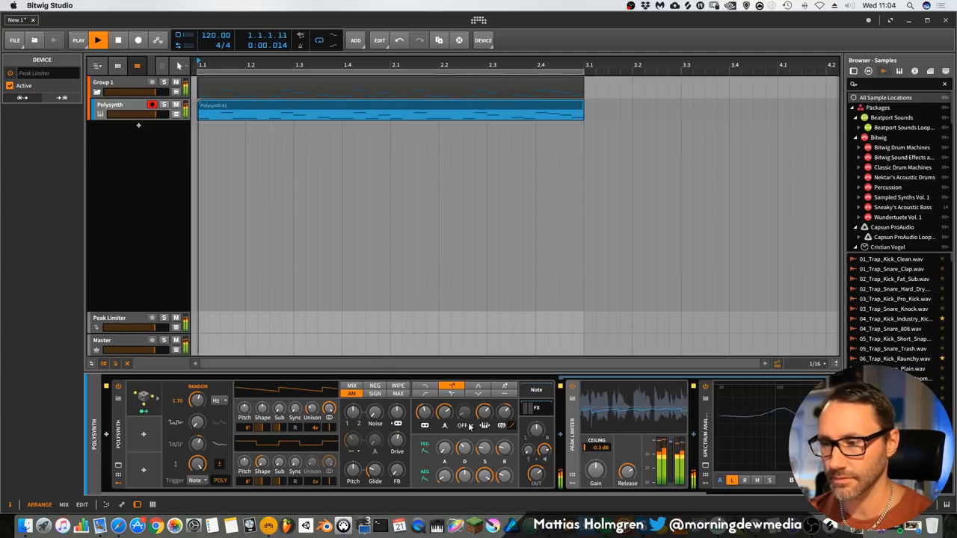
Switch the Polysynth waveshaper to HYST (hysteresis) mode with playback stopped
left_click(99, 39)
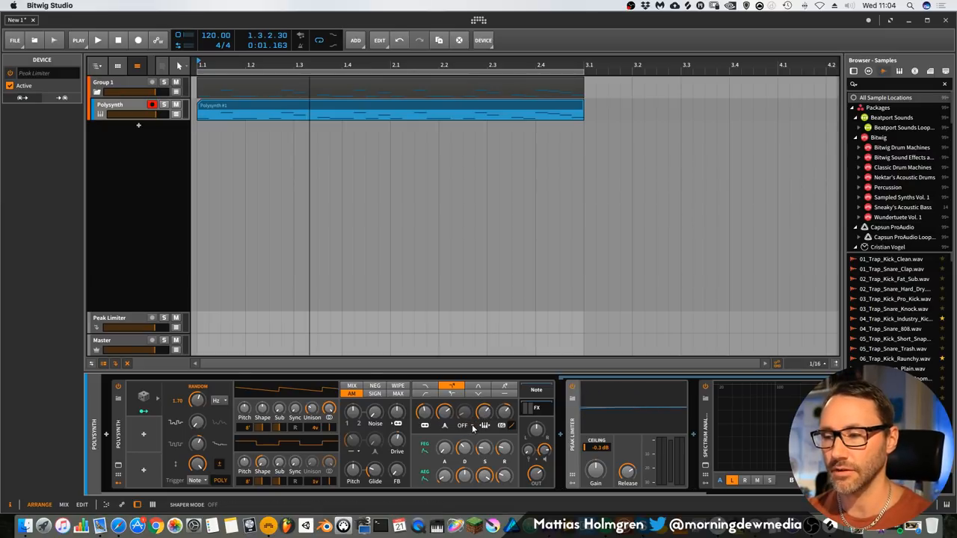
left_click(462, 425)
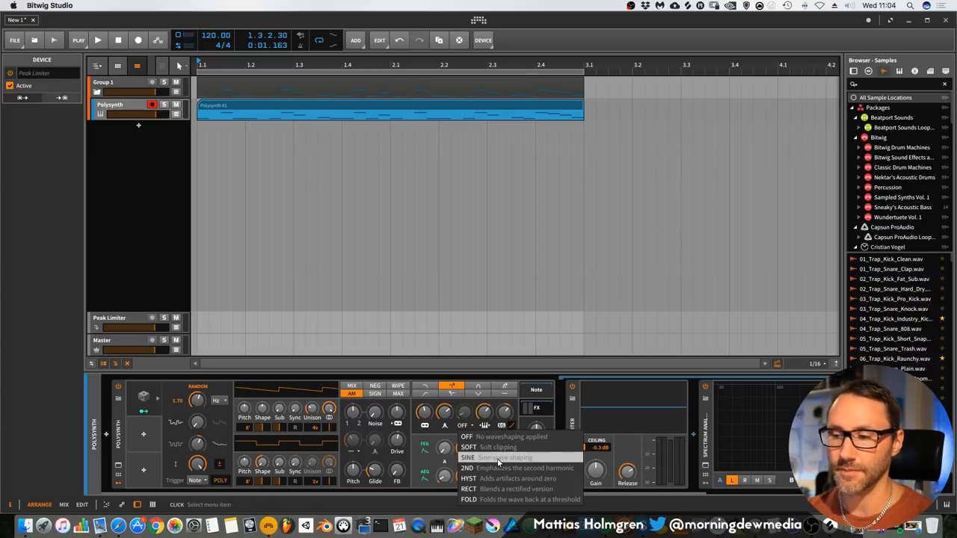
mouse_move(486, 479)
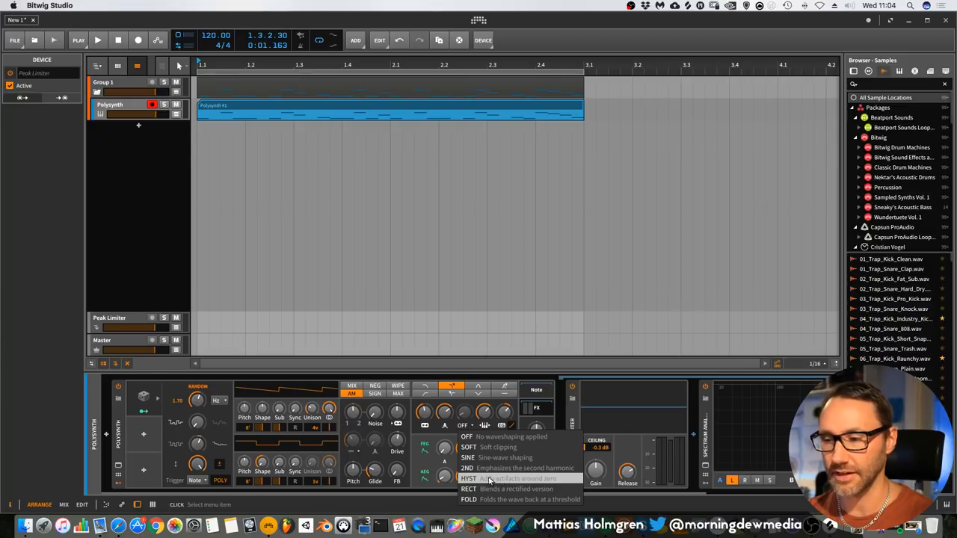
left_click(469, 478)
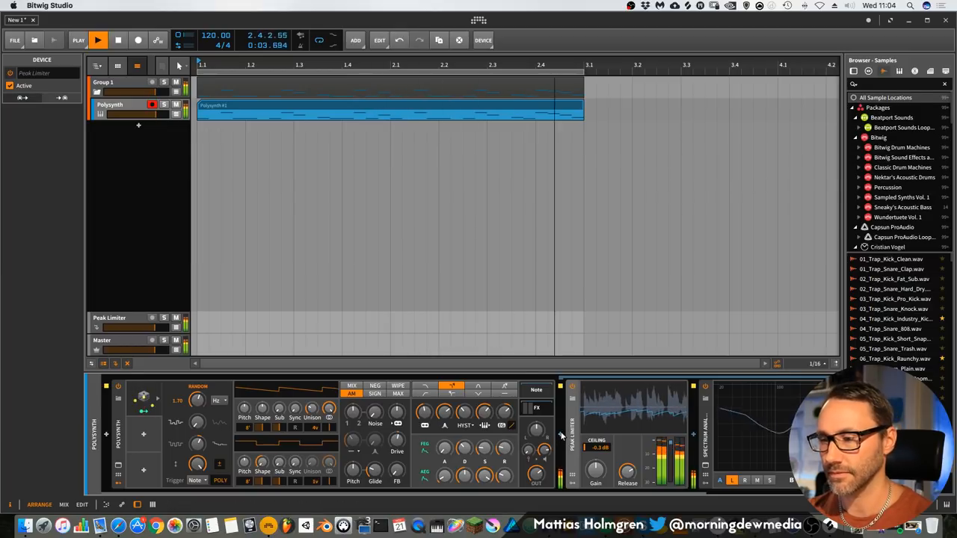
Insert Delay-2 after the Polysynth, then set the waveshaper to RECT and resume the loop
left_click(559, 434)
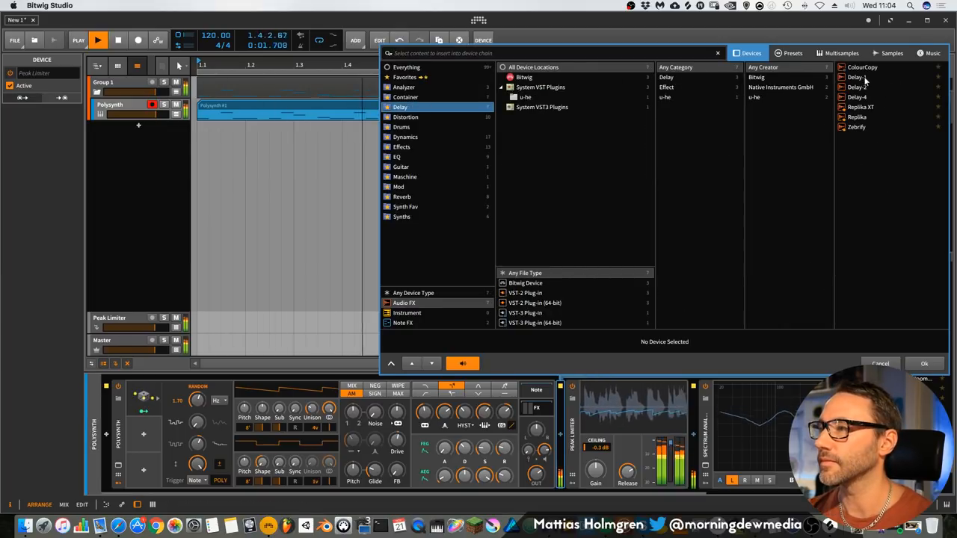
left_click(924, 364)
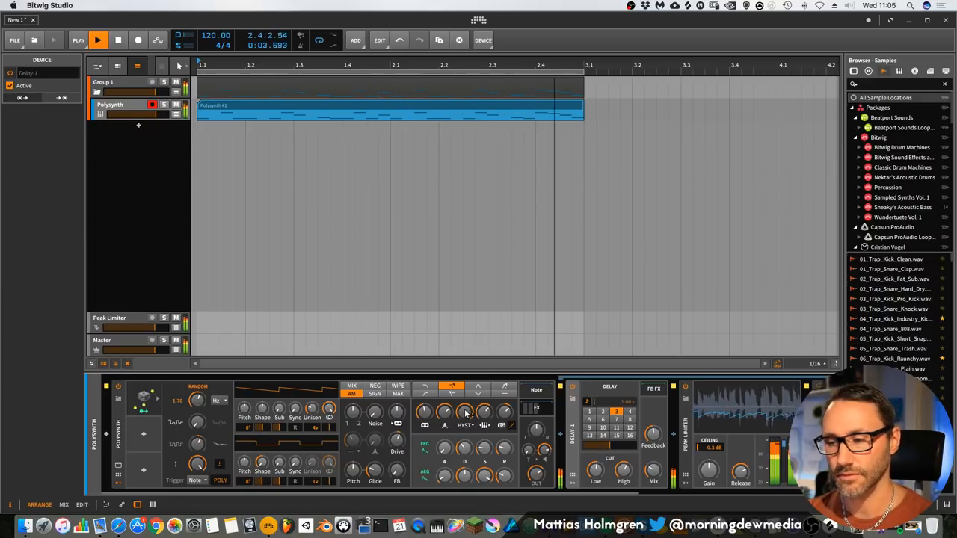
left_click(99, 39)
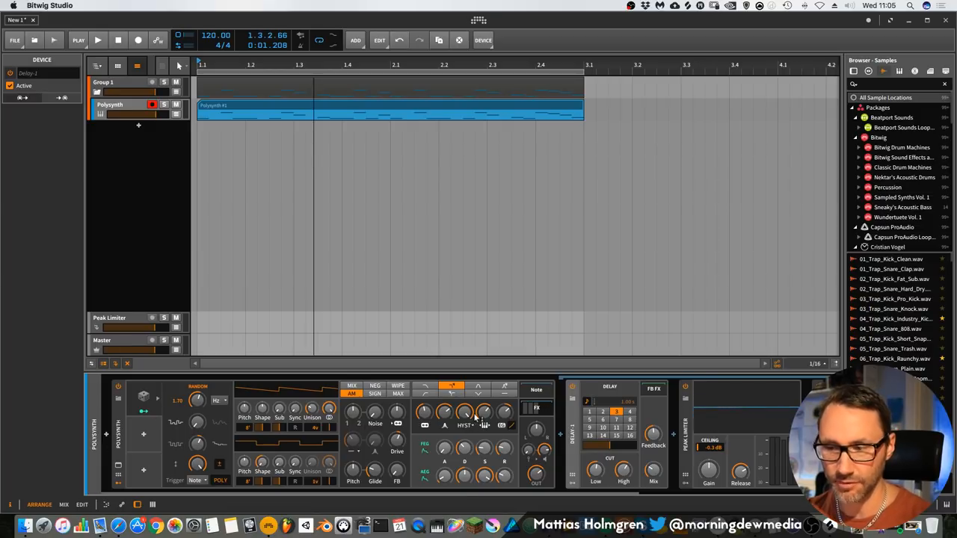
left_click(465, 425)
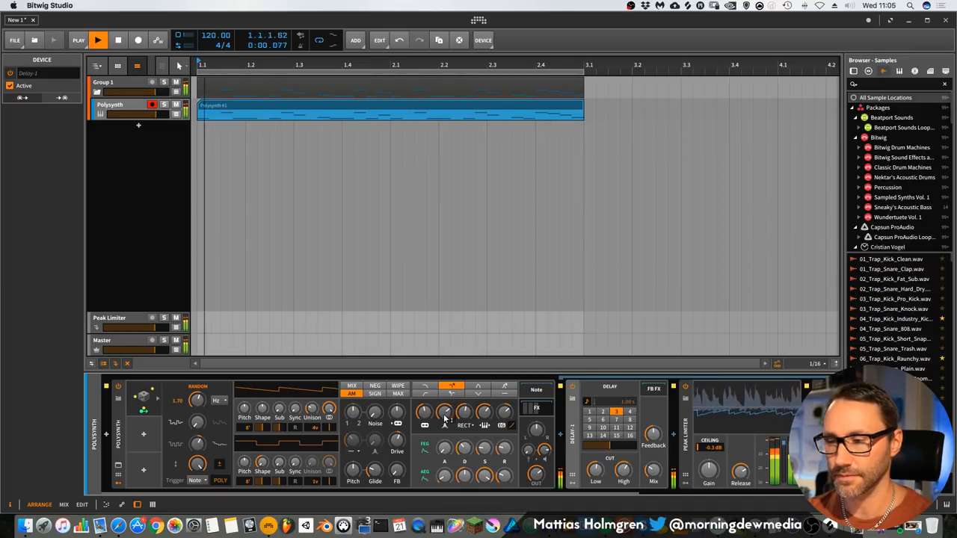
Adjust the Polysynth filter knob before adding the Freq Shifter after Delay-2
left_click_drag(446, 409, 445, 419)
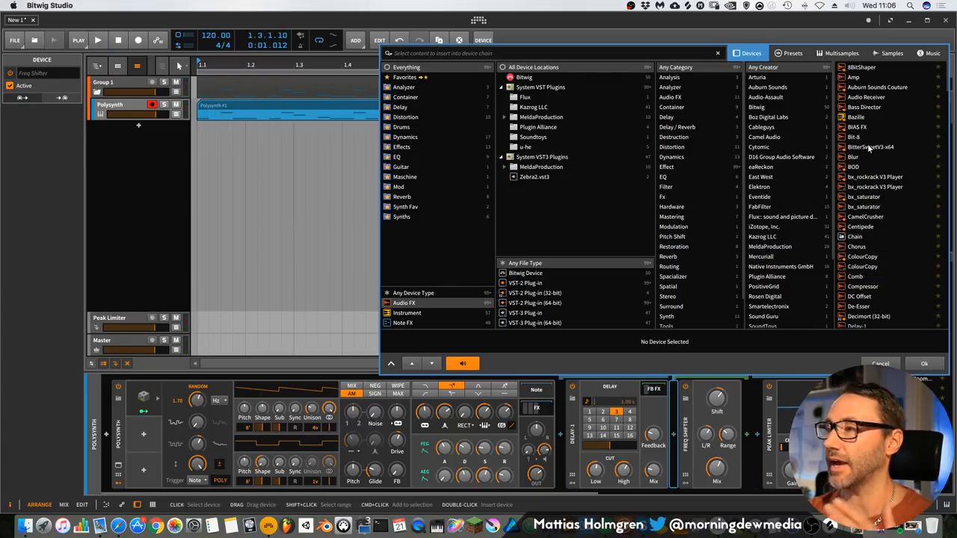
Filter the browser to Bitwig creator devices and insert a distortion effect
left_click(524, 77)
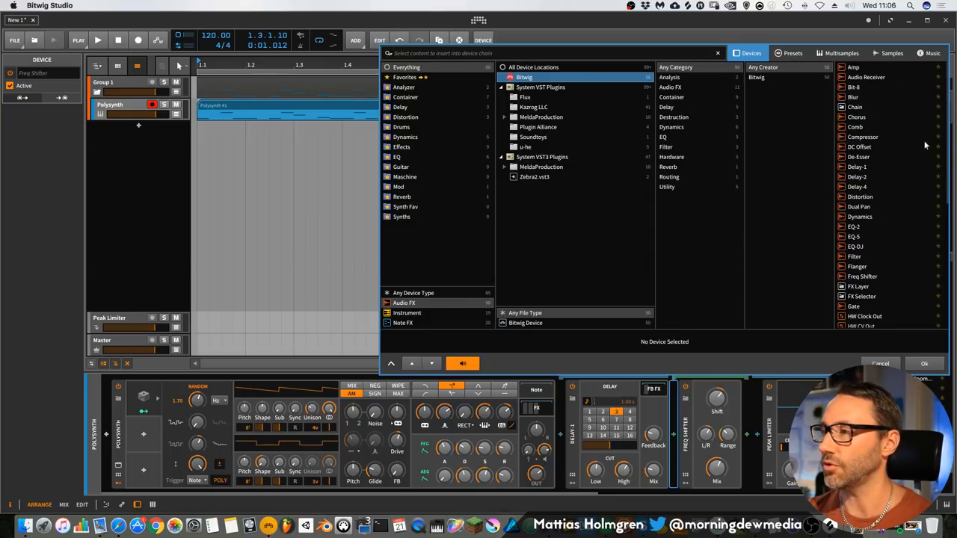
left_click(860, 194)
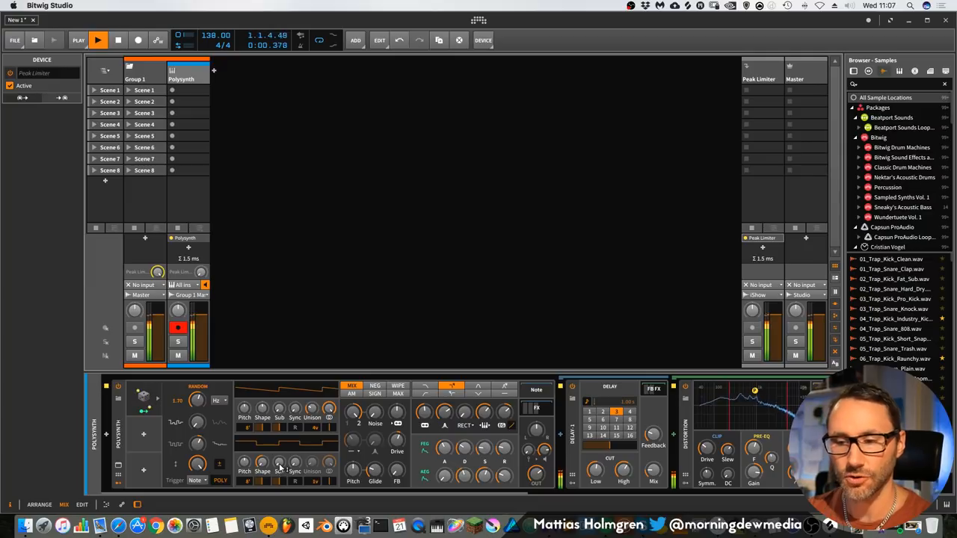
Fine-tune the Polysynth oscillator knobs while the loop plays at 138 BPM
left_click_drag(278, 460, 278, 448)
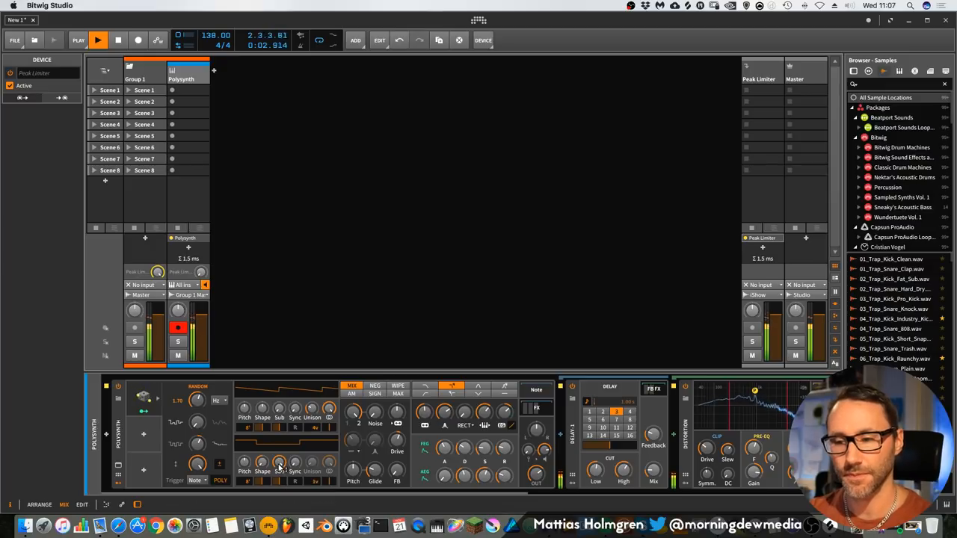
left_click_drag(278, 464, 279, 460)
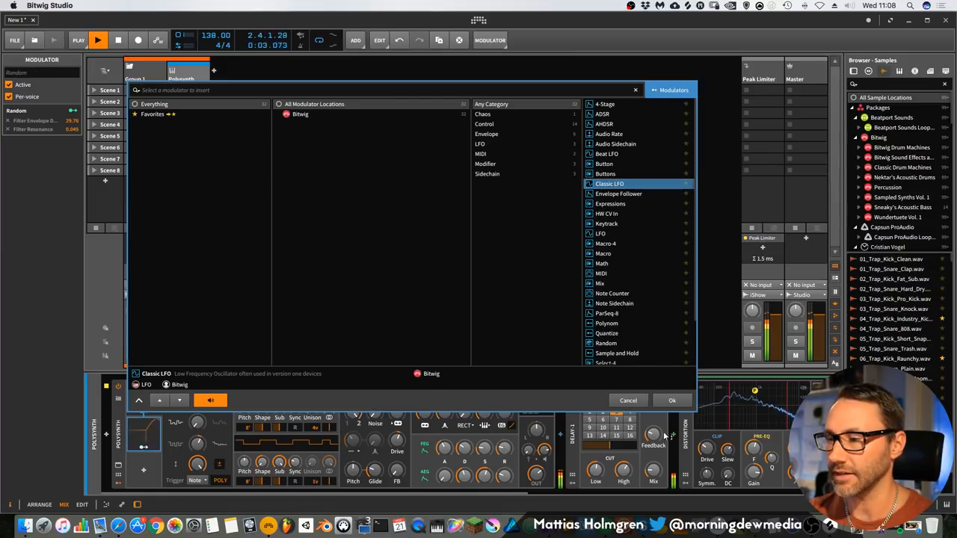
Confirm the Classic LFO on the Polysynth and adjust its rate setting and modulation amount
left_click(671, 400)
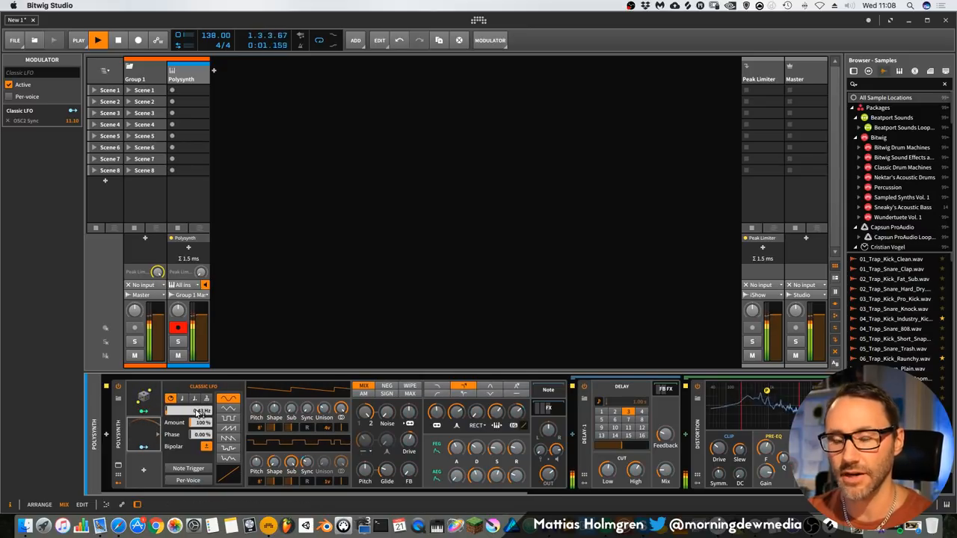
left_click_drag(197, 411, 198, 437)
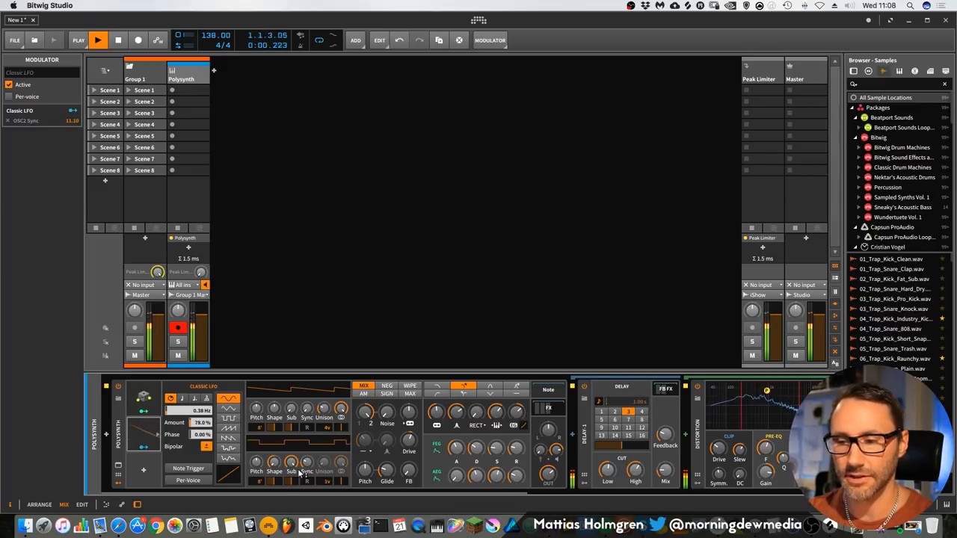
left_click(99, 39)
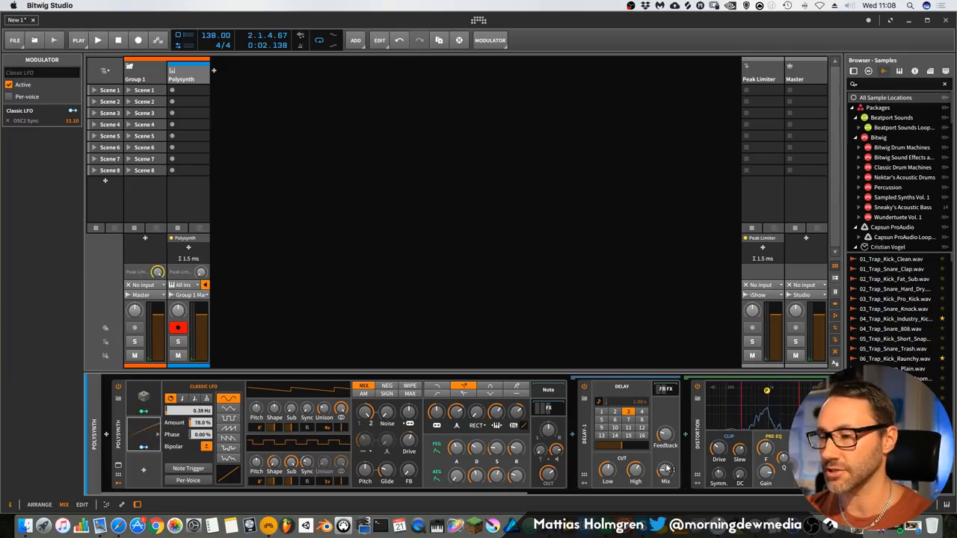
left_click(98, 39)
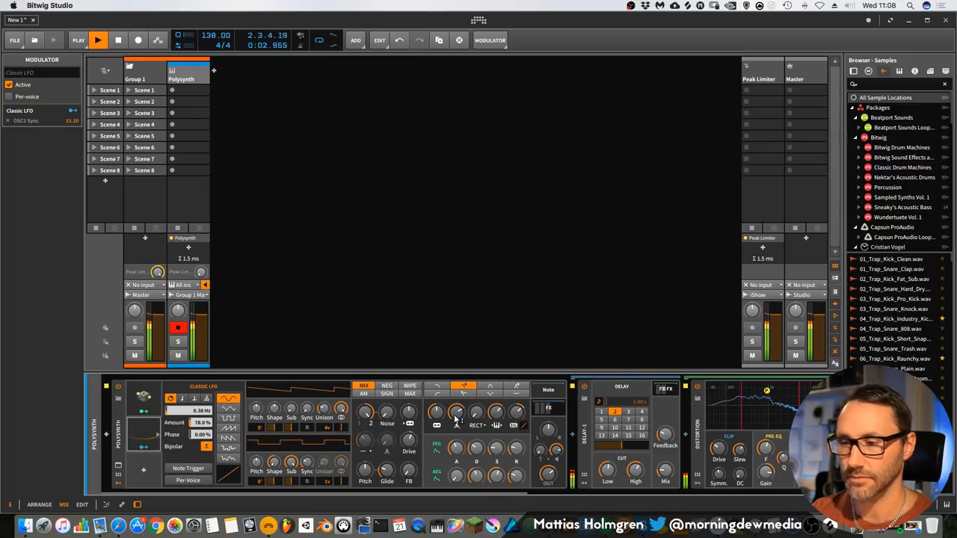
left_click_drag(456, 412, 456, 410)
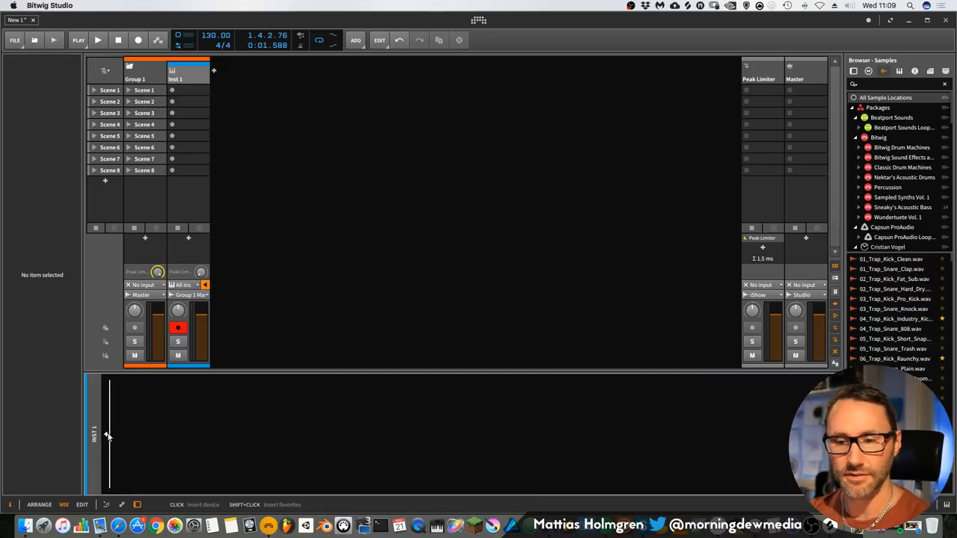
left_click(108, 434)
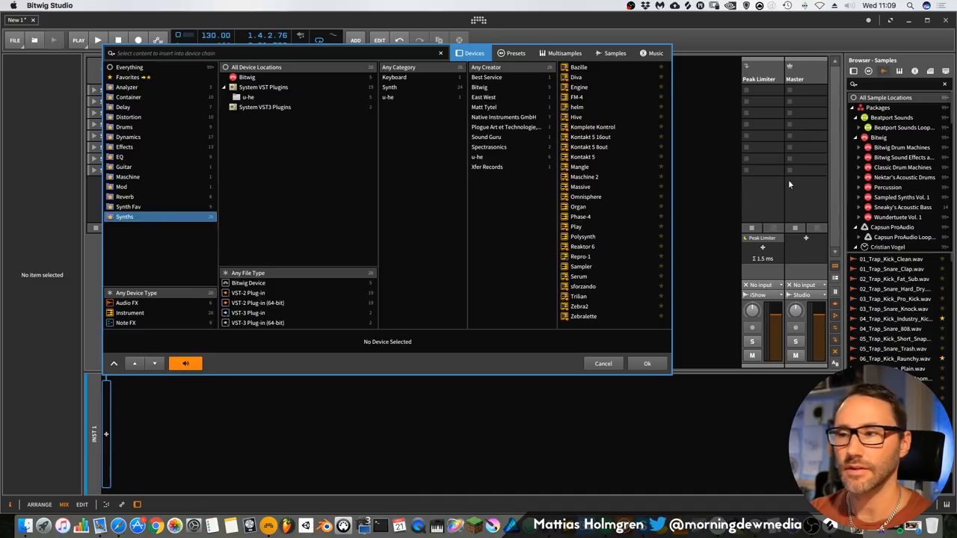
left_click(591, 234)
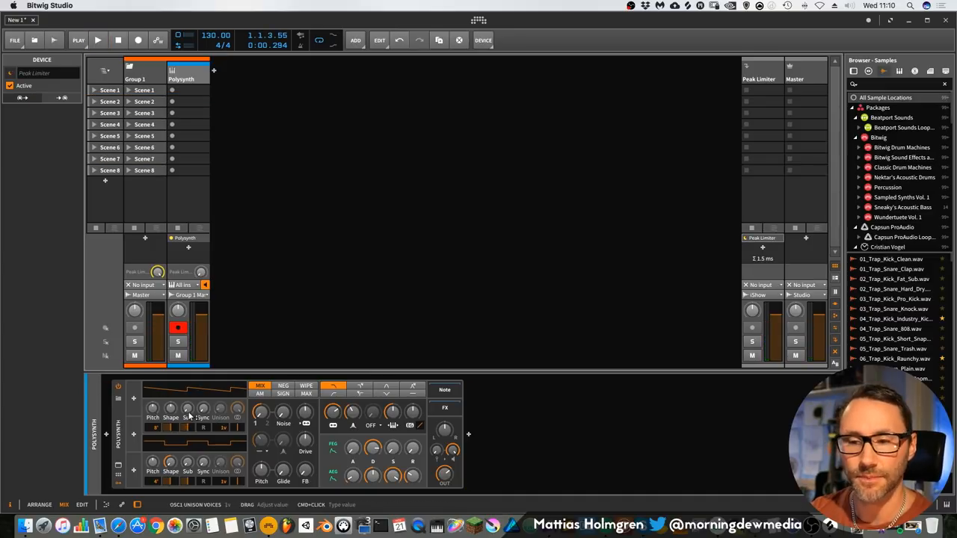
Reshape OSC1 toward a square wave, set its octave and adjust the oscillator mix level
left_click_drag(189, 406, 188, 403)
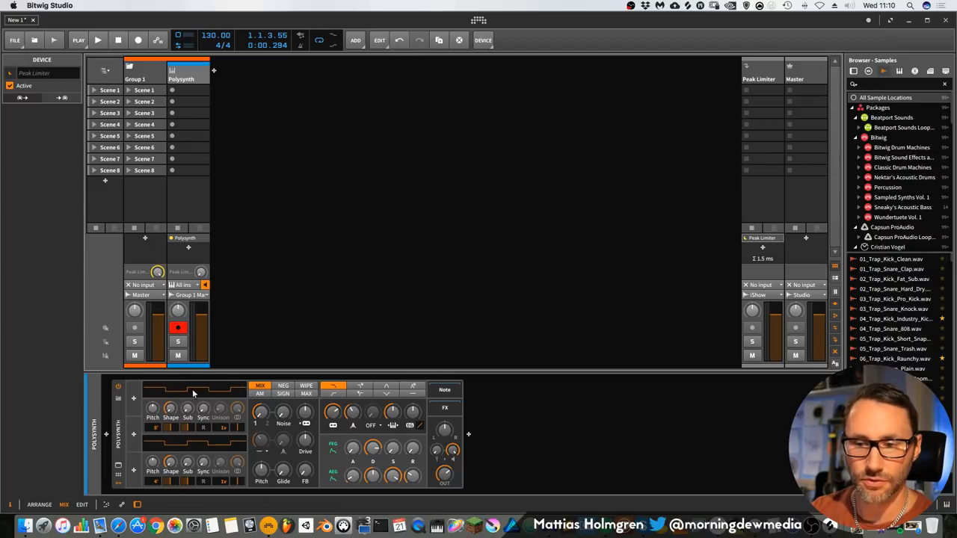
left_click(99, 39)
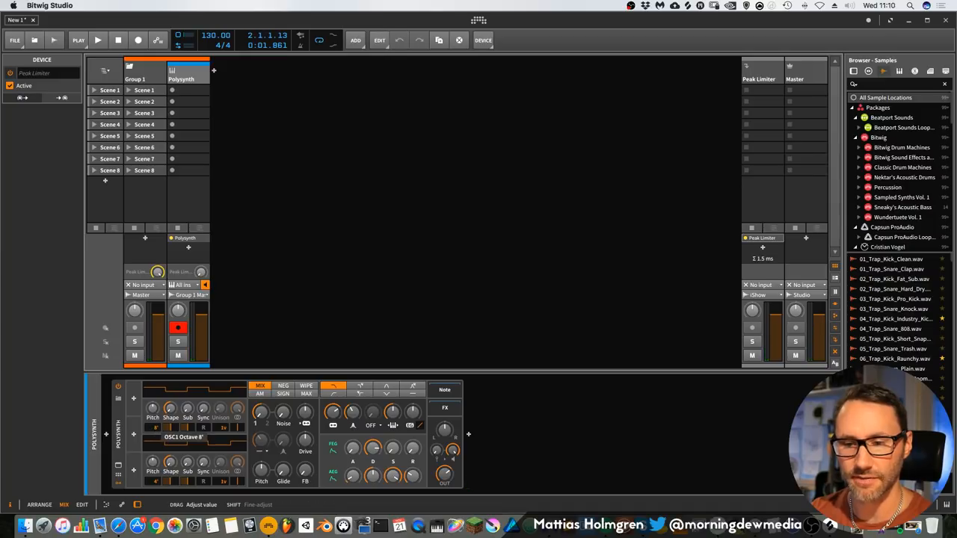
left_click(98, 39)
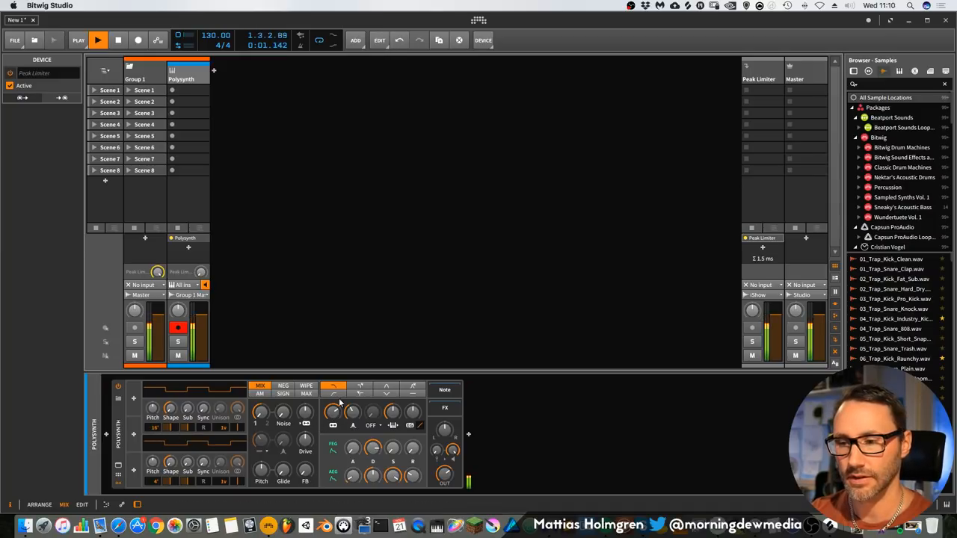
left_click_drag(332, 411, 331, 404)
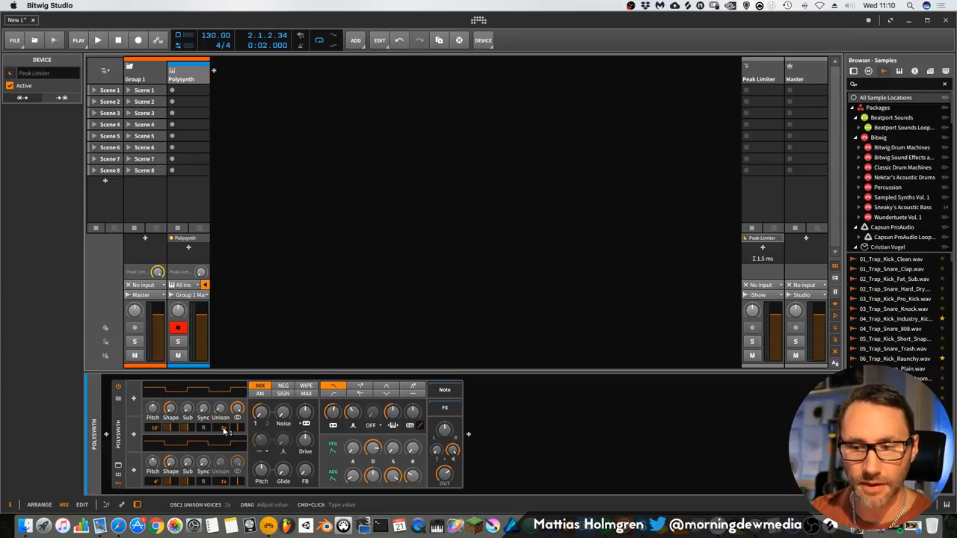
Raise OSC1's unison voice count and spread, and change OSC2's octave
left_click(99, 39)
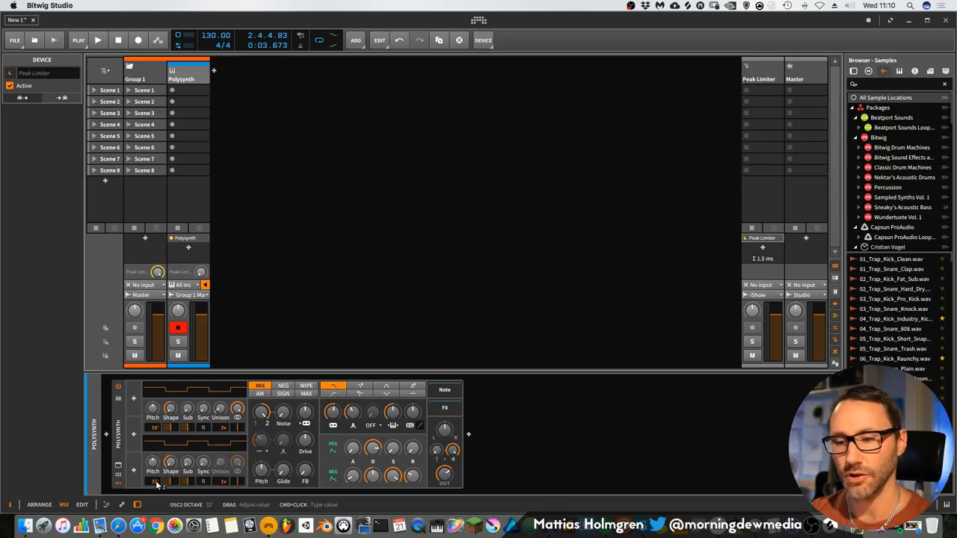
left_click(99, 39)
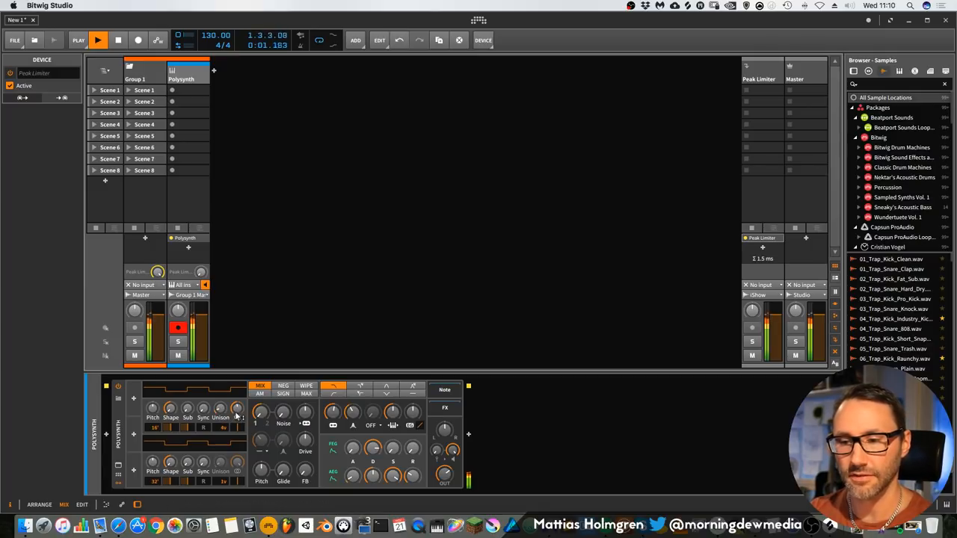
left_click_drag(236, 410, 236, 404)
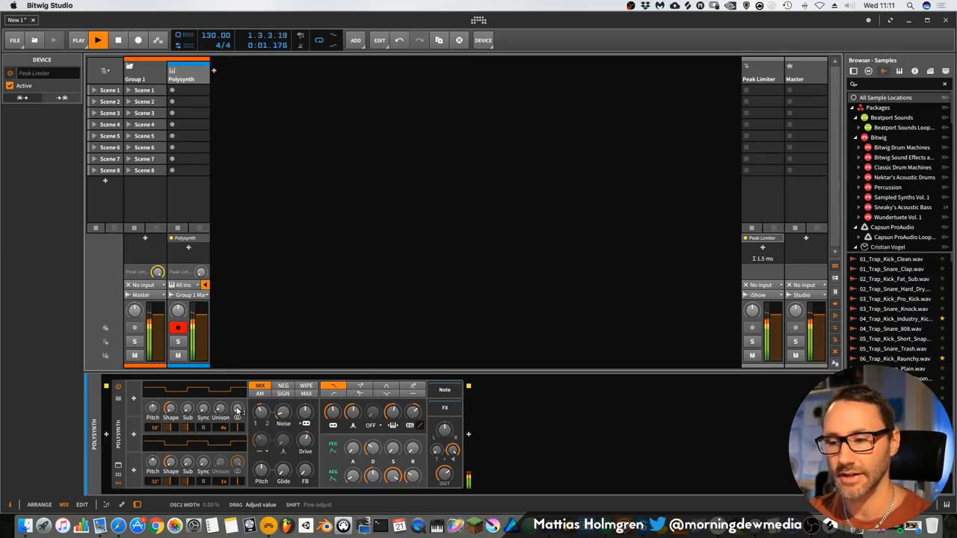
Adjust OSC1 pulse width, FEG release and AEG decay, and lower the filter to about 2.961 kHz
left_click_drag(238, 410, 238, 389)
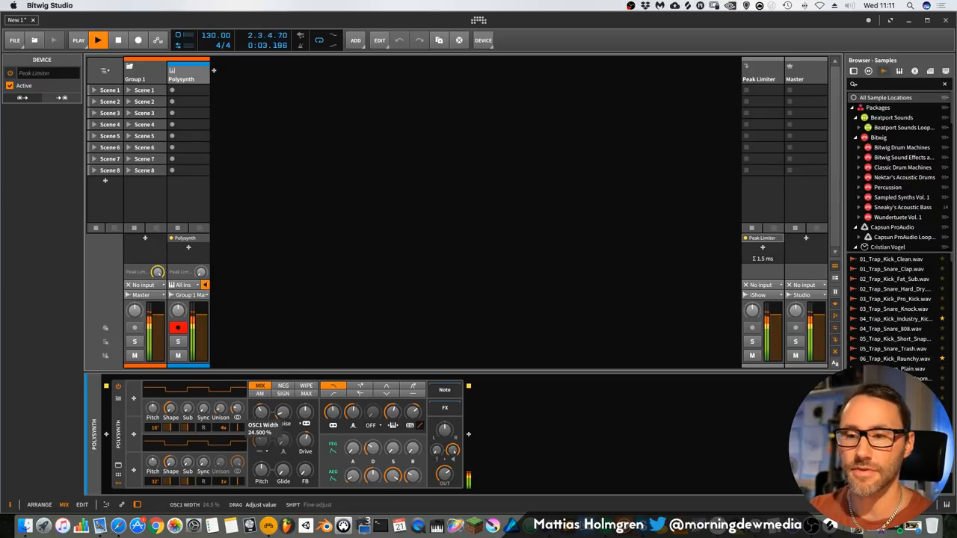
left_click_drag(260, 412, 260, 419)
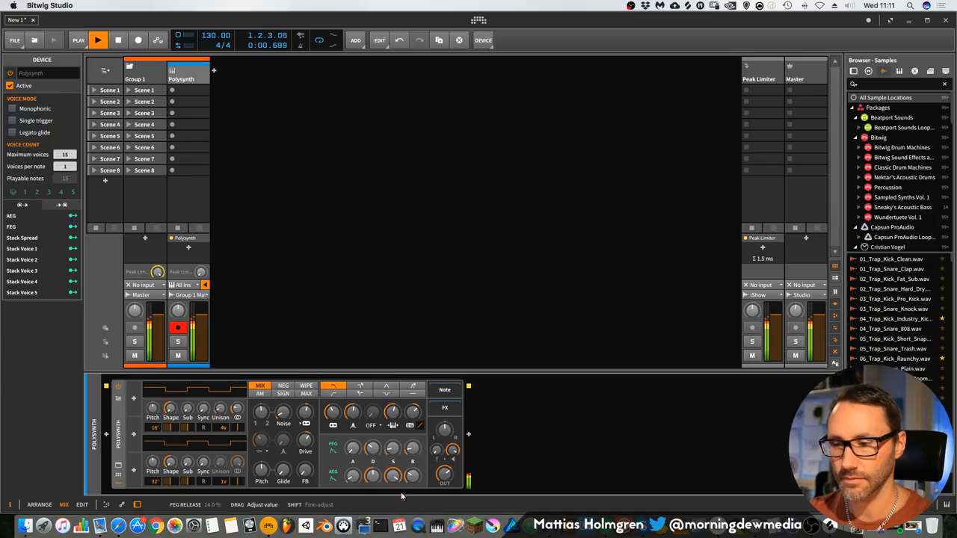
left_click_drag(392, 476, 392, 448)
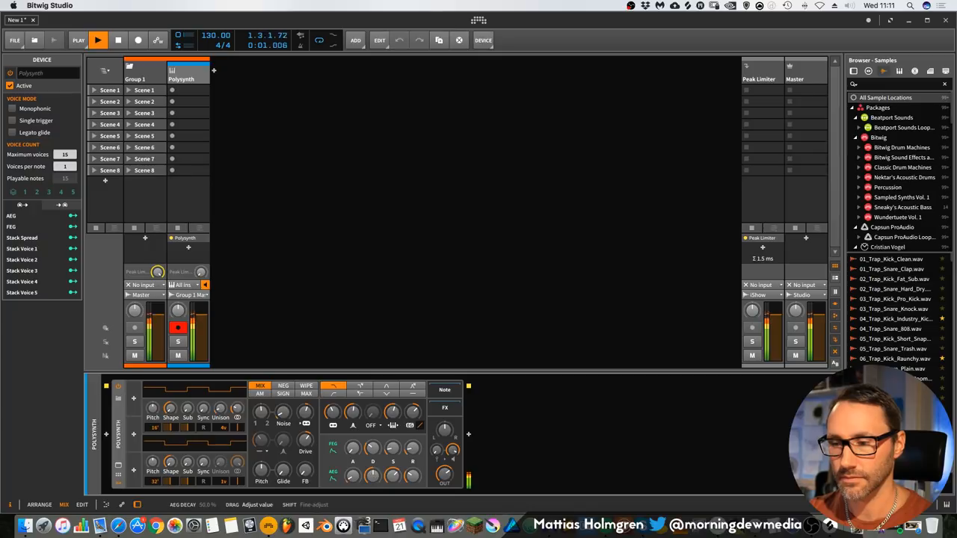
left_click_drag(370, 475, 371, 464)
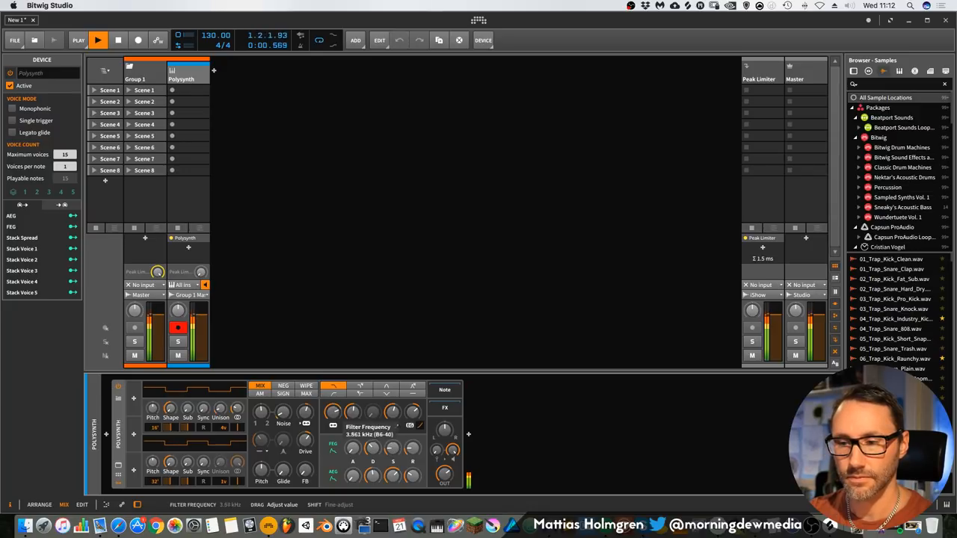
left_click_drag(334, 412, 334, 434)
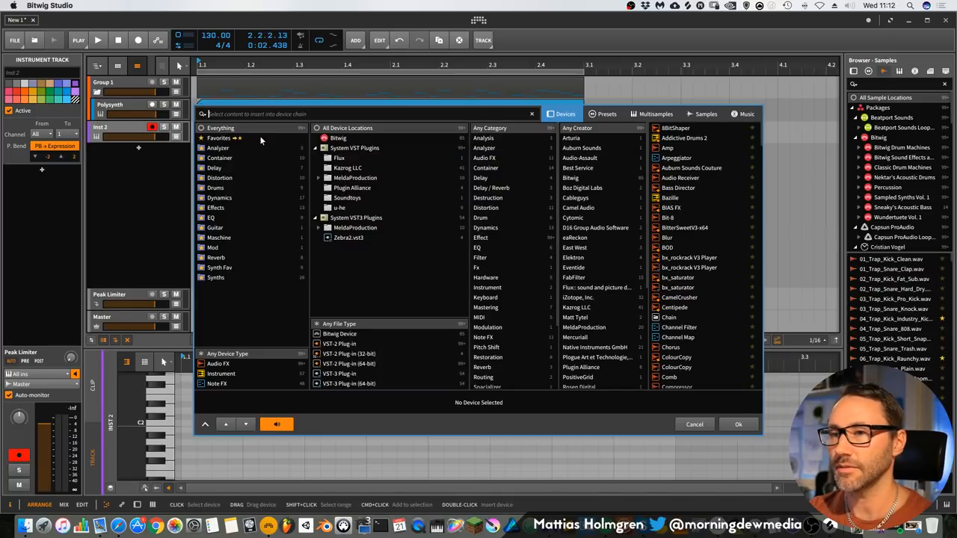
left_click(338, 138)
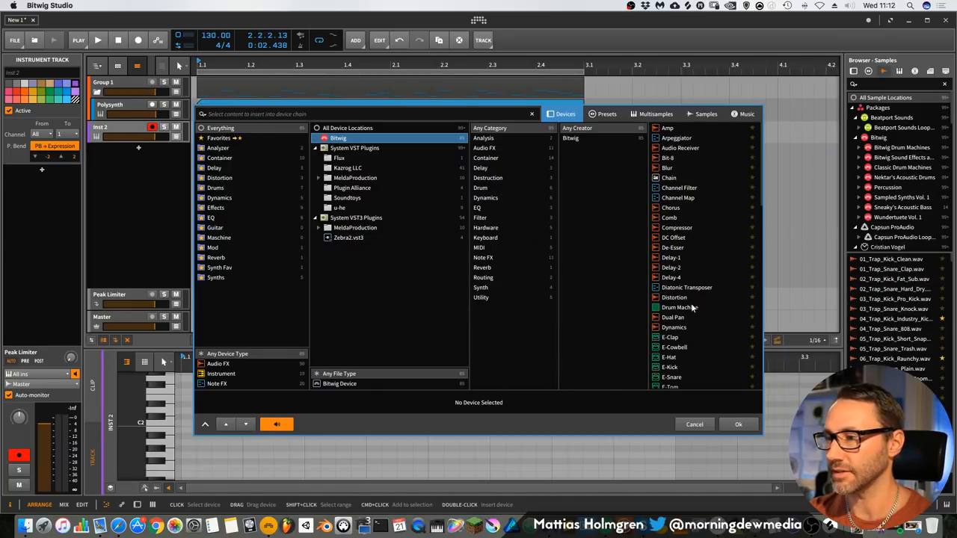
scroll("down", 3)
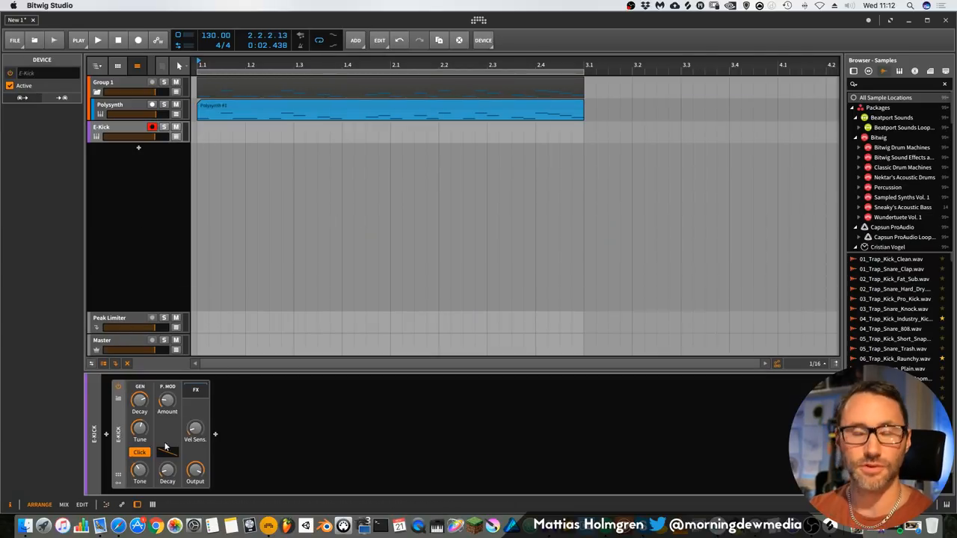
left_click(206, 129)
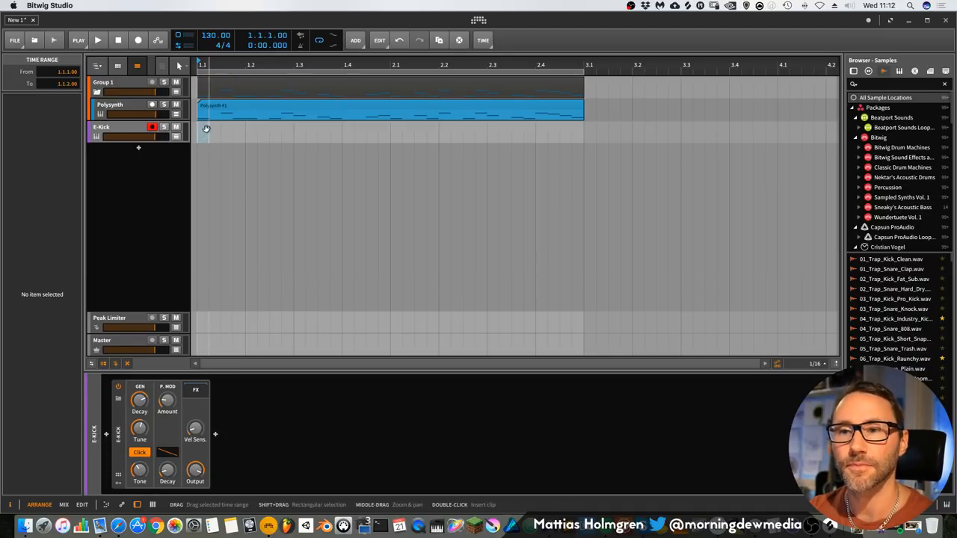
double_click(291, 133)
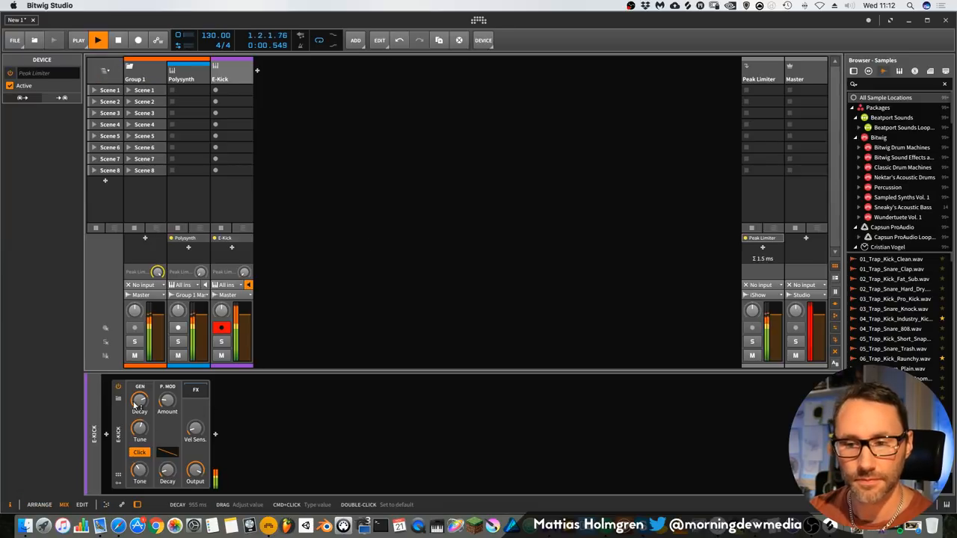
Lengthen the E-Kick's decay and shape its sound with the neighbouring knob
left_click_drag(139, 400, 140, 426)
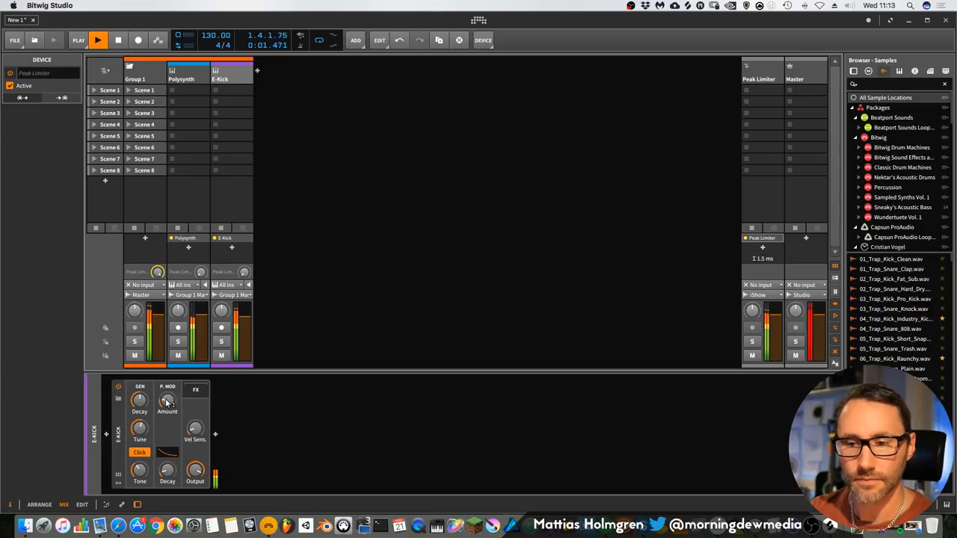
left_click_drag(168, 403, 167, 388)
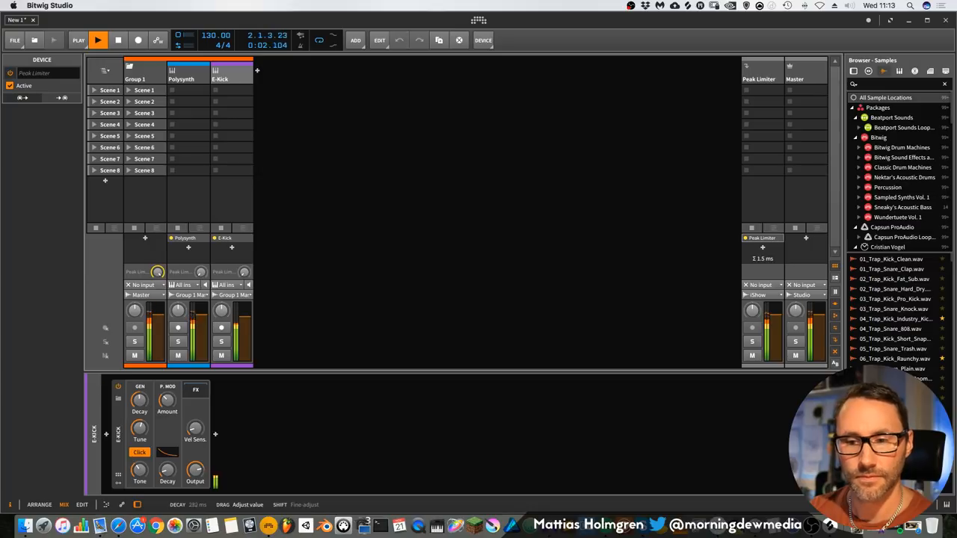
left_click_drag(139, 400, 139, 389)
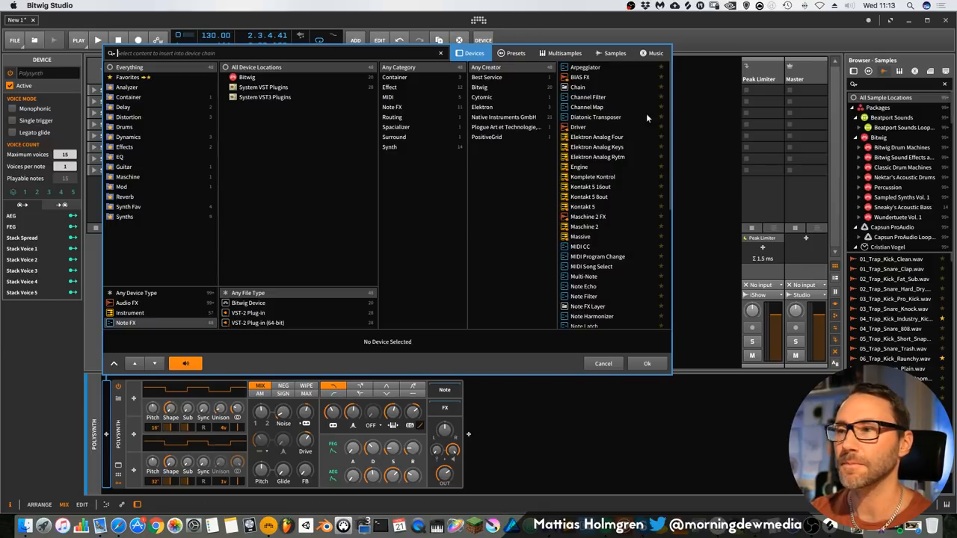
Insert the Audio Sidechain modulator, set its source to the E-Kick track and boost its gain
left_click(249, 78)
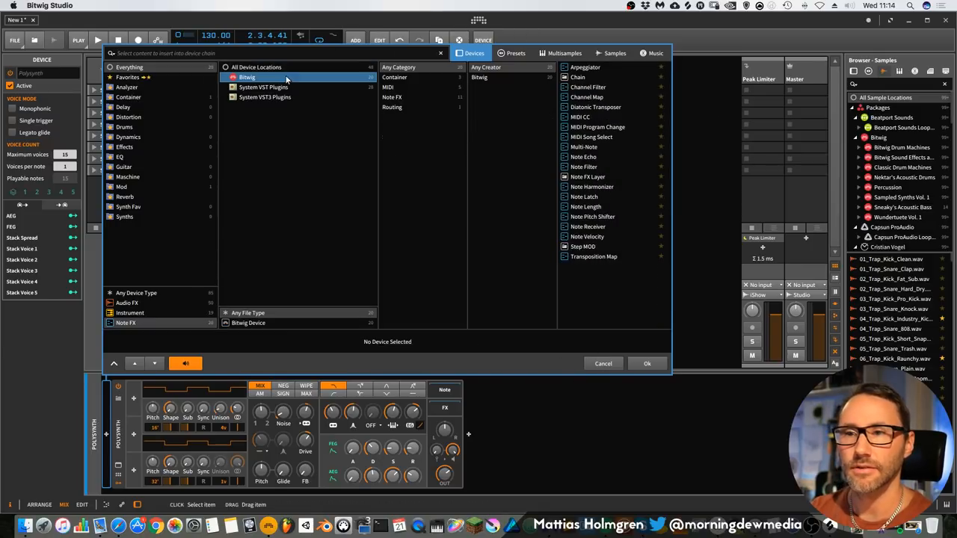
left_click(130, 312)
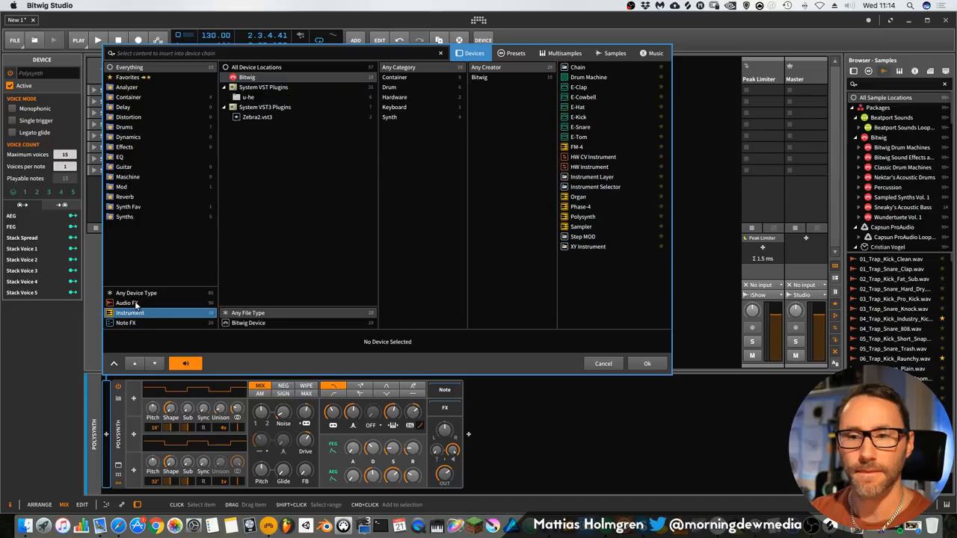
left_click(126, 302)
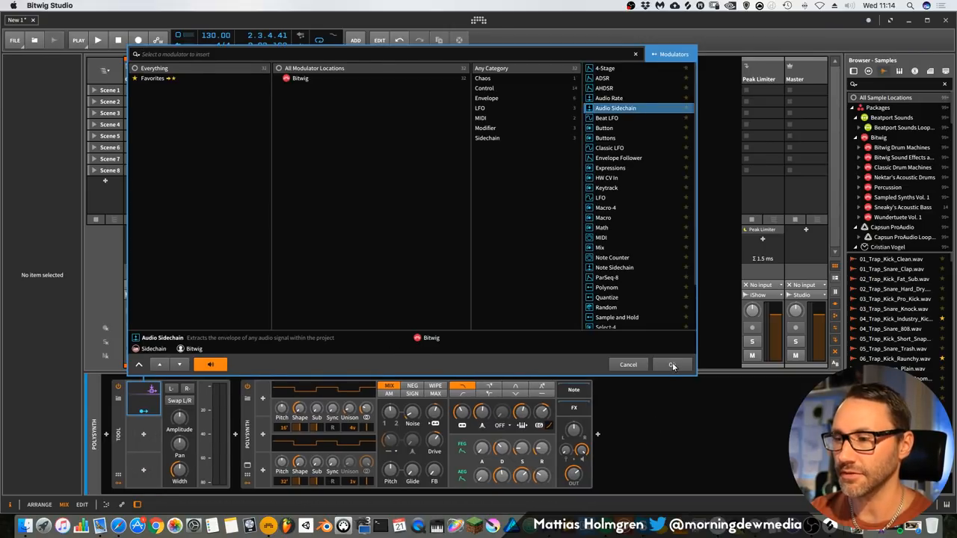
left_click(670, 365)
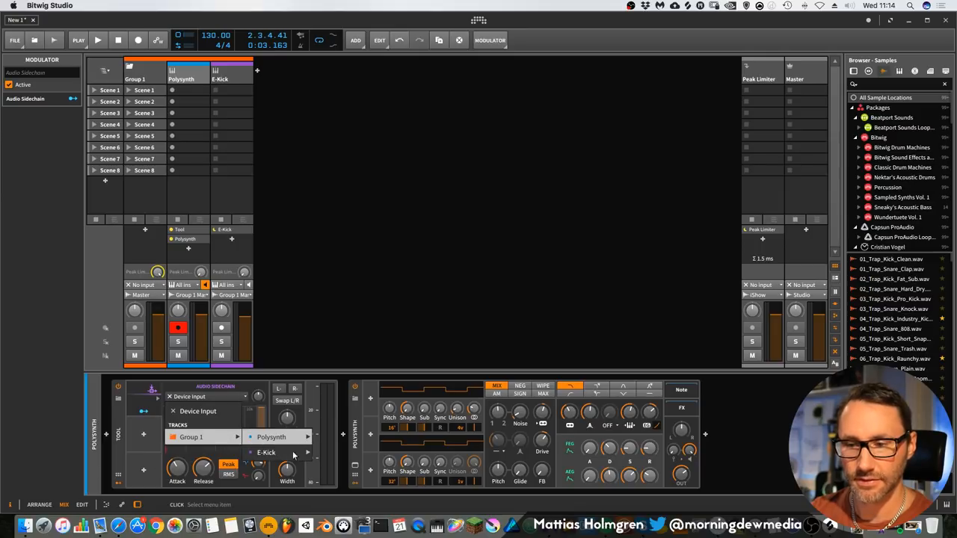
left_click(266, 451)
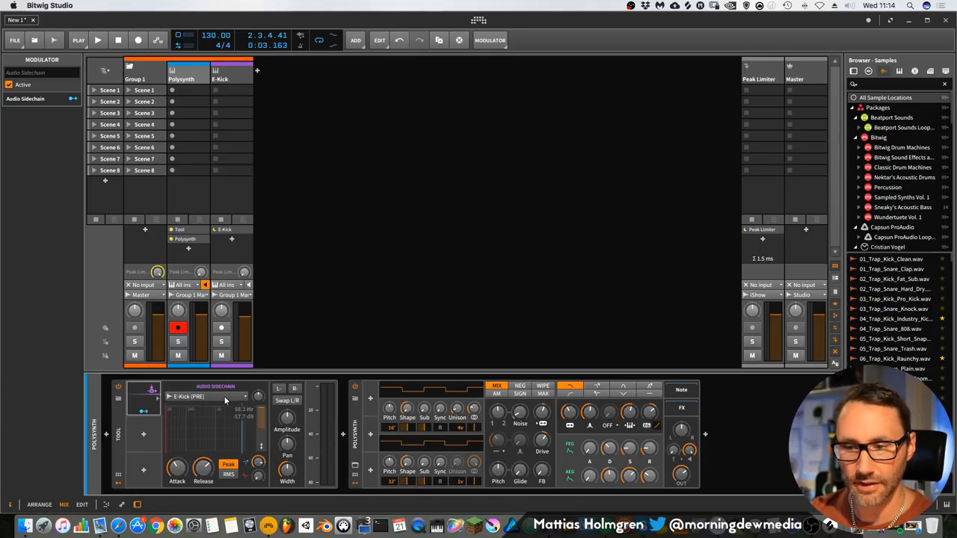
left_click(99, 39)
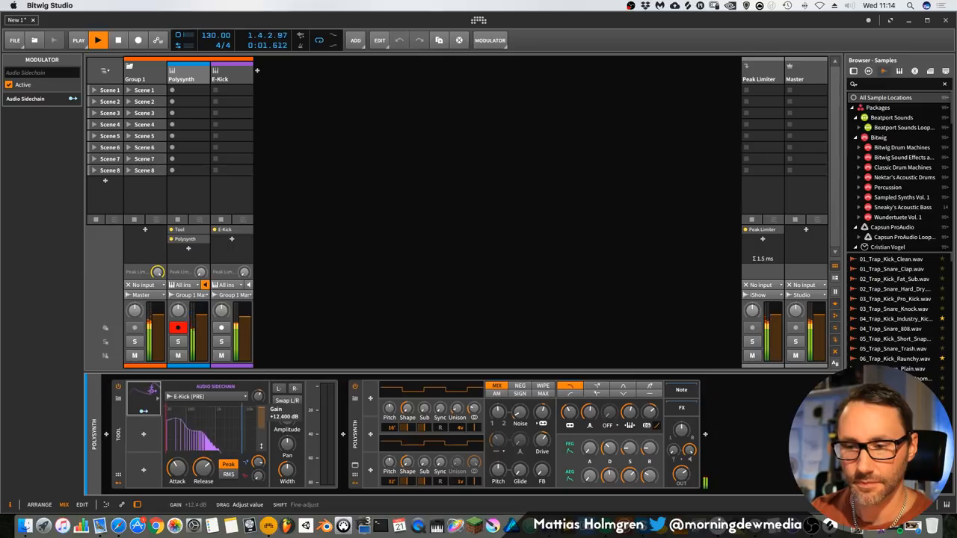